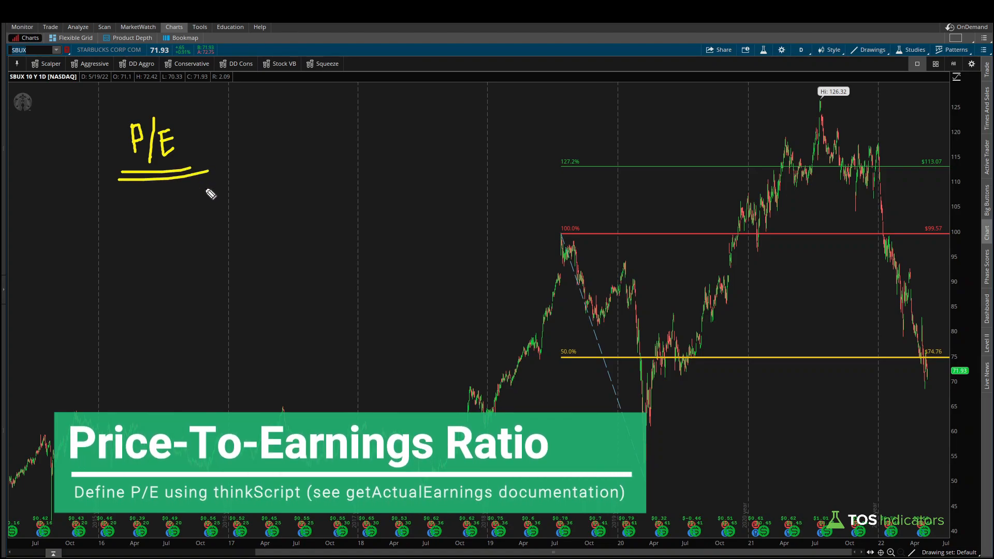
{"action": "mouse_move", "coordinate": [214, 138]}
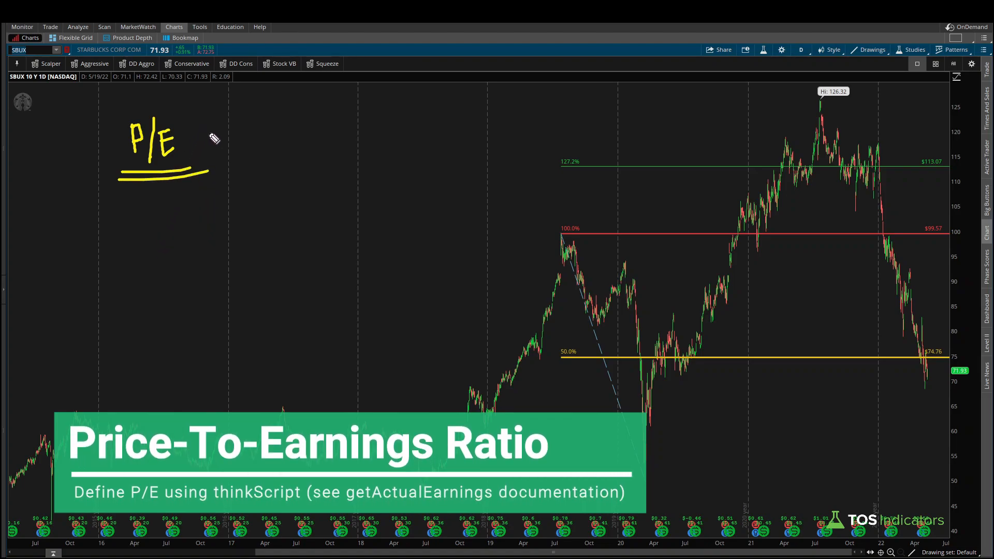
Create a new custom study, NewStudy19, showing the default 'plot Data = close;' script
{"action": "left_click_drag", "start_coordinate": [209, 138], "coordinate": [273, 135]}
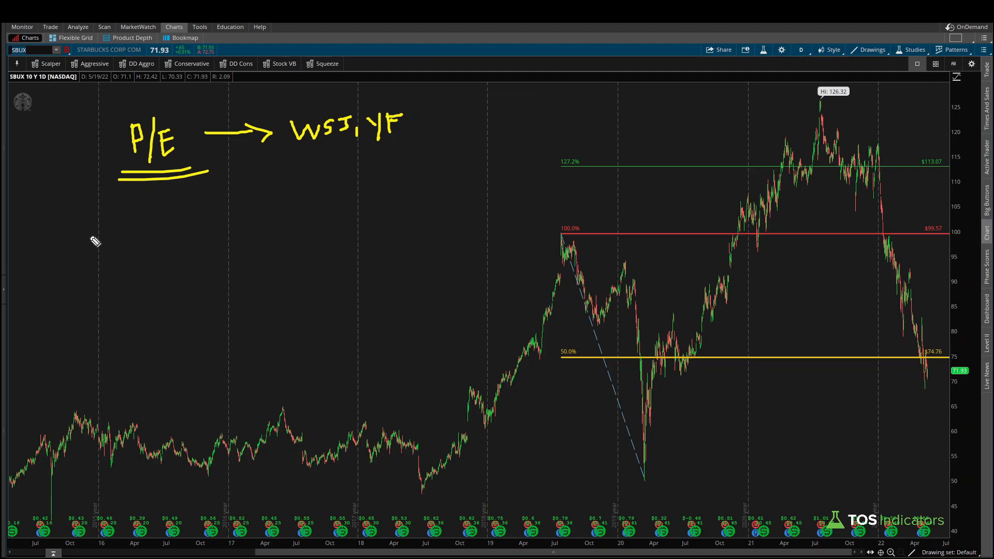
{"action": "mouse_move", "coordinate": [117, 249]}
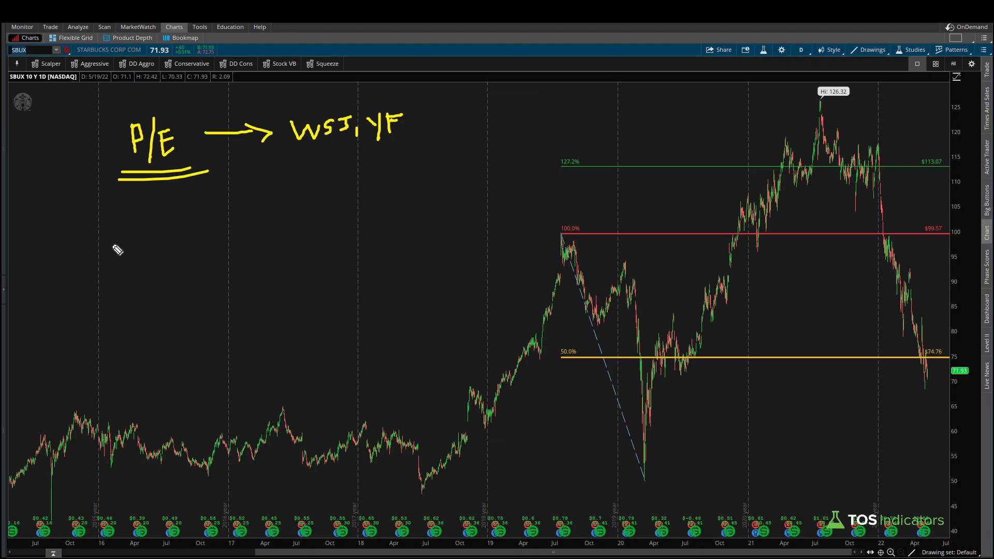
{"action": "left_click_drag", "start_coordinate": [117, 222], "coordinate": [143, 251]}
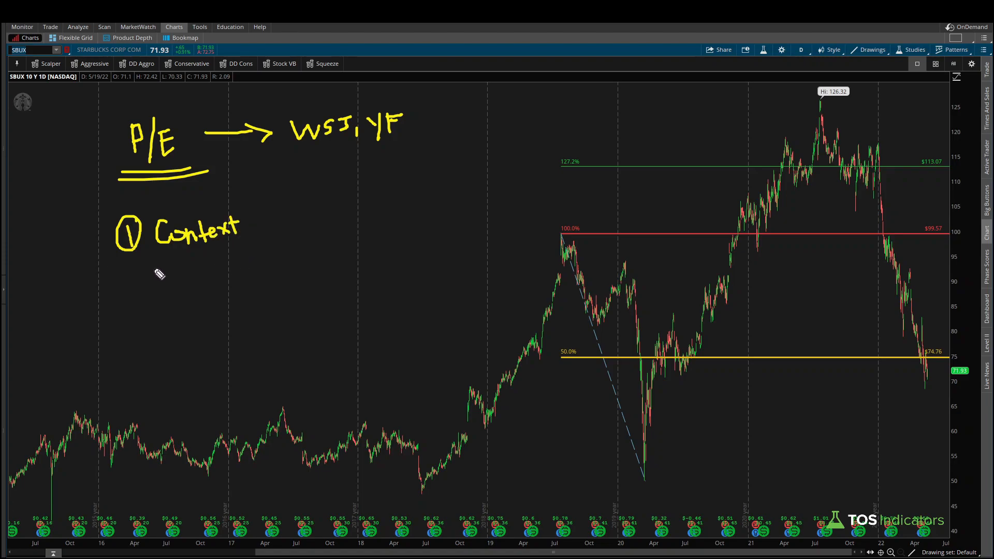
{"action": "mouse_move", "coordinate": [198, 299]}
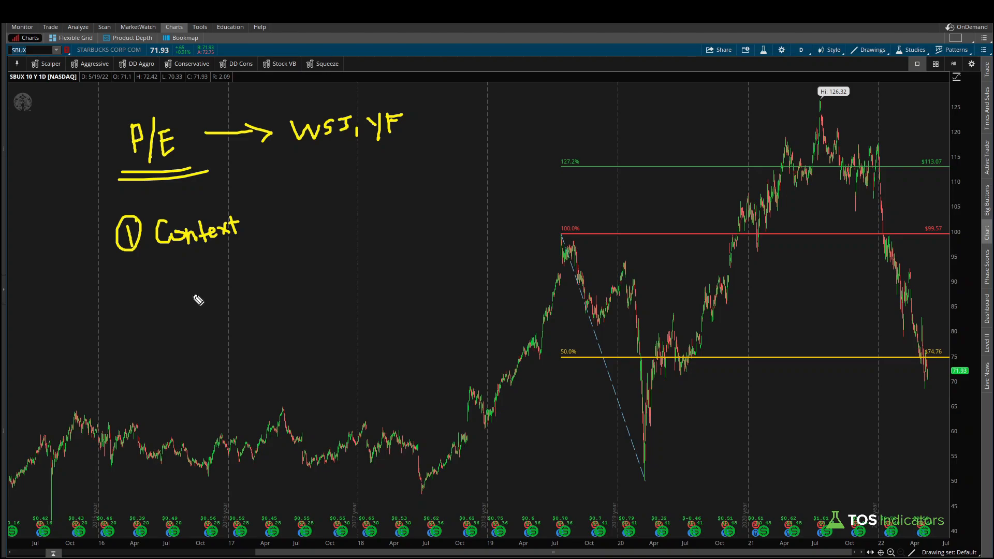
{"action": "mouse_move", "coordinate": [376, 140]}
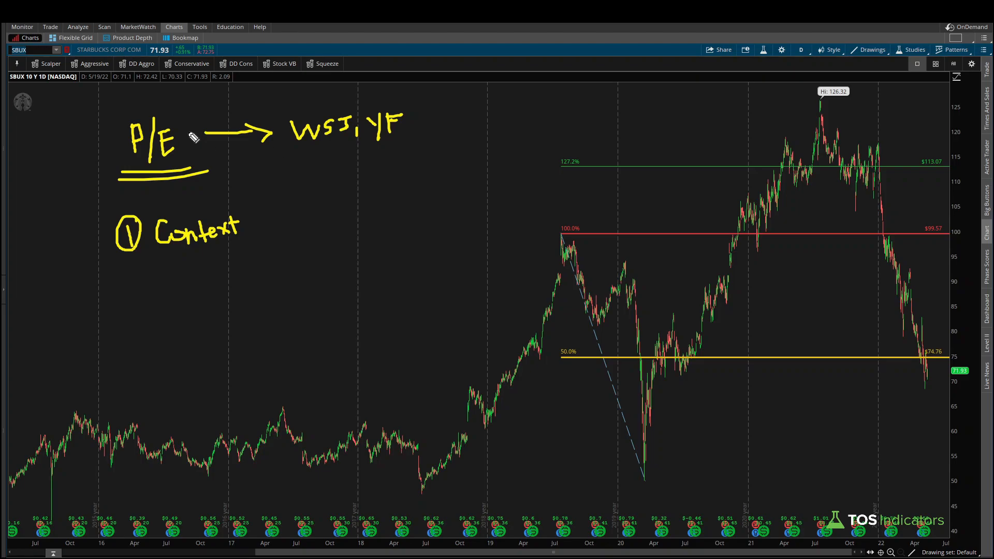
{"action": "left_click_drag", "start_coordinate": [213, 83], "coordinate": [176, 120]}
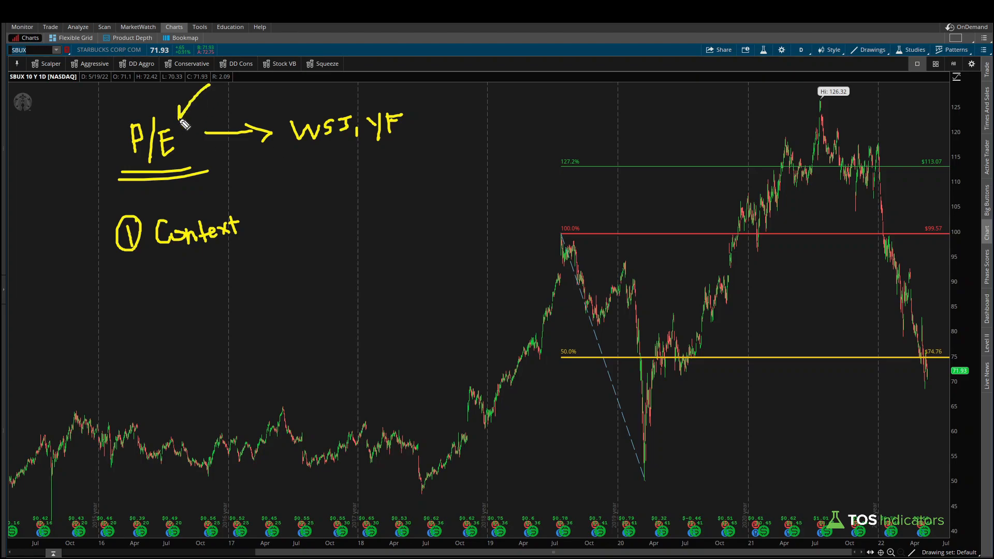
{"action": "mouse_move", "coordinate": [231, 86]}
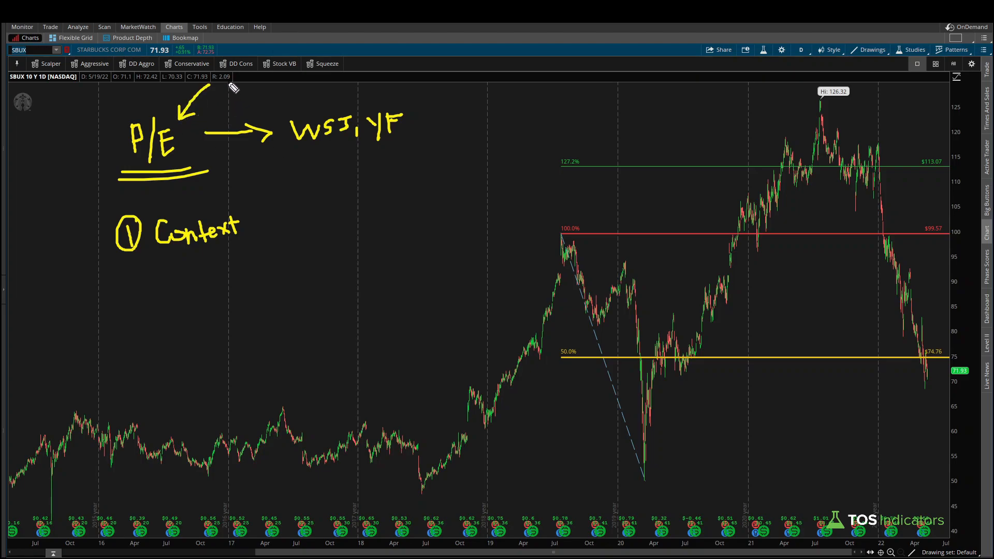
{"action": "mouse_move", "coordinate": [217, 157]}
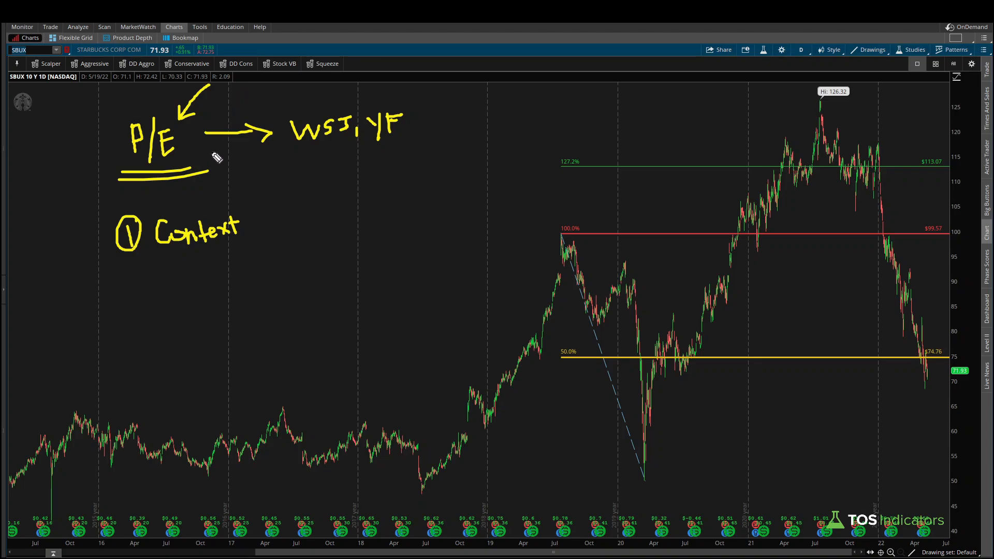
{"action": "mouse_move", "coordinate": [267, 334]}
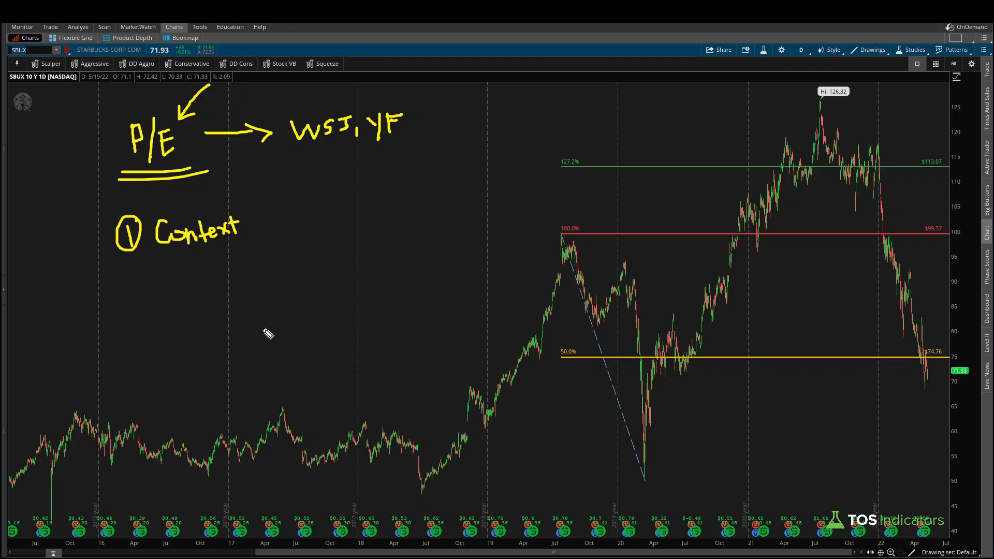
{"action": "mouse_move", "coordinate": [197, 261]}
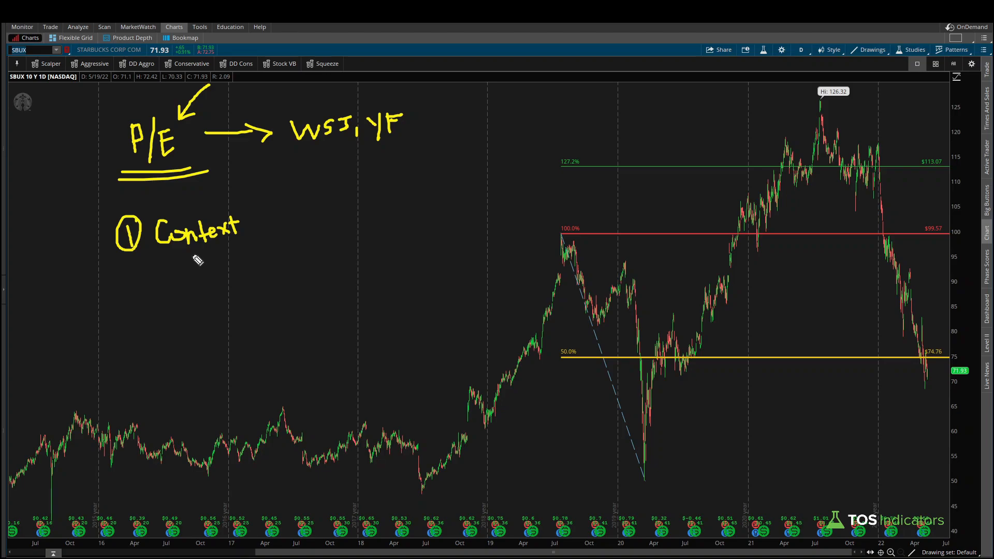
{"action": "mouse_move", "coordinate": [130, 320]}
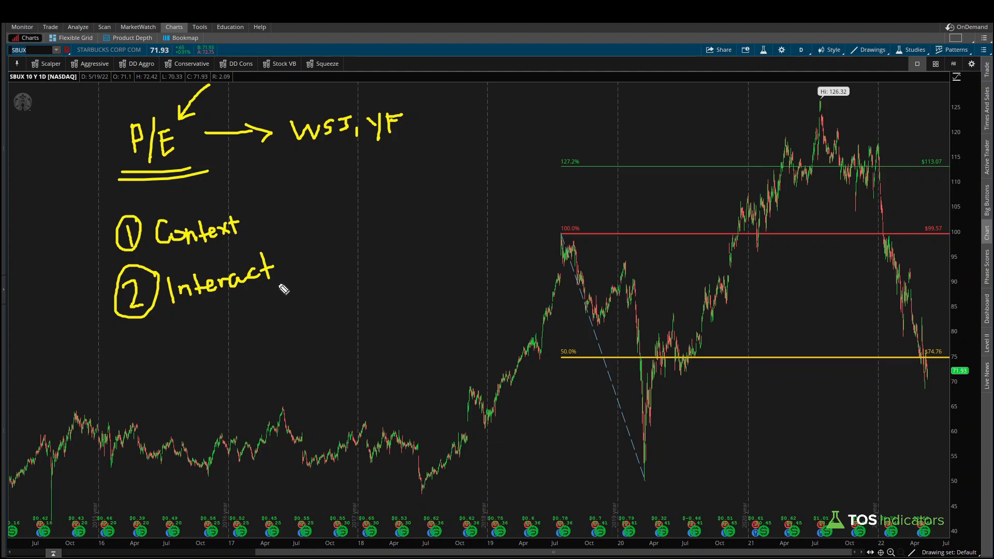
{"action": "mouse_move", "coordinate": [234, 316]}
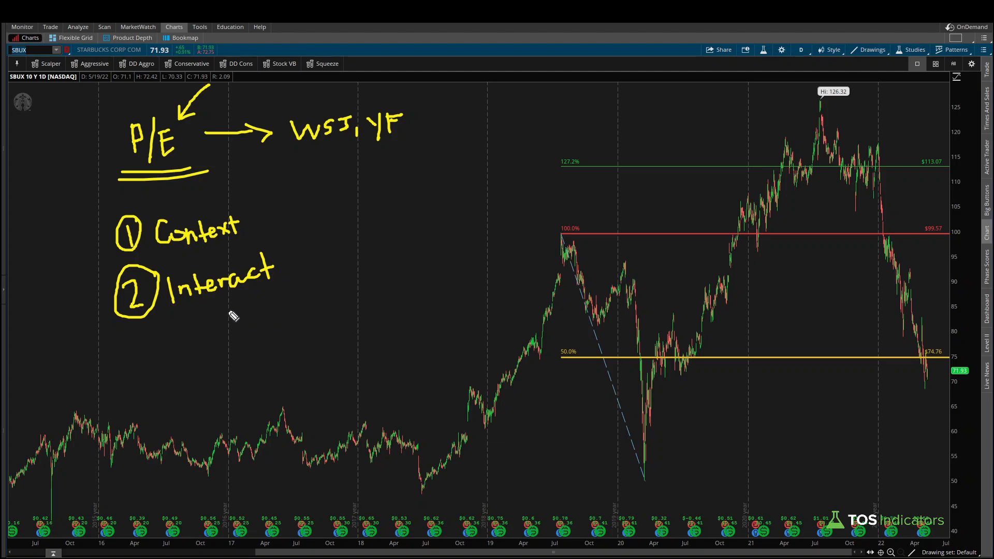
{"action": "mouse_move", "coordinate": [503, 436]}
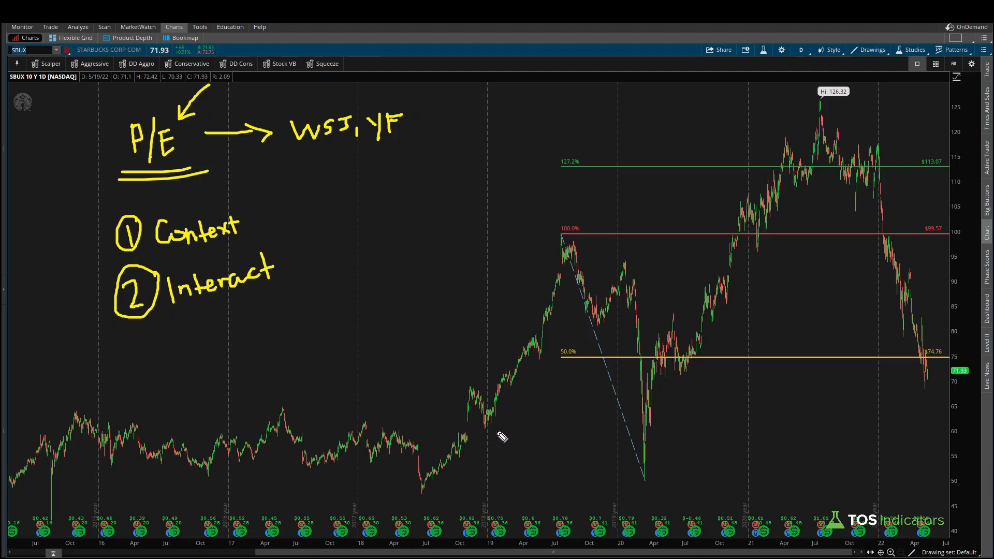
{"action": "mouse_move", "coordinate": [941, 353]}
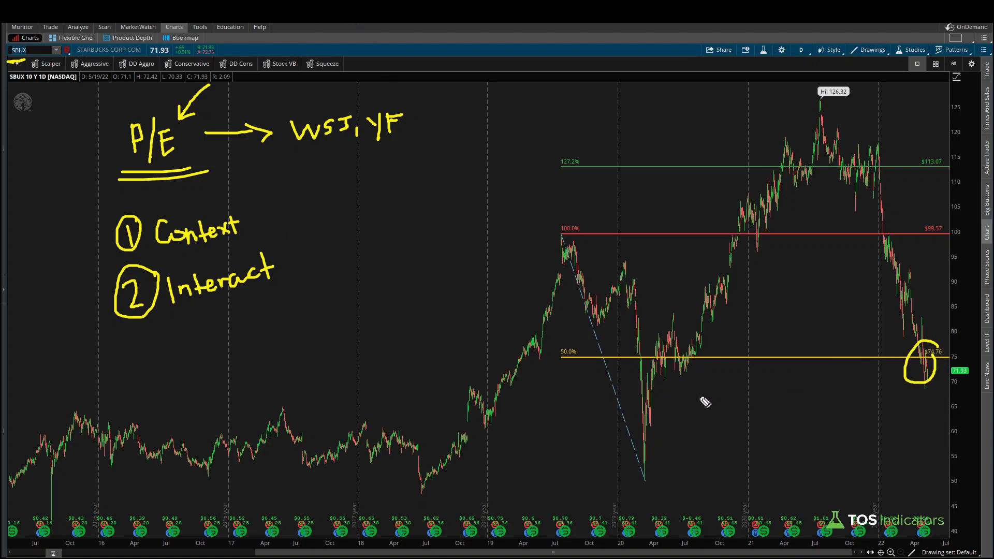
{"action": "mouse_move", "coordinate": [200, 310]}
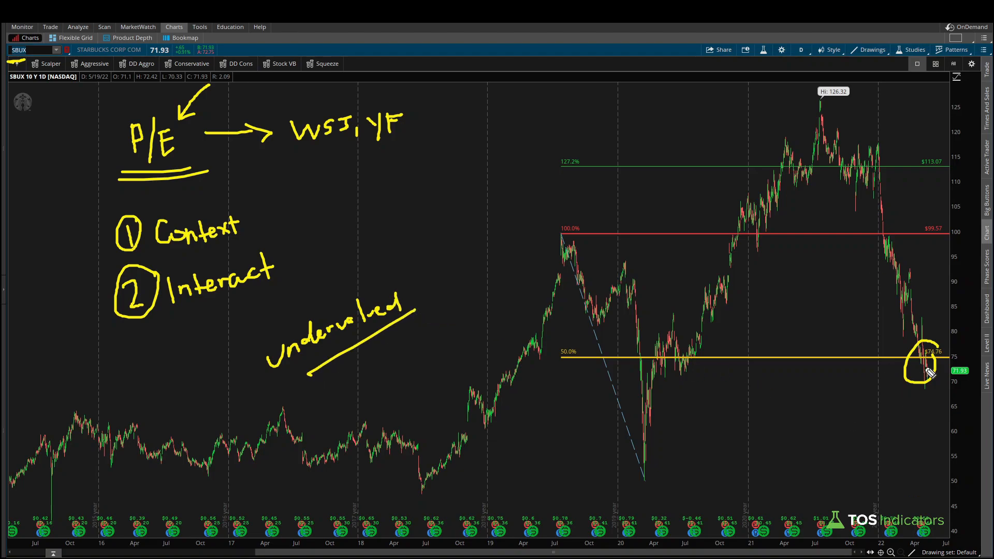
{"action": "mouse_move", "coordinate": [435, 348]}
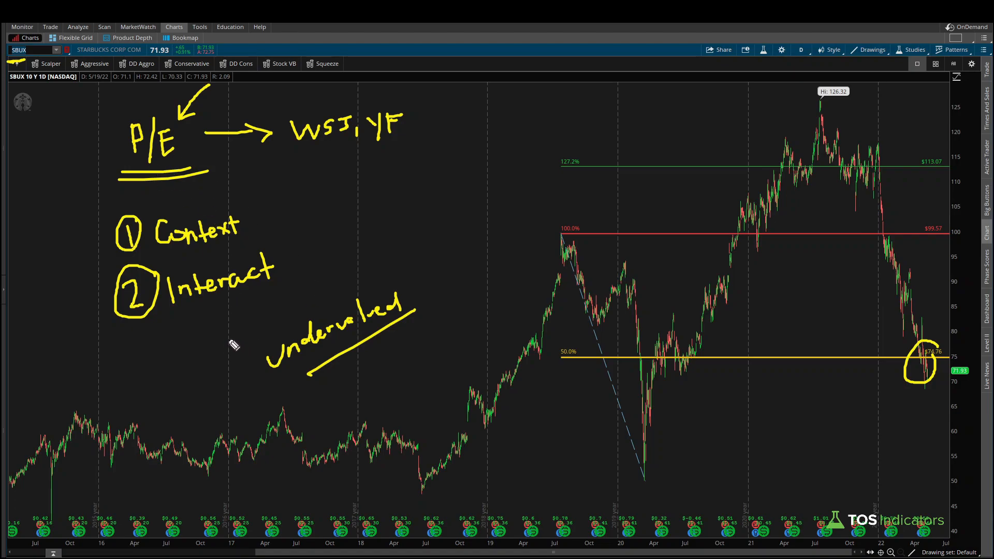
{"action": "mouse_move", "coordinate": [198, 158]}
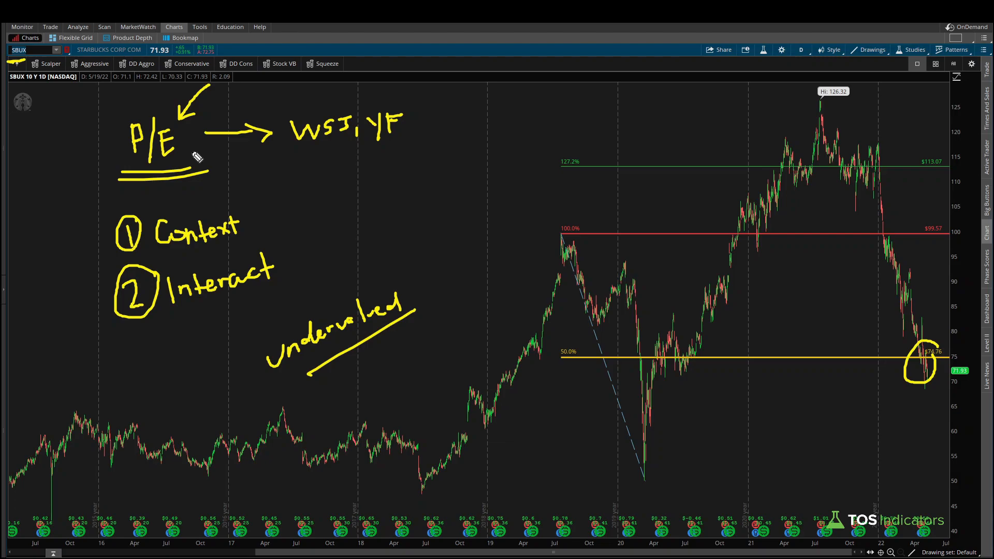
{"action": "mouse_move", "coordinate": [633, 263]}
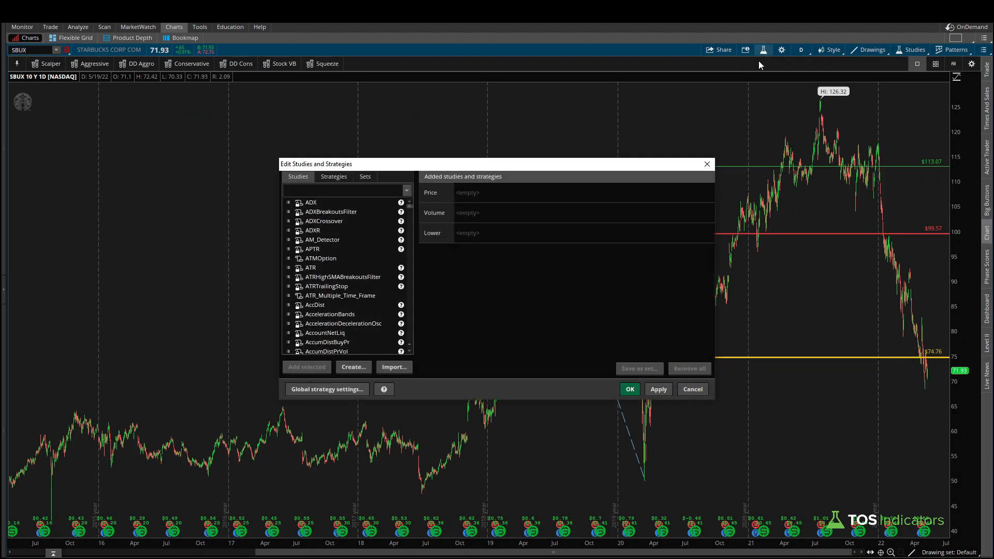
{"action": "left_click", "coordinate": [353, 367]}
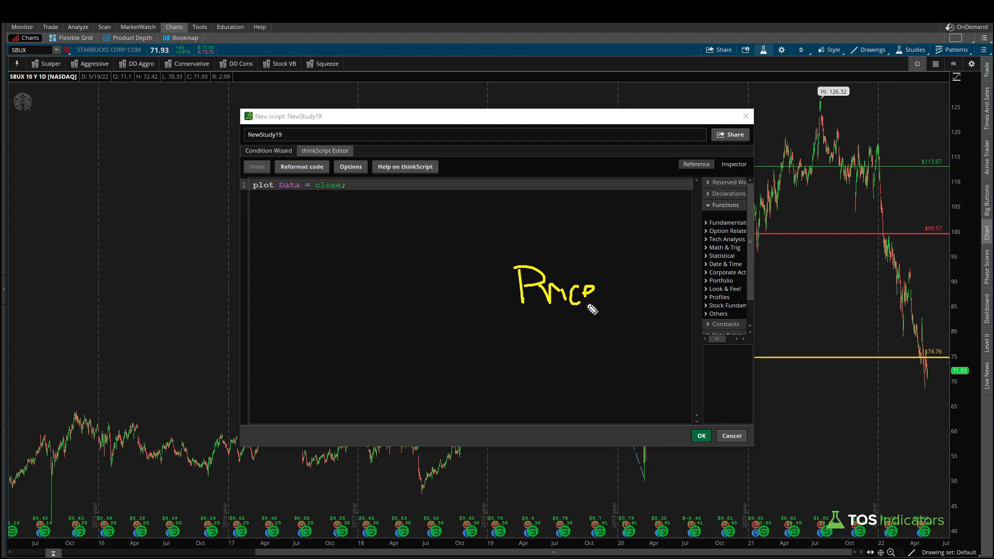
Hand-draw a 'Price over Earnings' fraction beside the script
{"action": "left_click_drag", "start_coordinate": [507, 323], "coordinate": [609, 317]}
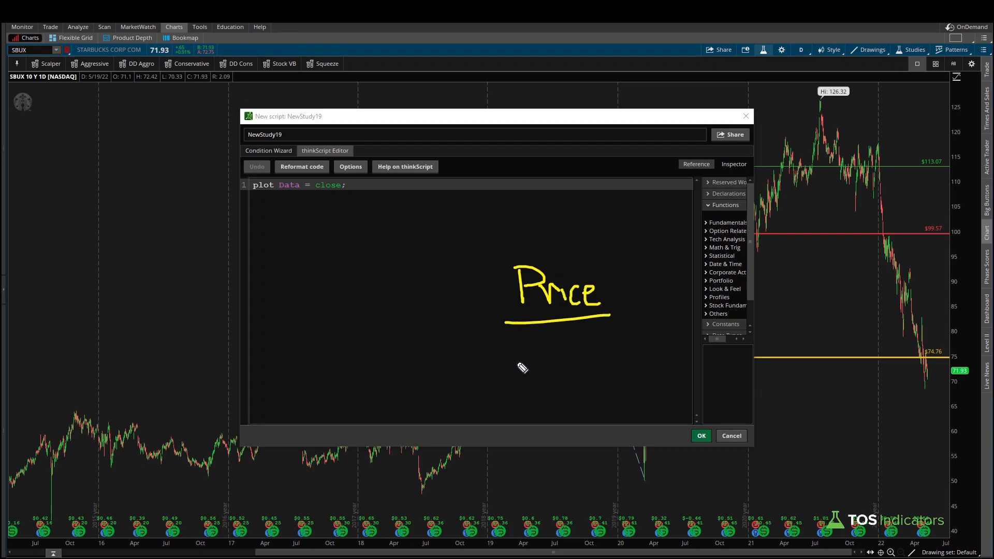
{"action": "left_click_drag", "start_coordinate": [523, 355], "coordinate": [520, 381]}
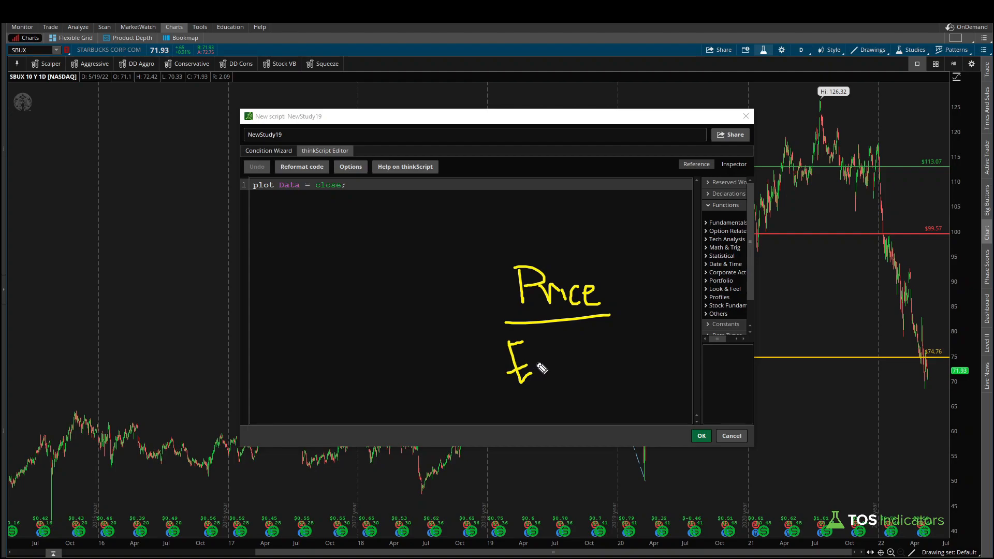
{"action": "left_click_drag", "start_coordinate": [526, 371], "coordinate": [583, 371]}
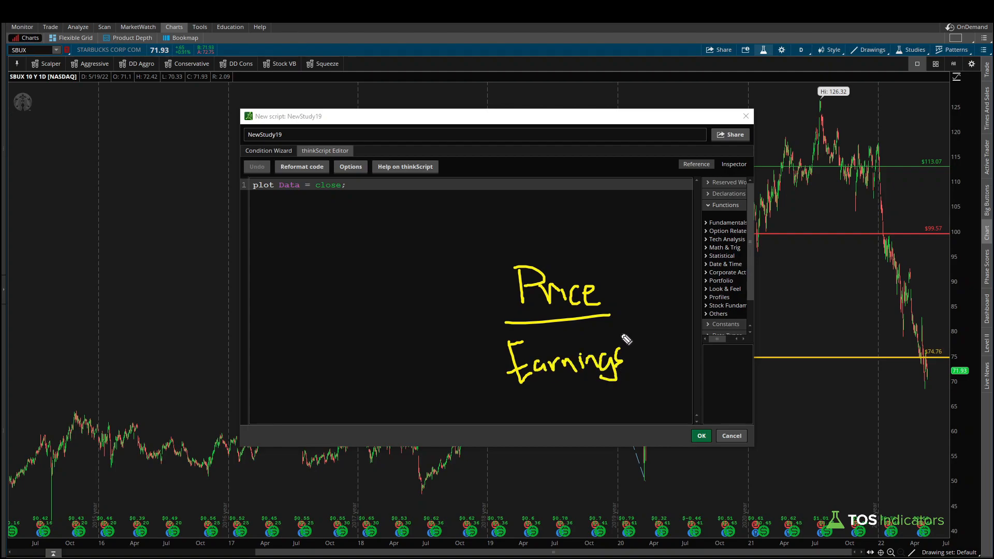
{"action": "mouse_move", "coordinate": [652, 237]}
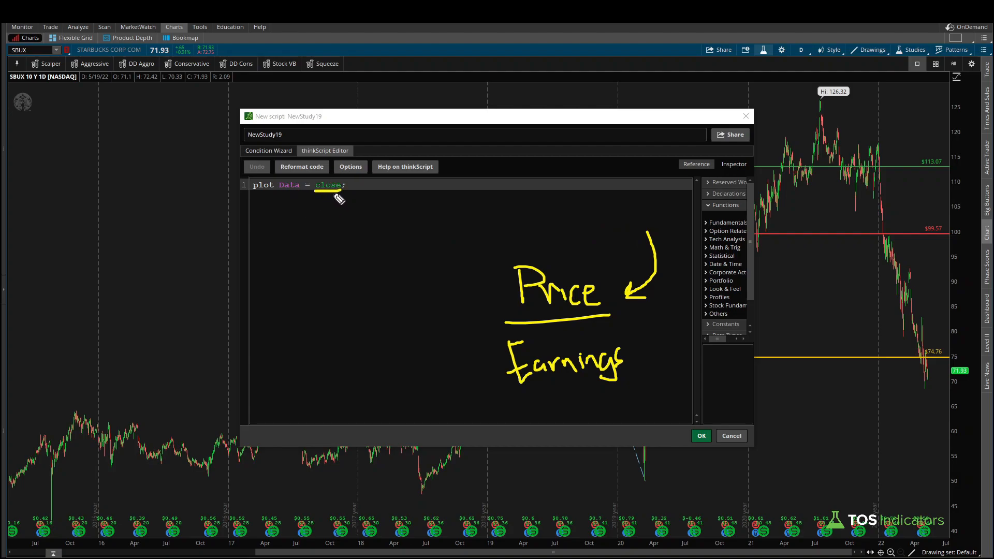
{"action": "mouse_move", "coordinate": [529, 341]}
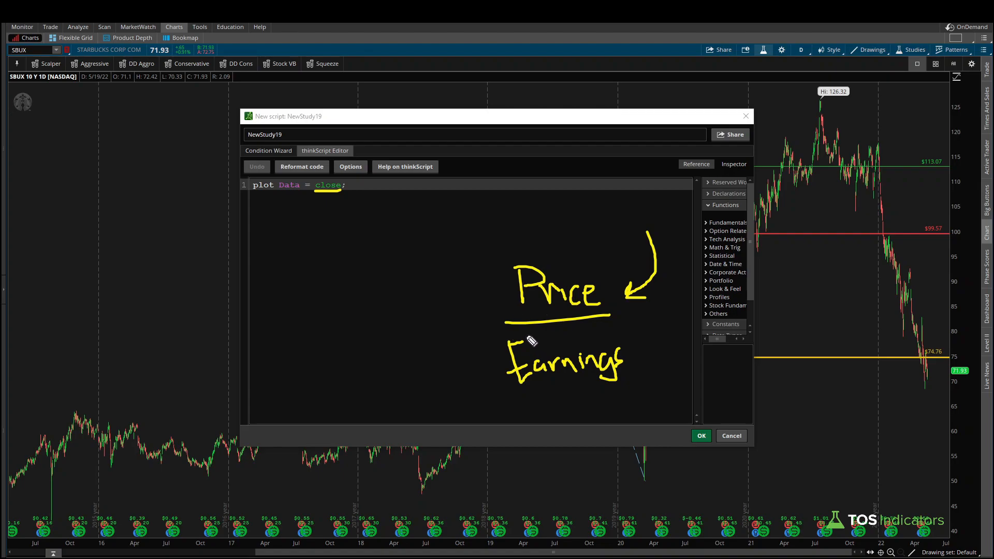
{"action": "mouse_move", "coordinate": [525, 396]}
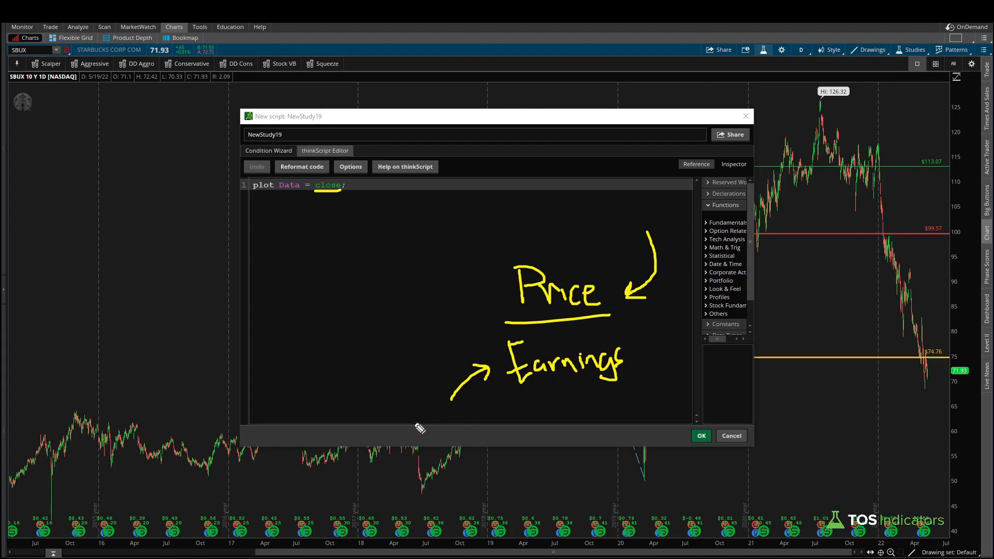
{"action": "mouse_move", "coordinate": [455, 428]}
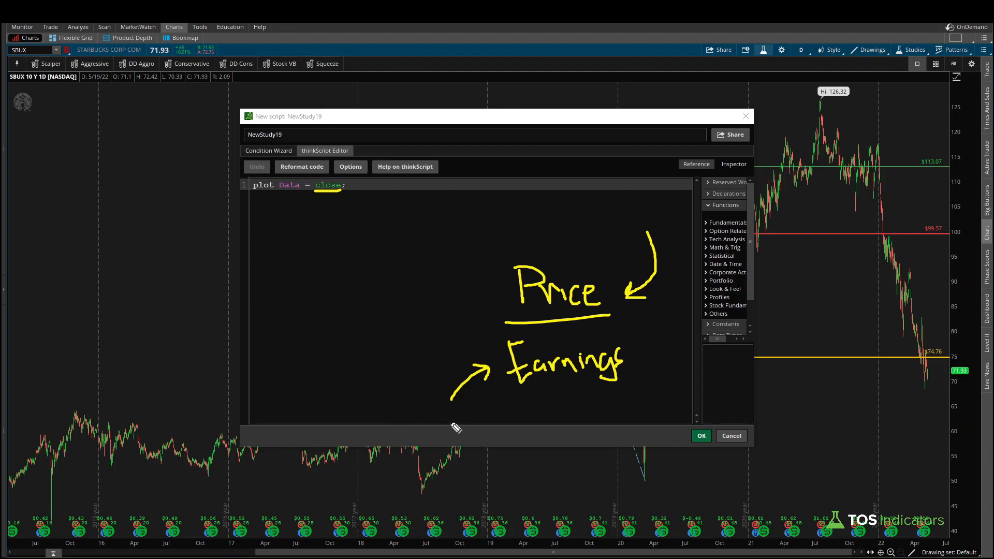
{"action": "mouse_move", "coordinate": [440, 417]}
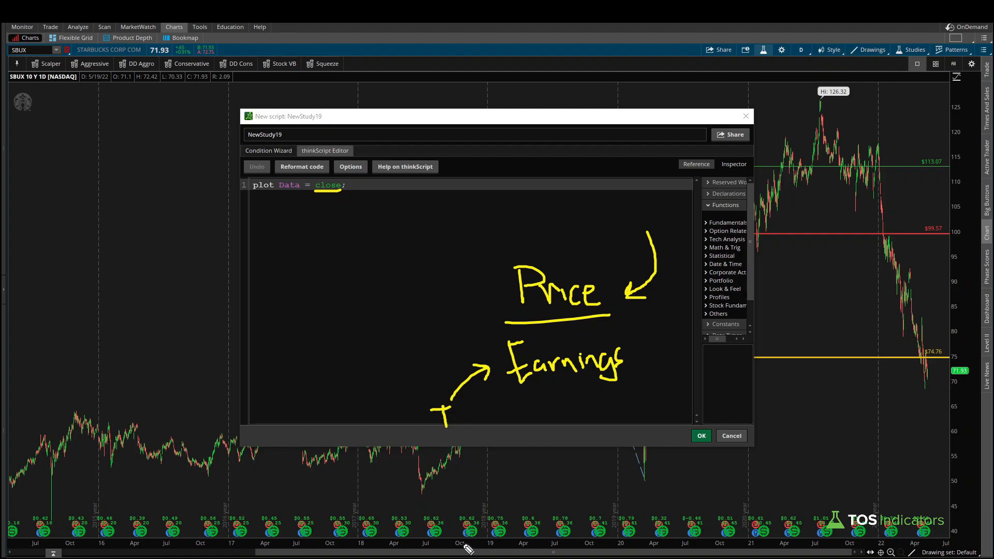
{"action": "mouse_move", "coordinate": [467, 546]}
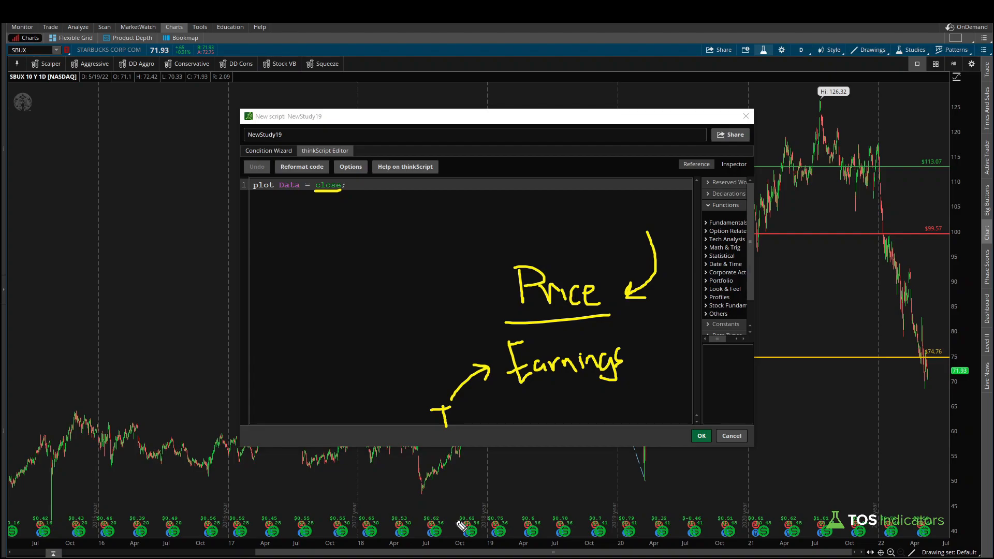
{"action": "mouse_move", "coordinate": [644, 478]}
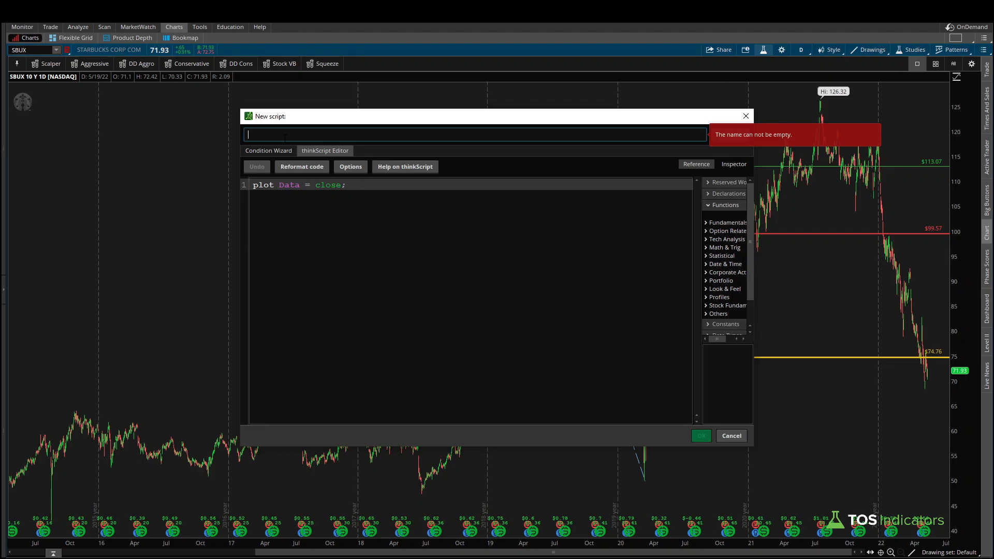
Name the study TI_PE_Ratio and clear the default code
{"action": "type", "text": "TI_P"}
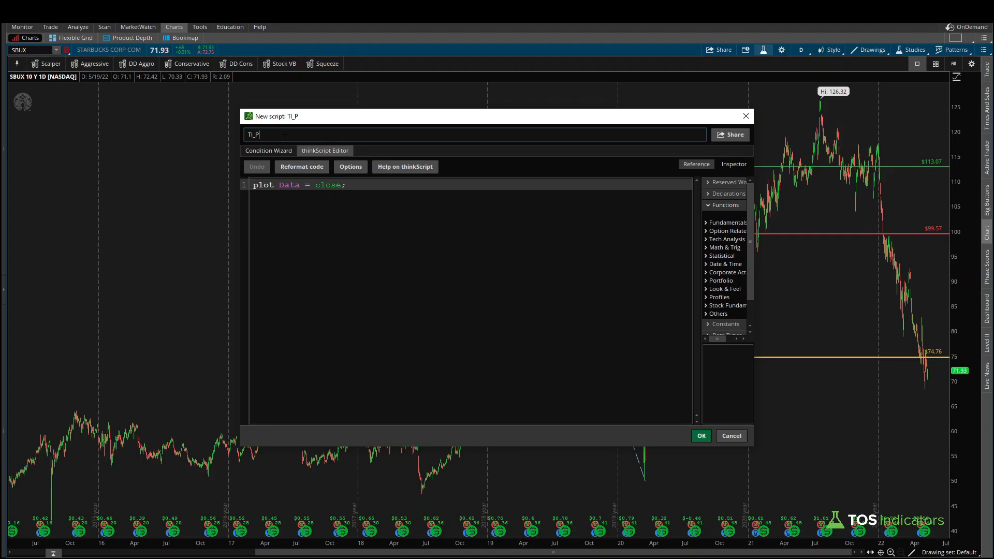
{"action": "type", "text": "E_Ratio"}
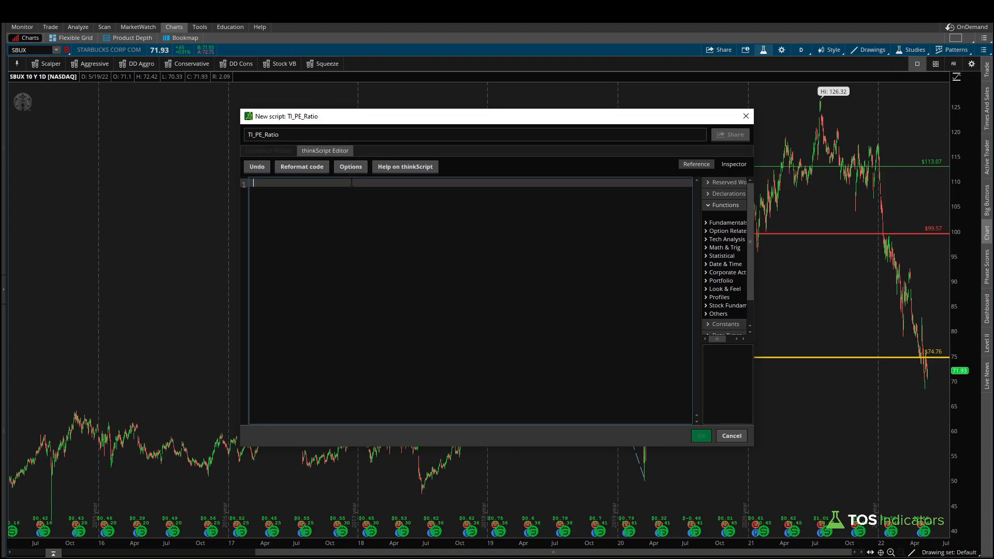
{"action": "left_click", "coordinate": [701, 436]}
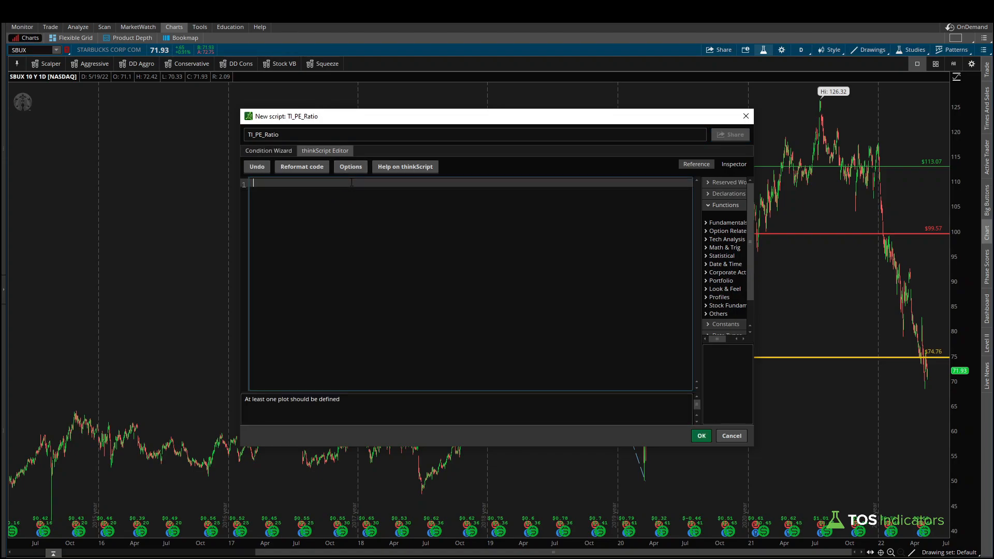
Type def earningsValue = if IsNan(GetActualEarnings()) then 0 else GetActualEarnings();
{"action": "type", "text": "def"}
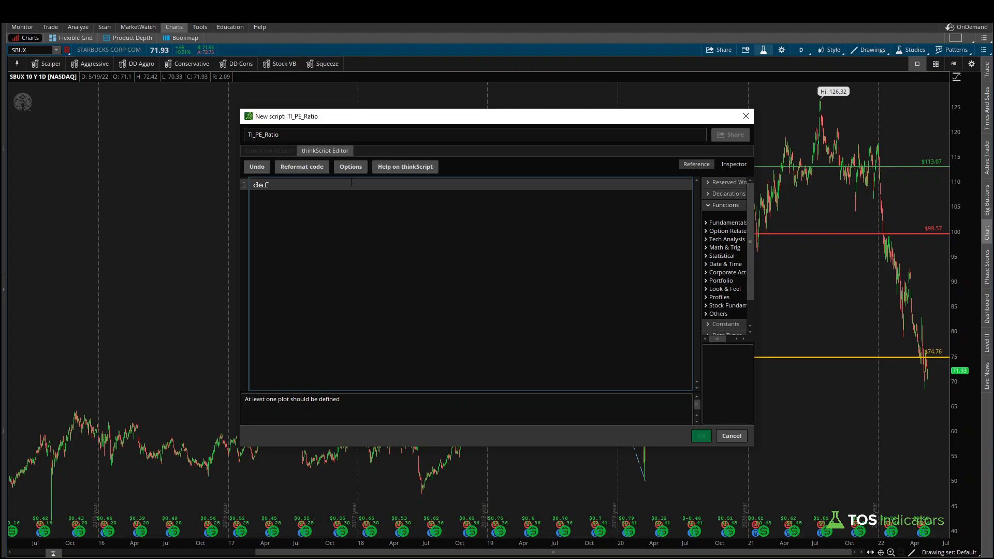
{"action": "type", "text": "earningsValue"}
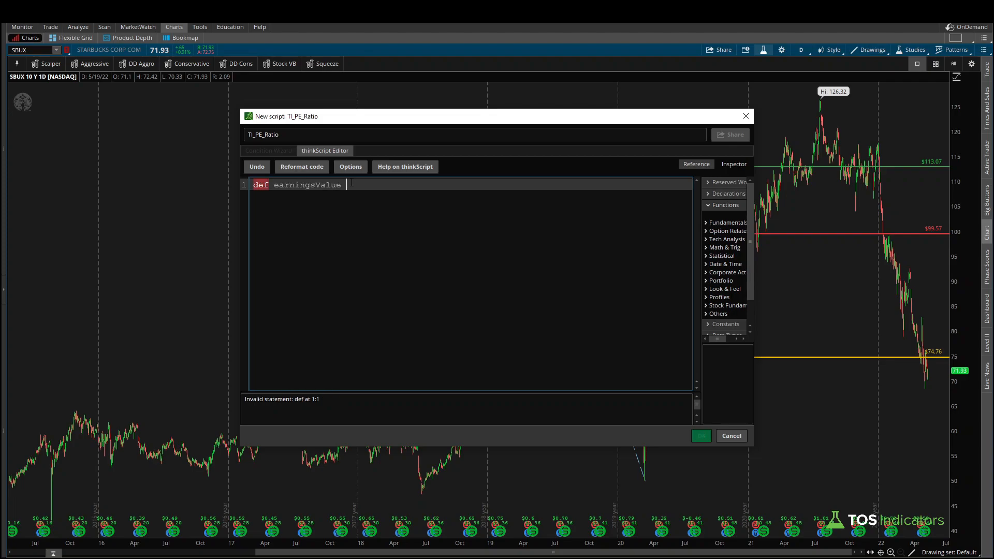
{"action": "type", "text": "= if"}
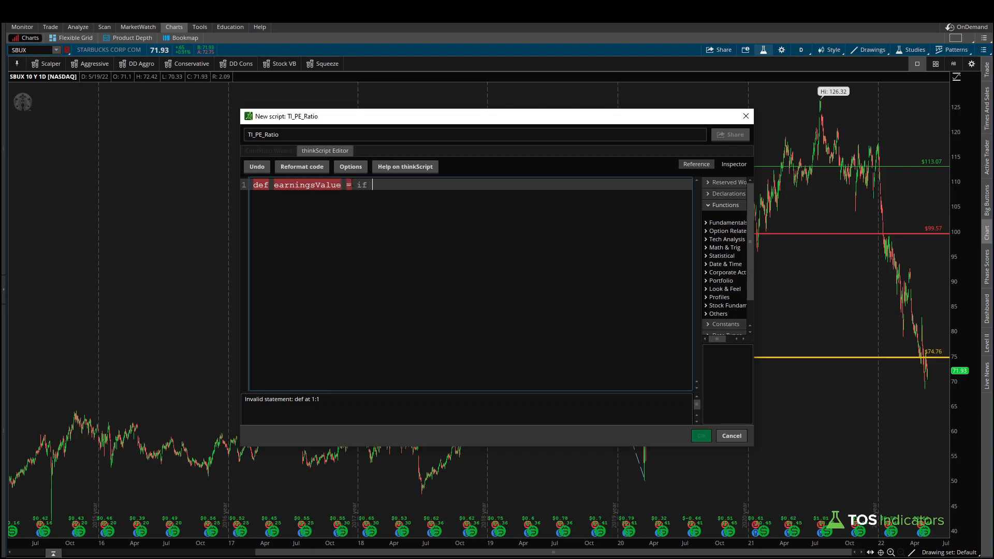
{"action": "type", "text": "IsNan(G"}
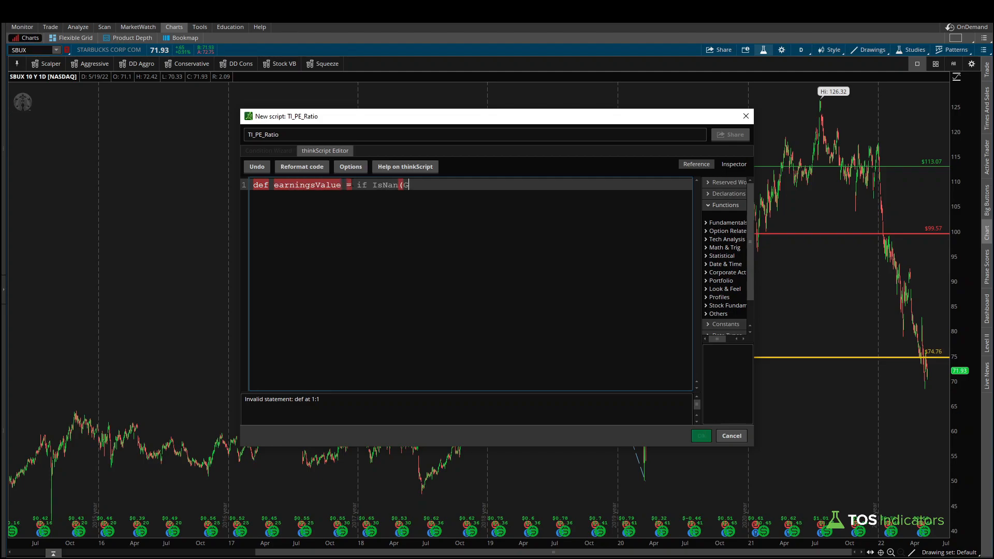
{"action": "type", "text": "etActualEarnings()) then 0 else"}
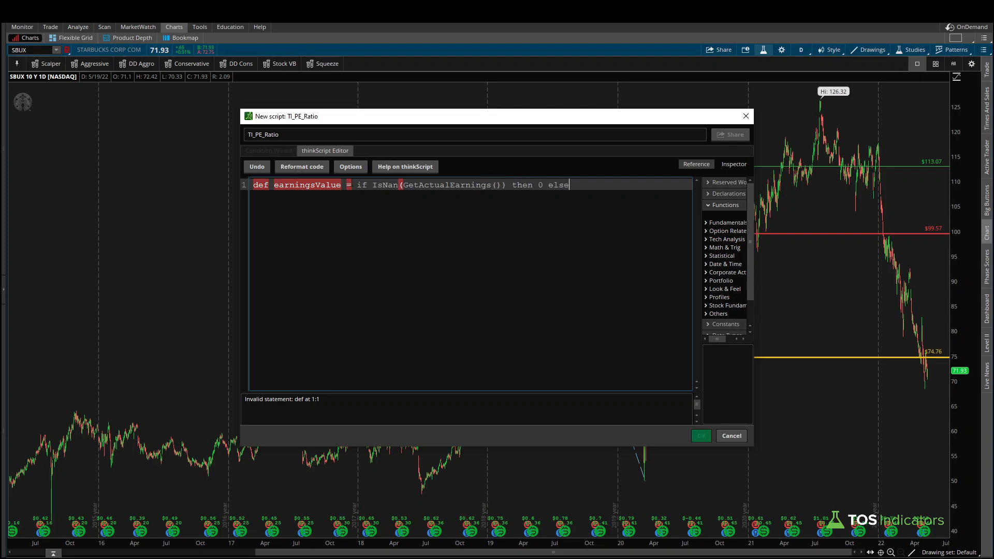
{"action": "type", "text": "GetActualEarnings();"}
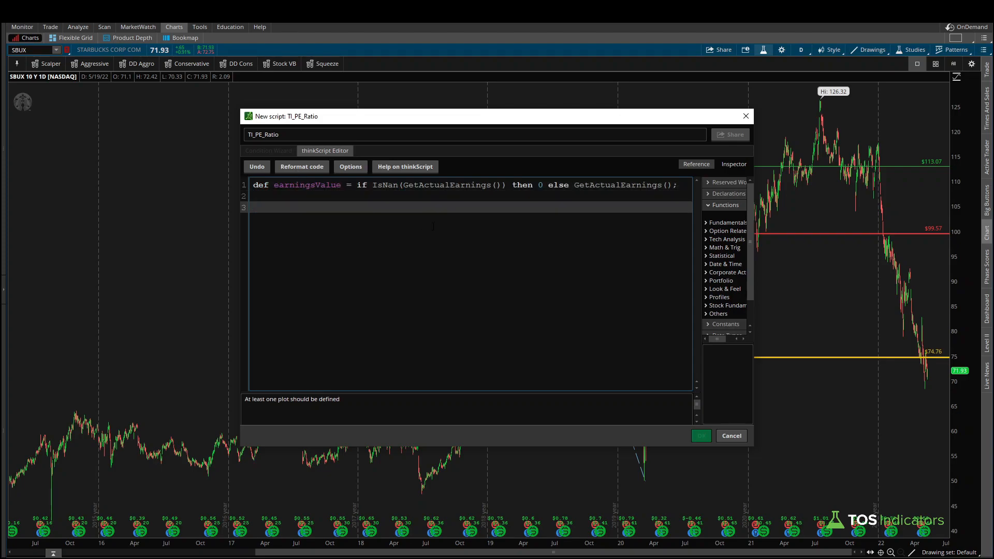
Add AddChartBubble(earningsValue, close, earningsValue, color.yellow); and apply the study
{"action": "type", "text": "AddChartBubble(y"}
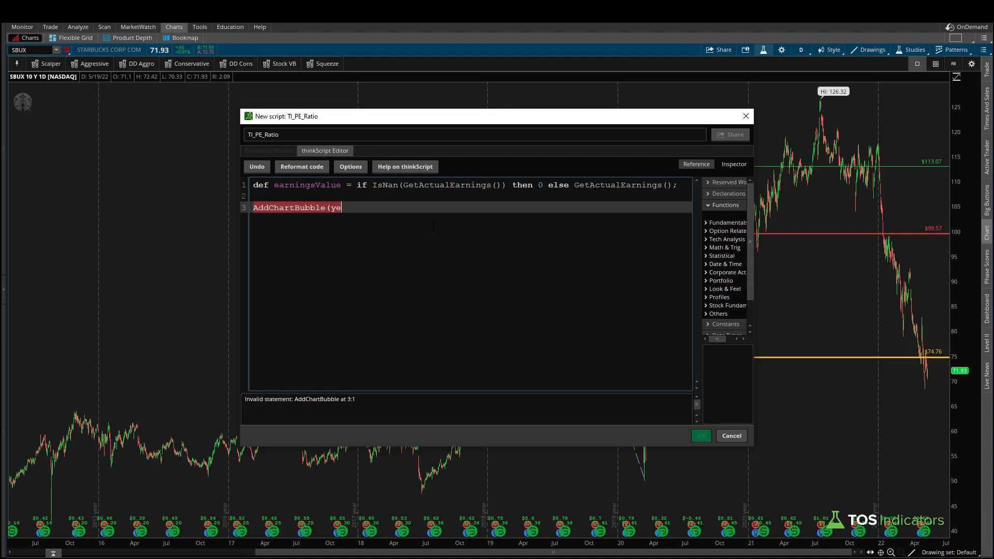
{"action": "type", "text": "earningsValue,"}
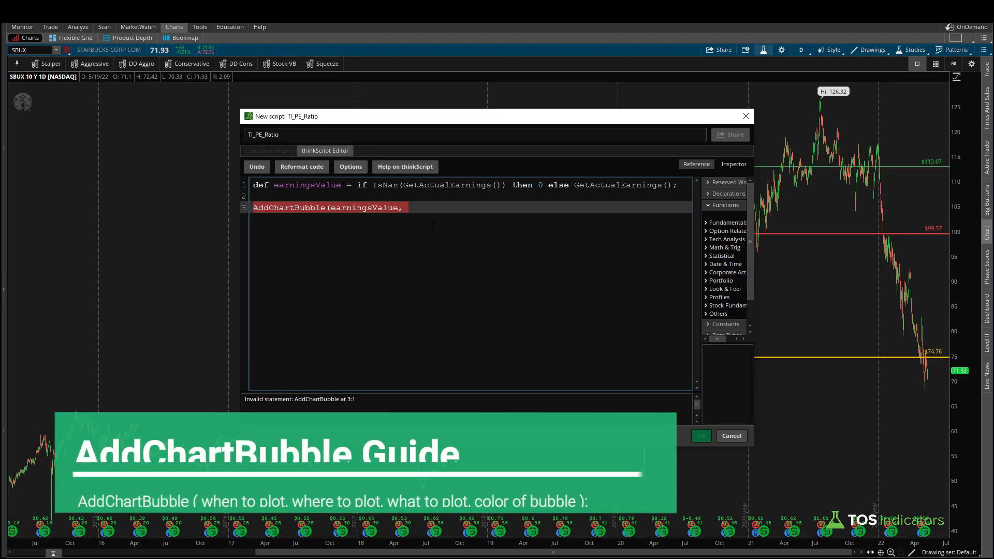
{"action": "type", "text": "close,"}
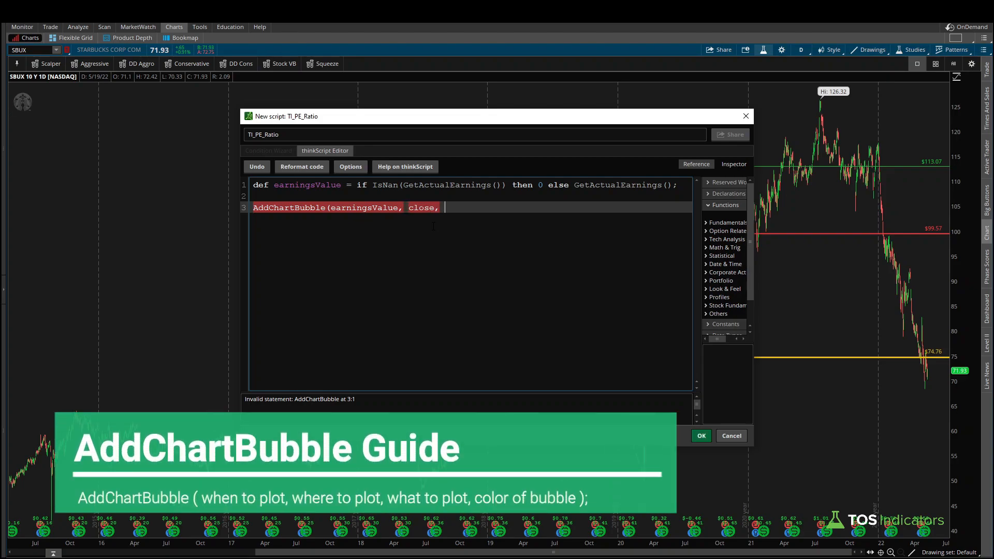
{"action": "type", "text": "earningsValue"}
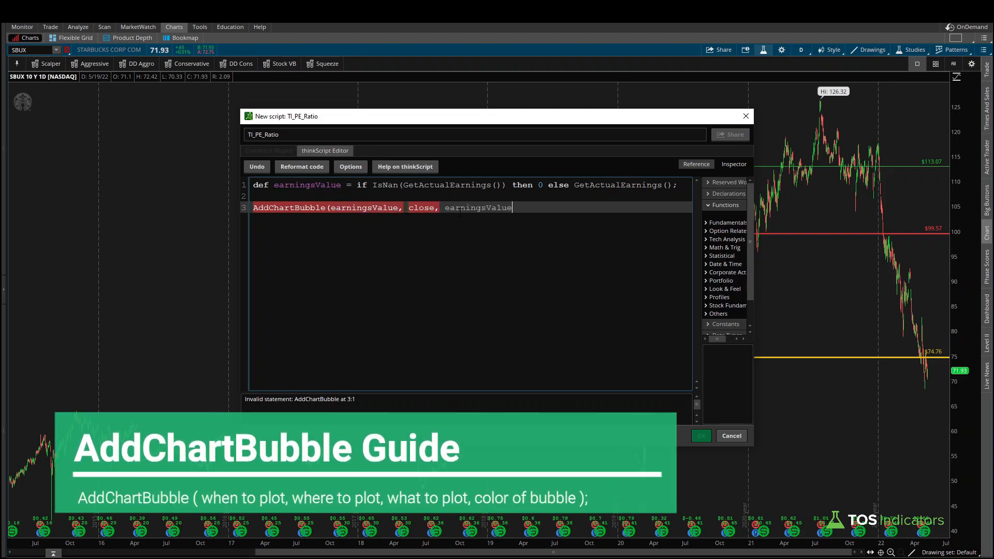
{"action": "type", "text": ", c"}
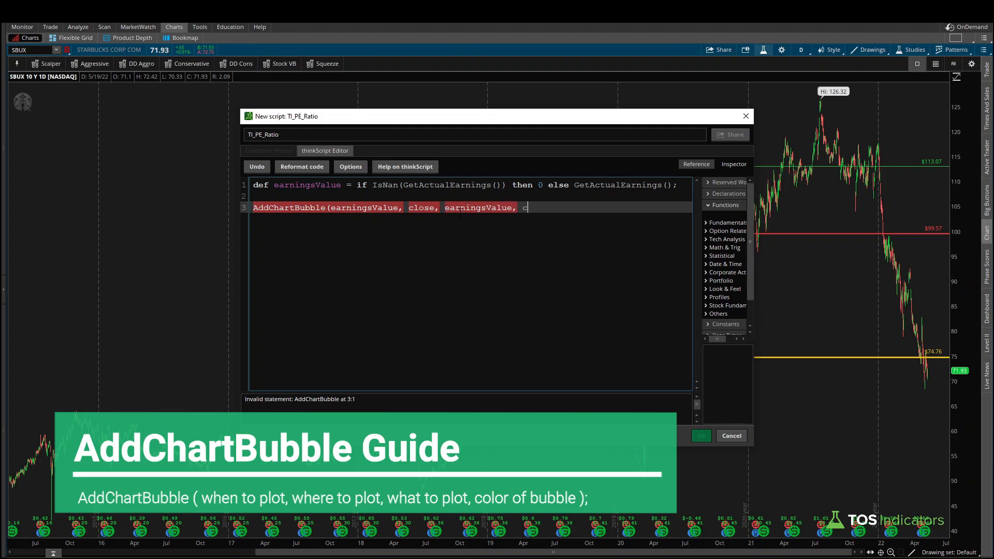
{"action": "type", "text": "olor.yellow);"}
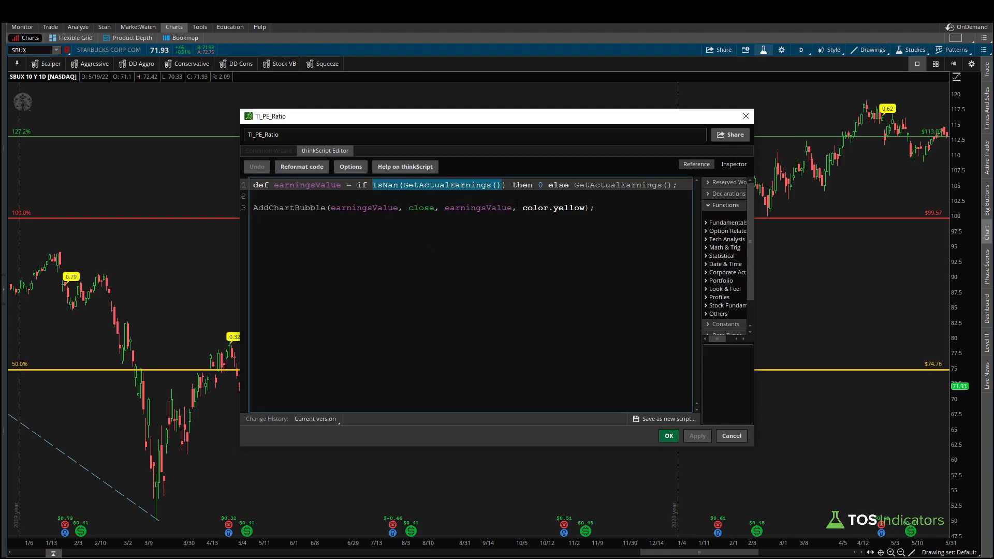
{"action": "mouse_move", "coordinate": [886, 515]}
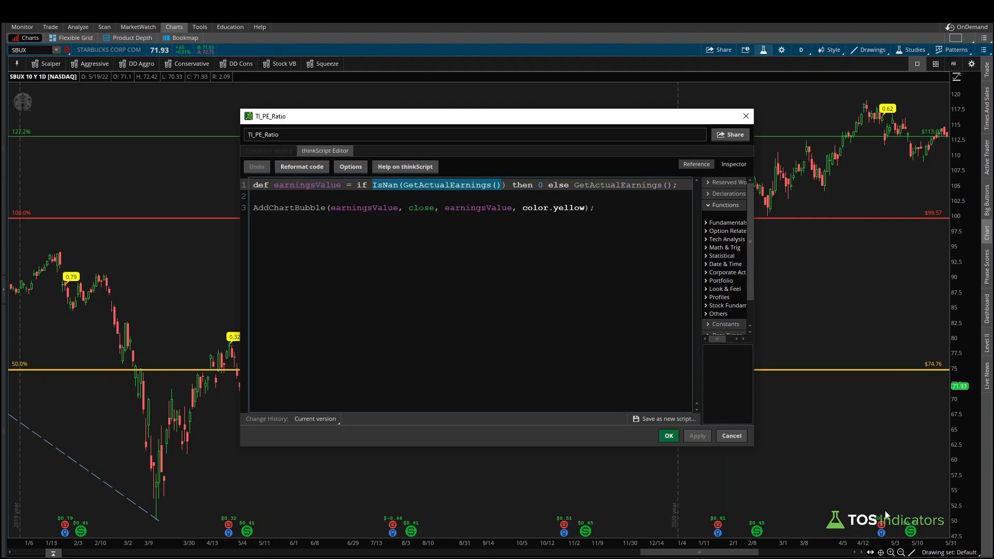
Add def earningsTTM = Sum(earningsValue, 252); and show it in the bubbles
{"action": "double_click", "coordinate": [307, 184]}
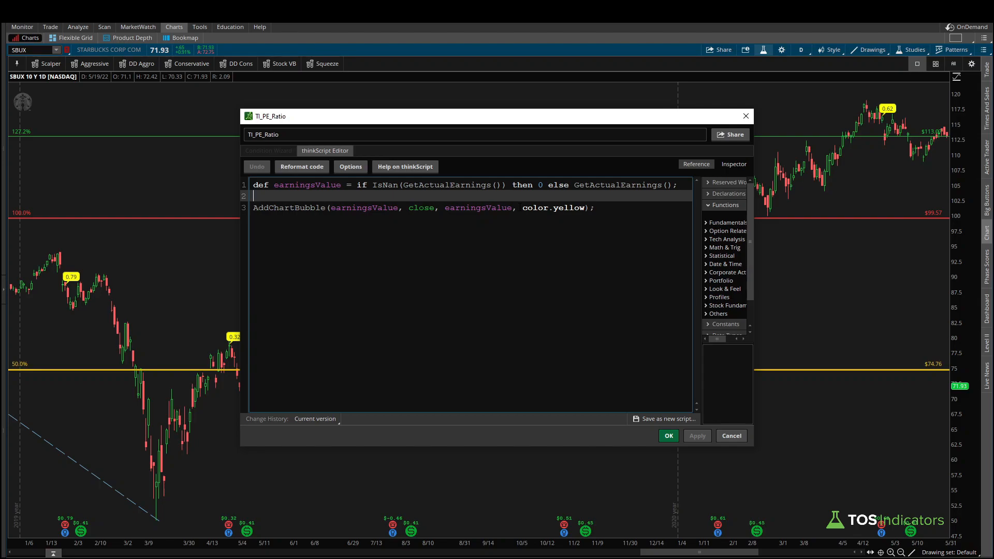
{"action": "type", "text": "def earningsTTM ="}
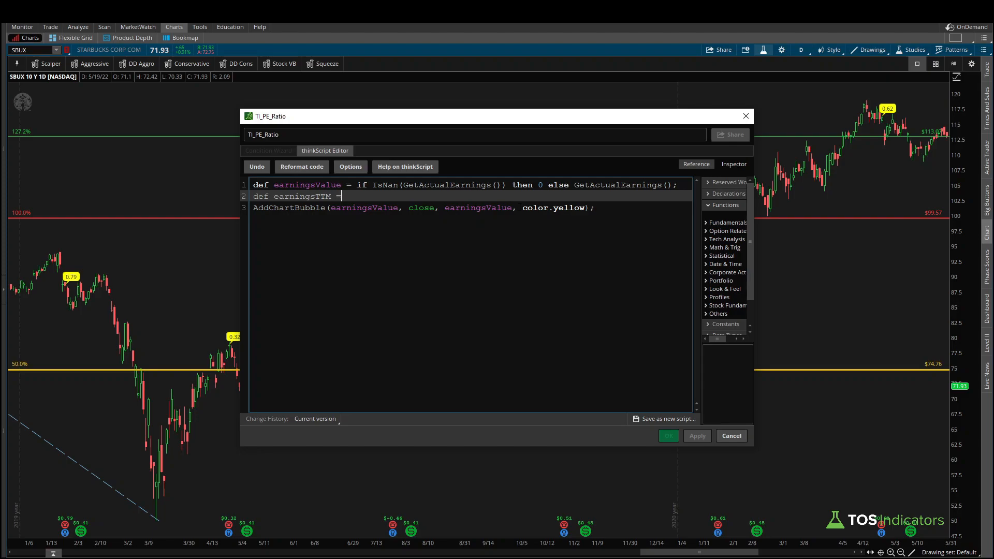
{"action": "type", "text": "Sum"}
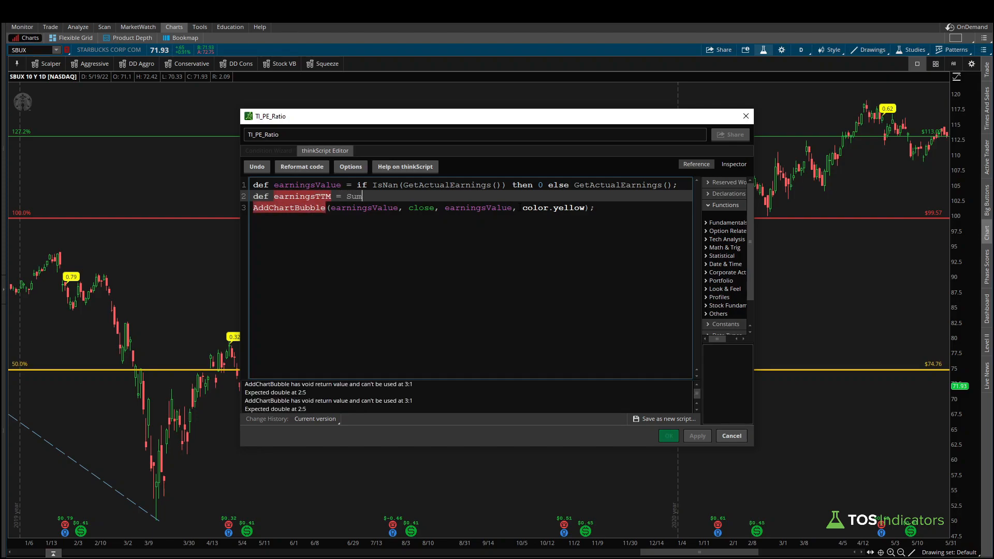
{"action": "type", "text": "(earningsValue"}
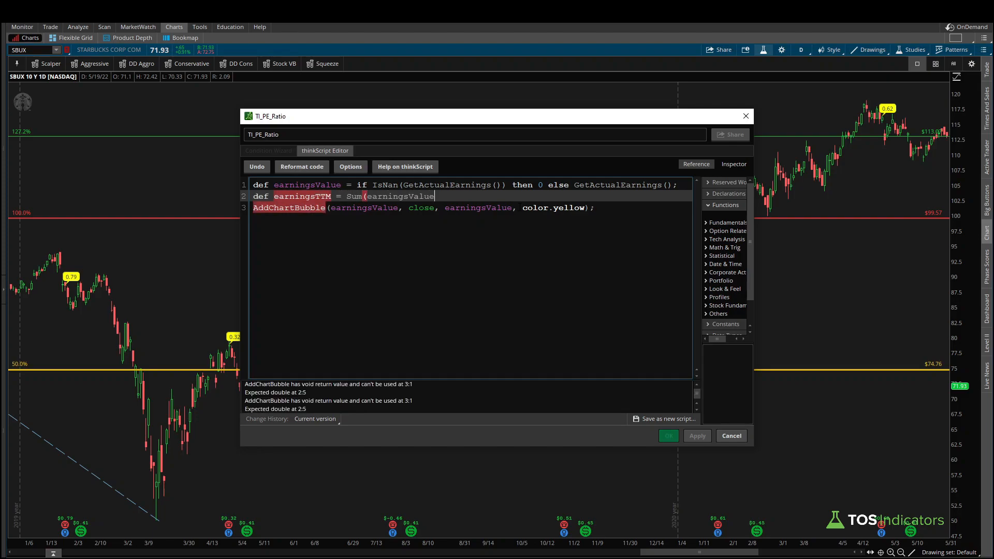
{"action": "type", "text": ", 252);"}
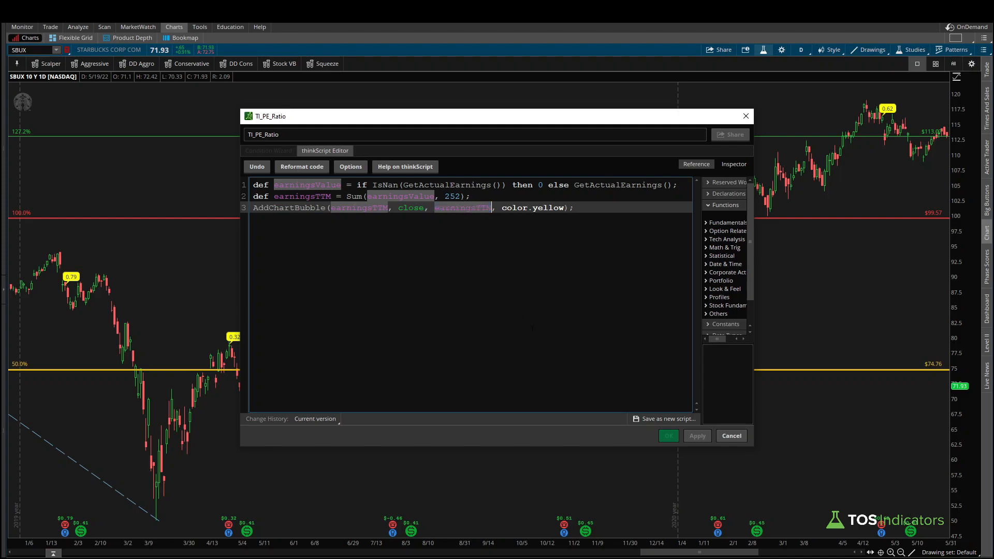
{"action": "left_click", "coordinate": [669, 436]}
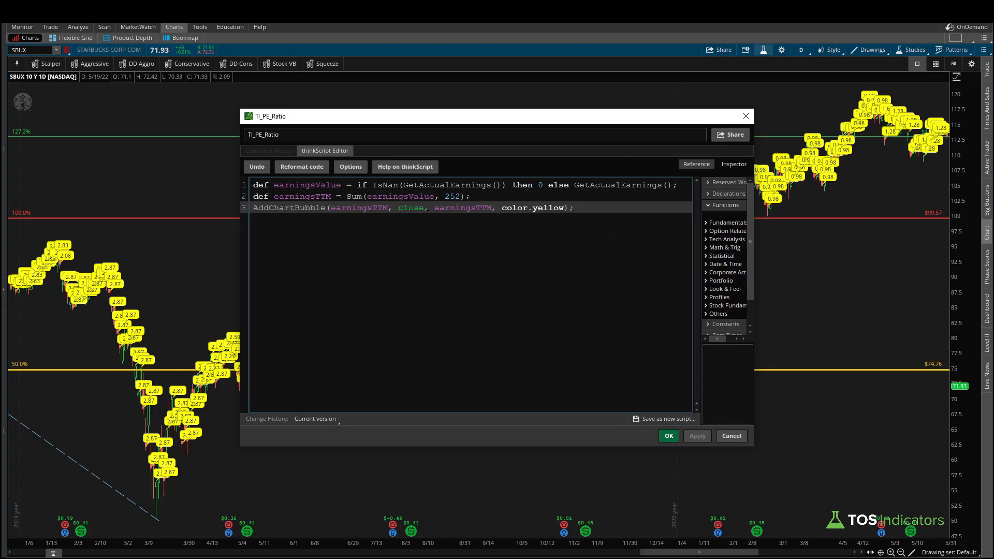
{"action": "left_click", "coordinate": [668, 436]}
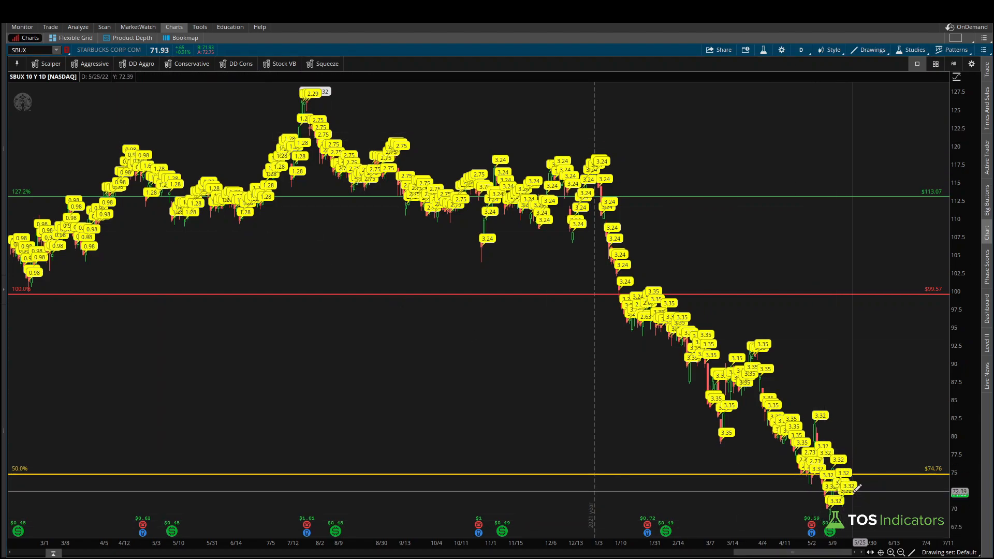
{"action": "mouse_move", "coordinate": [853, 485]}
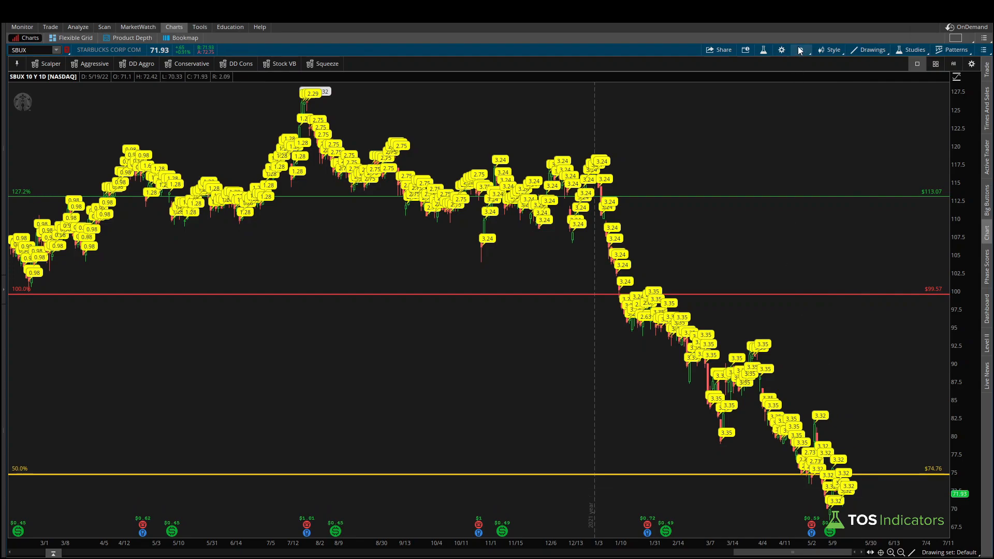
Add def pe = close / earningsTTM; and make the bubbles display pe
{"action": "left_click", "coordinate": [781, 50]}
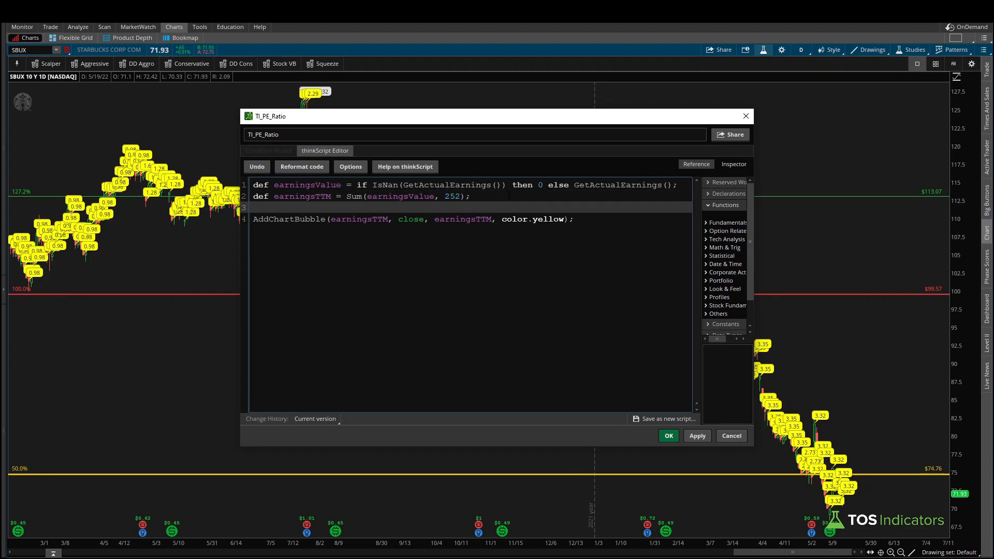
{"action": "type", "text": "def pe"}
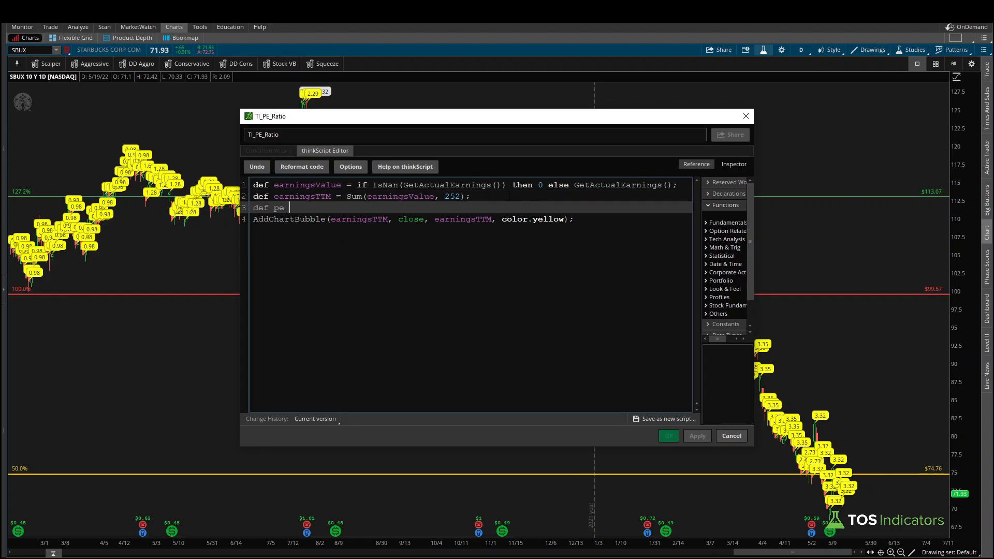
{"action": "type", "text": "= close /"}
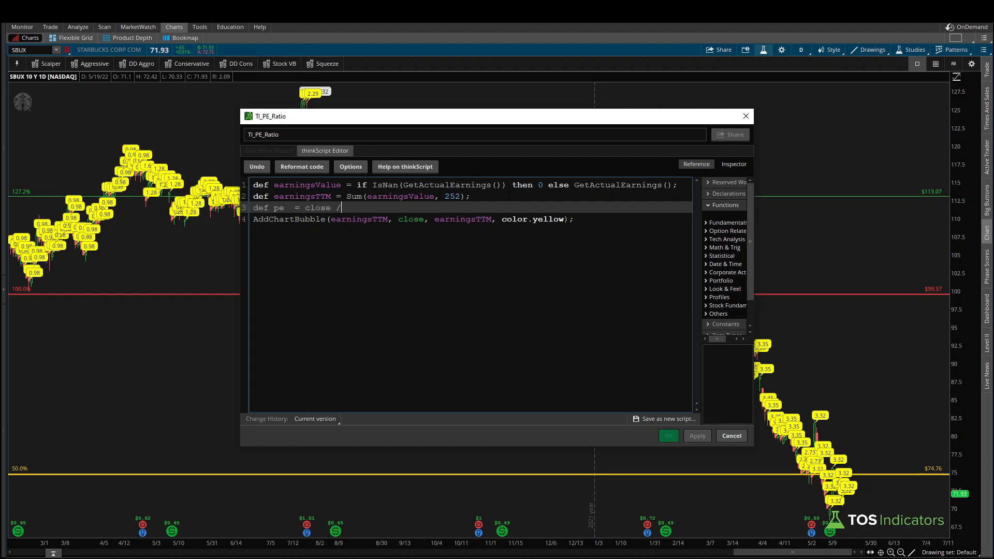
{"action": "type", "text": "earningsTTM"}
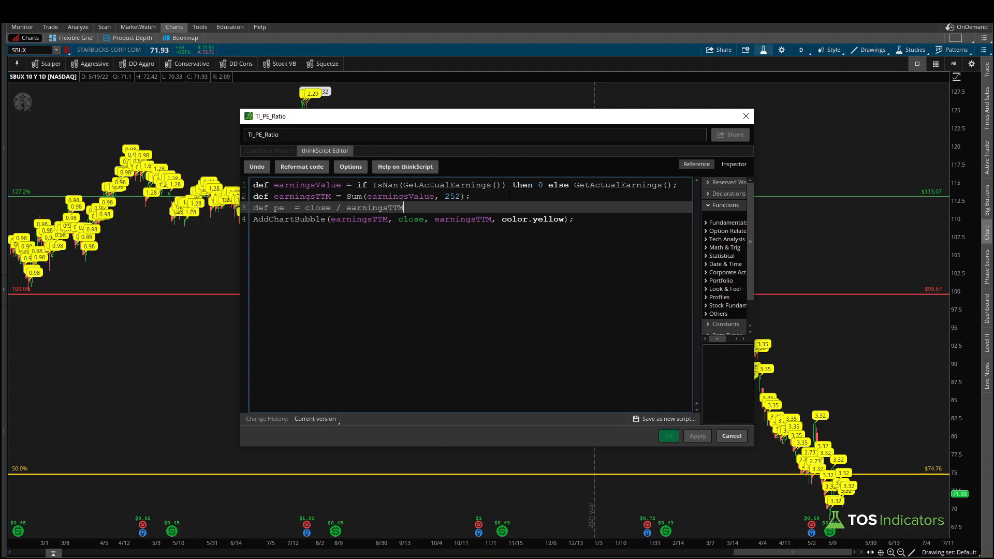
{"action": "double_click", "coordinate": [319, 209]}
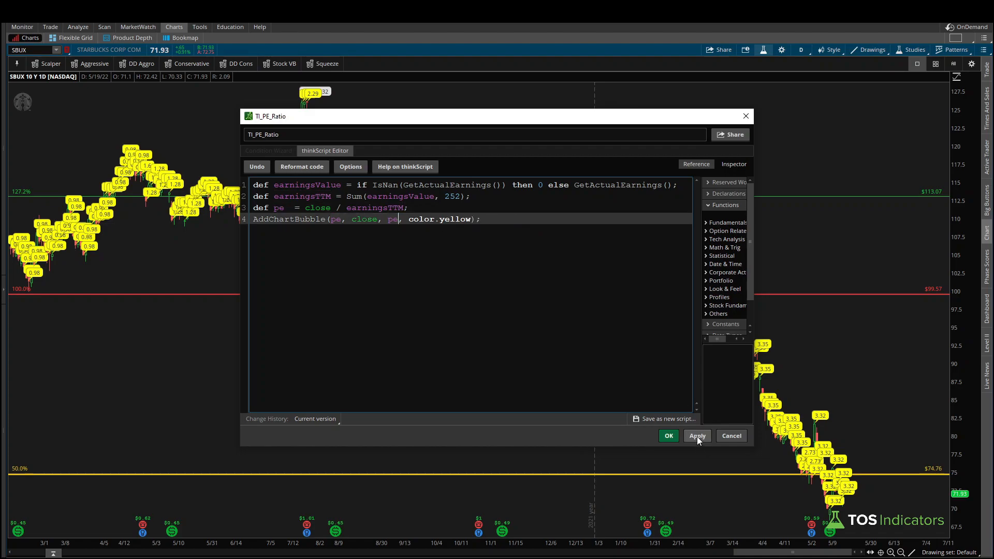
{"action": "left_click", "coordinate": [668, 435]}
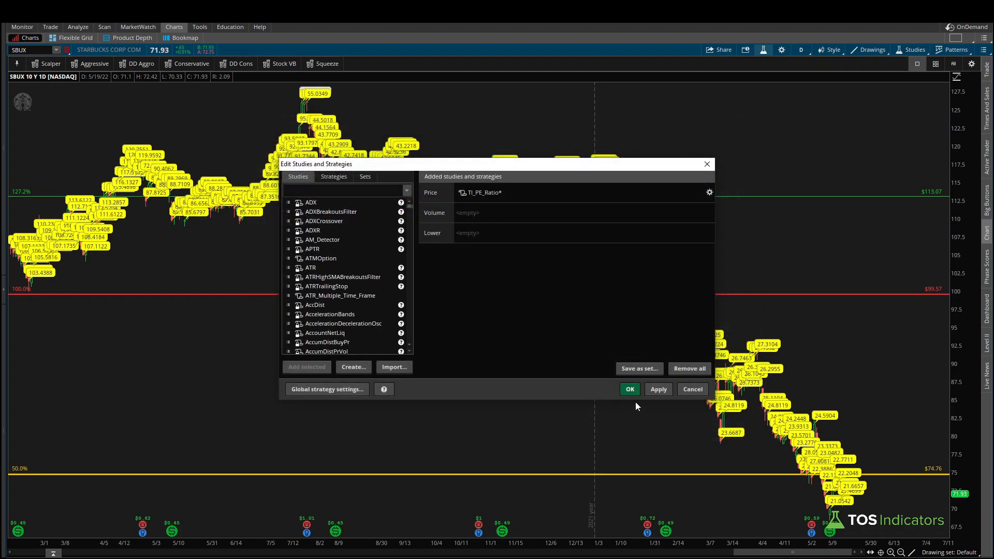
{"action": "left_click", "coordinate": [630, 389]}
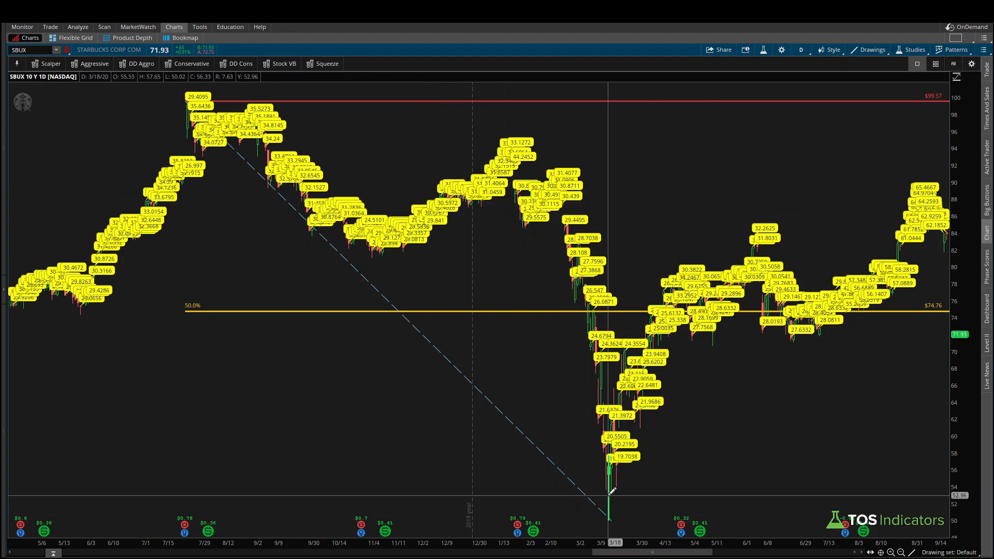
{"action": "mouse_move", "coordinate": [628, 457]}
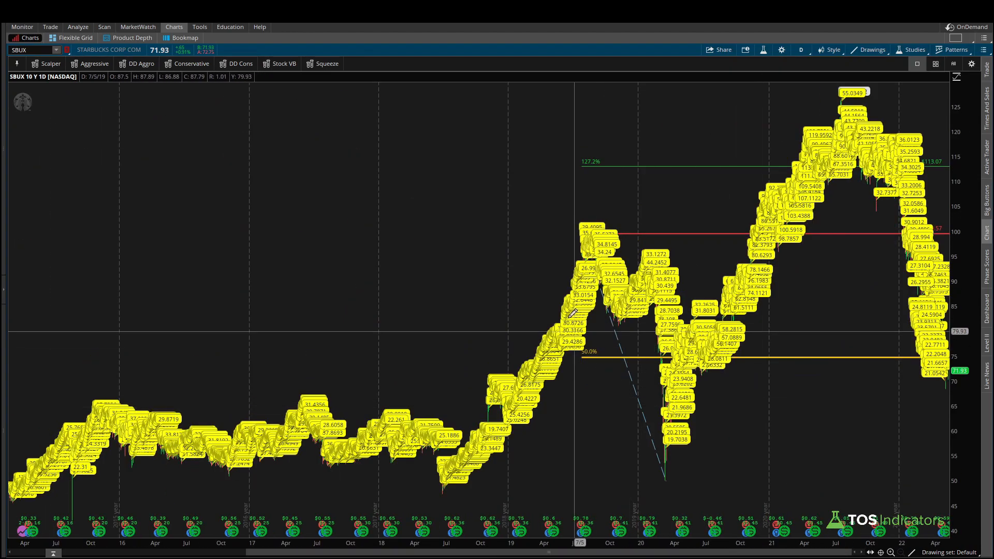
Remove TI_PE_Ratio from the chart via Edit Studies and mark the chart
{"action": "left_click", "coordinate": [914, 50]}
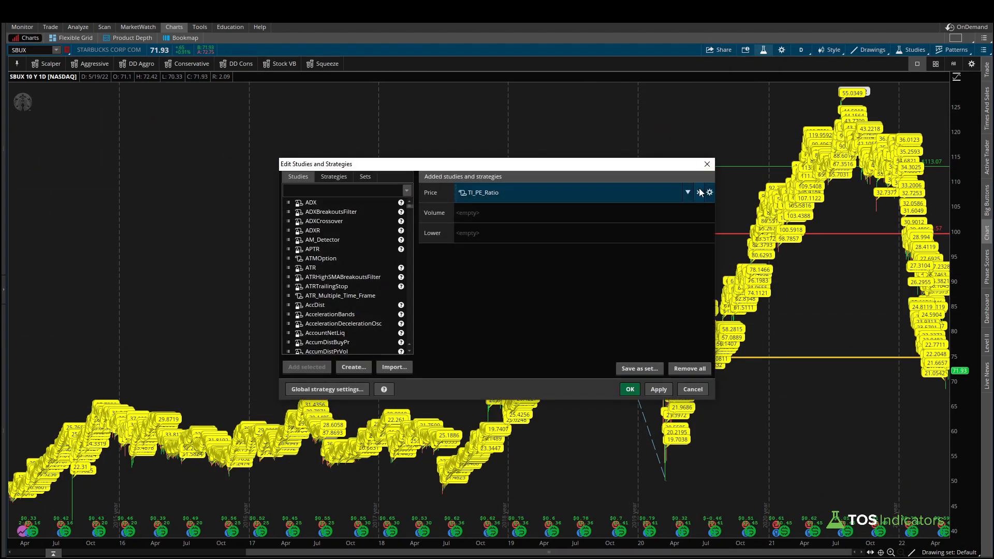
{"action": "left_click", "coordinate": [692, 389]}
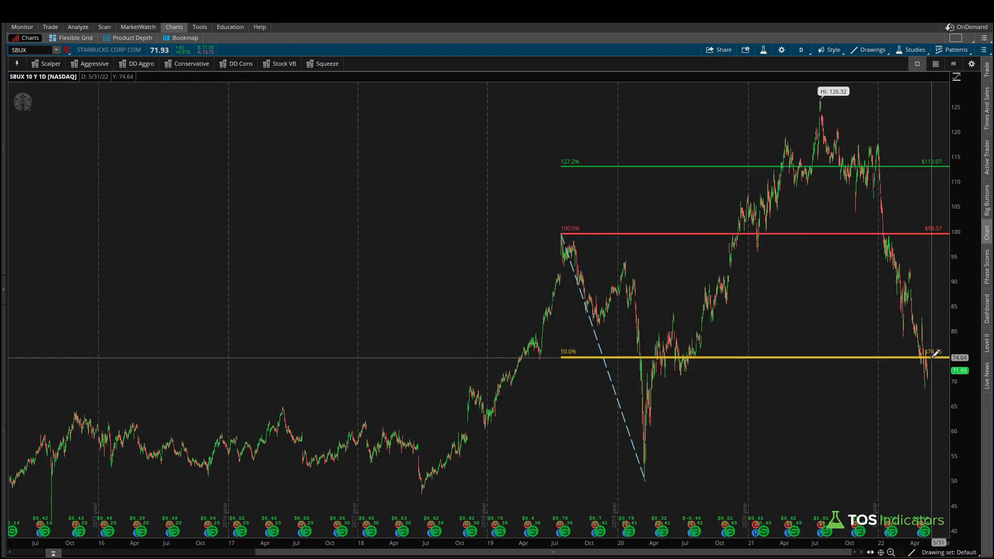
{"action": "left_click_drag", "start_coordinate": [922, 345], "coordinate": [935, 364]}
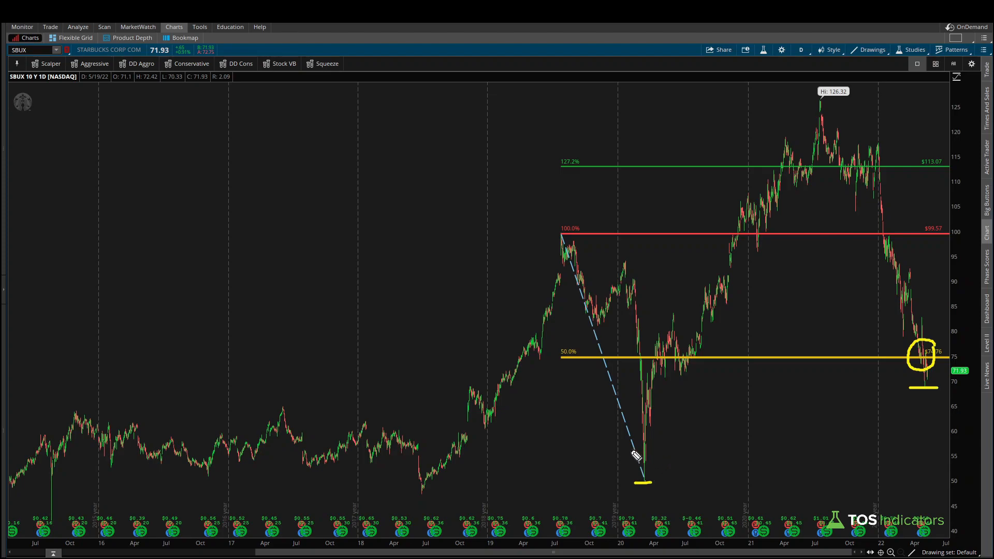
{"action": "mouse_move", "coordinate": [679, 438]}
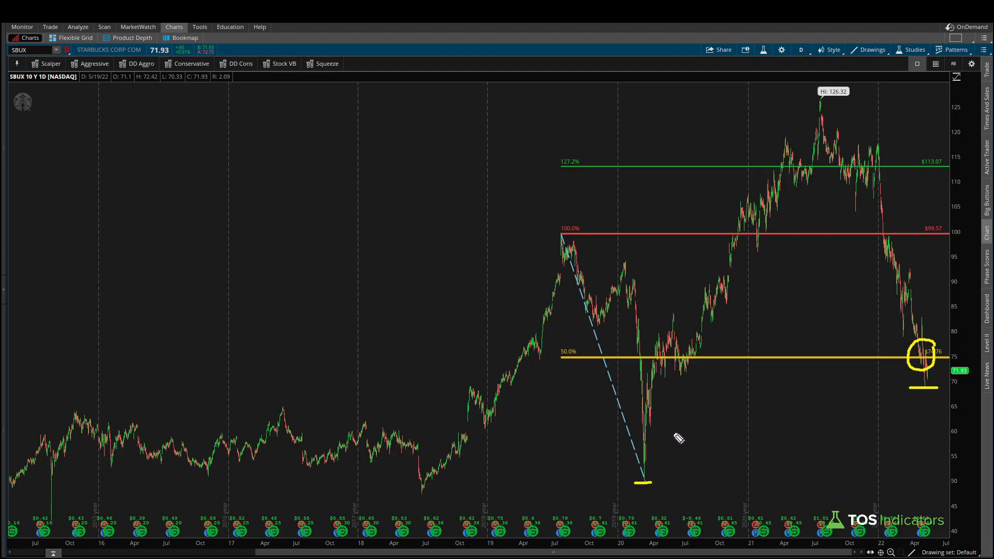
{"action": "mouse_move", "coordinate": [641, 472]}
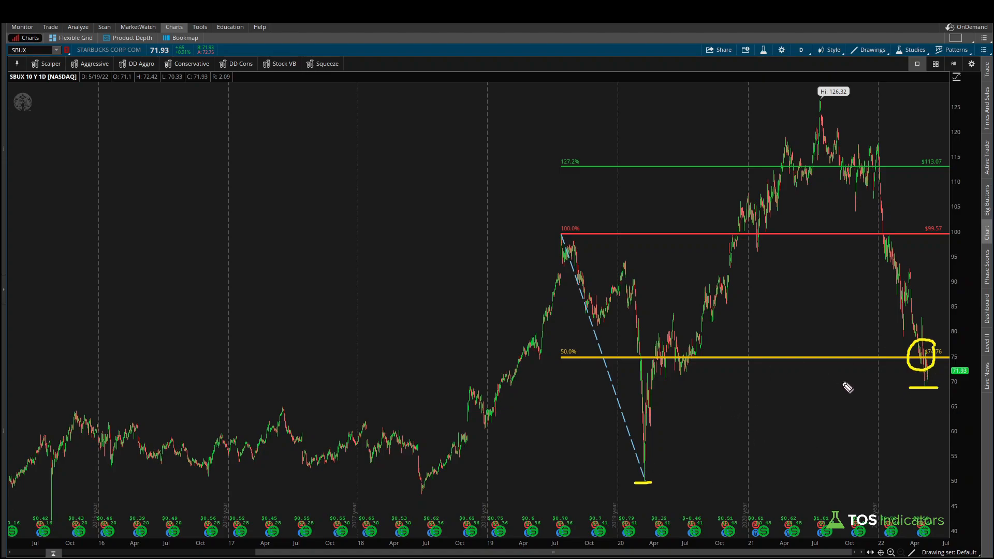
{"action": "mouse_move", "coordinate": [765, 56]}
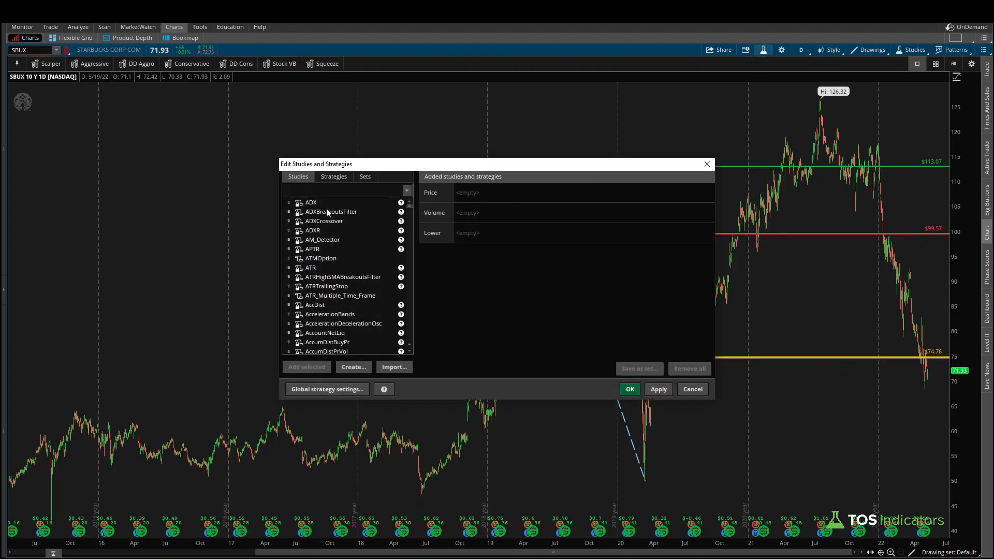
Search 'pe_rat' and re-add the TI_PE_Ratio study to the chart
{"action": "type", "text": "pe_rat"}
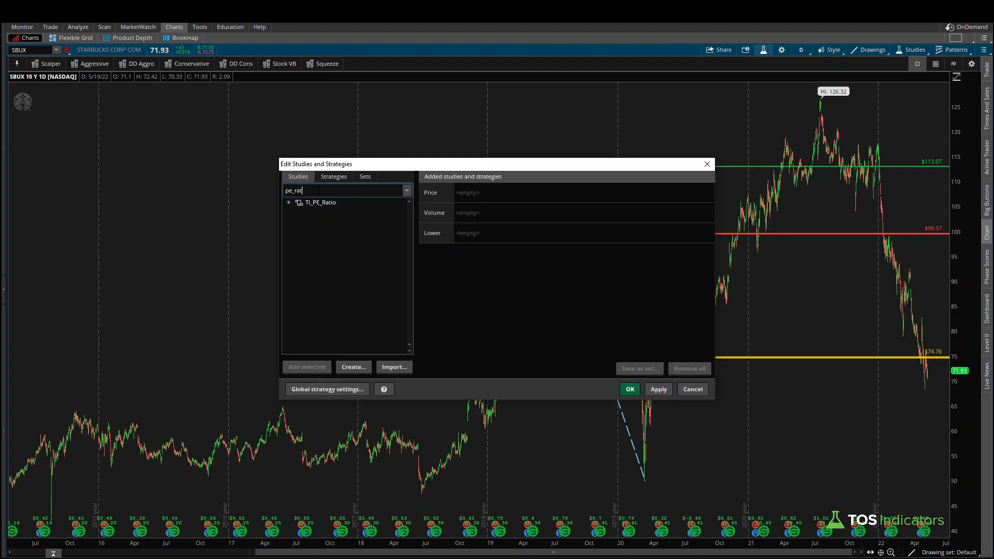
{"action": "left_click", "coordinate": [321, 202]}
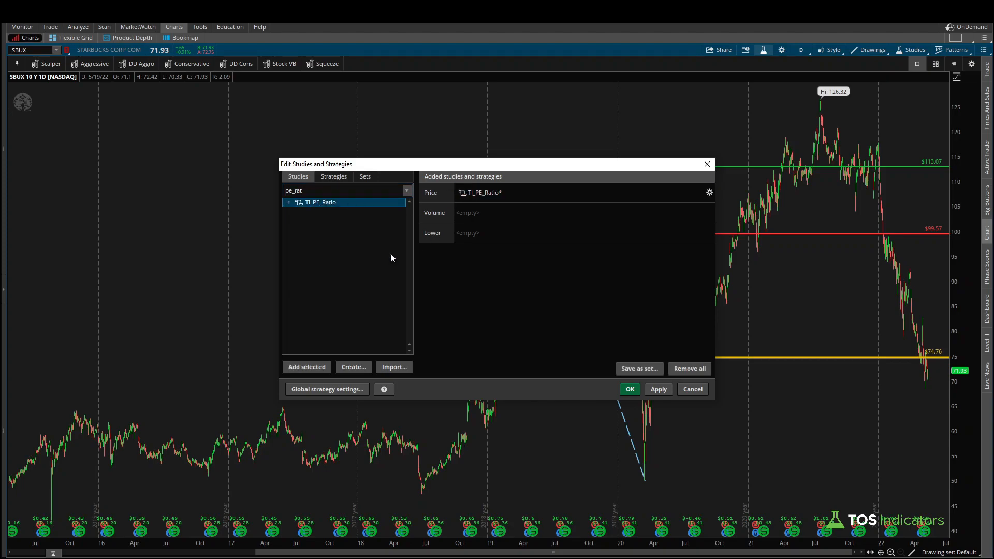
{"action": "left_click", "coordinate": [709, 192]}
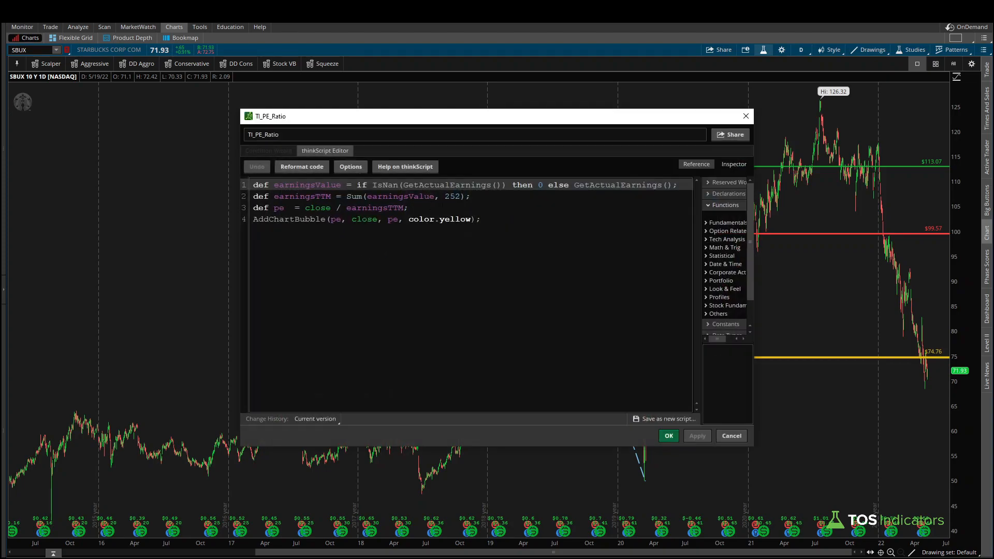
Comment out AddChartBubble, add 'declare lower;', change def pe to plot pe, and apply
{"action": "left_click", "coordinate": [265, 219]}
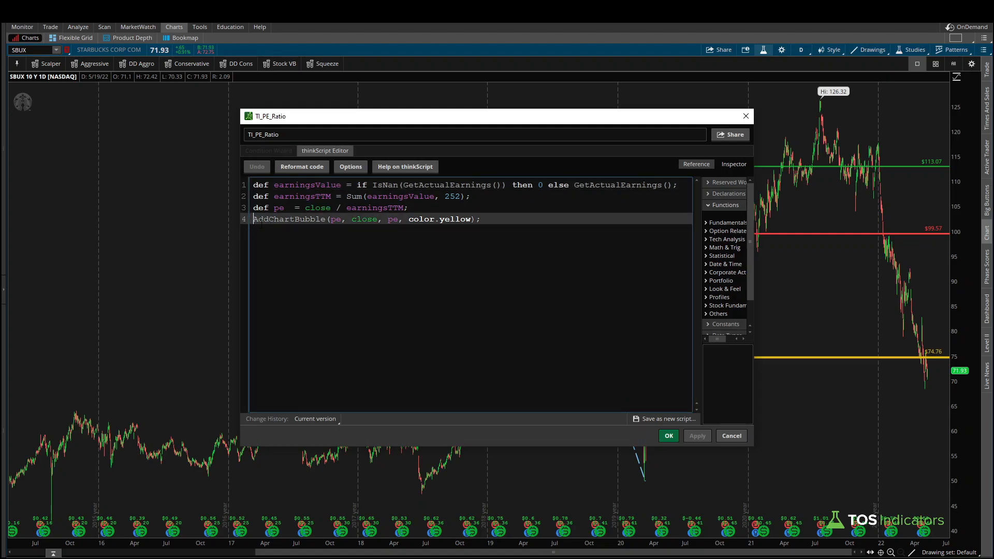
{"action": "type", "text": "#"}
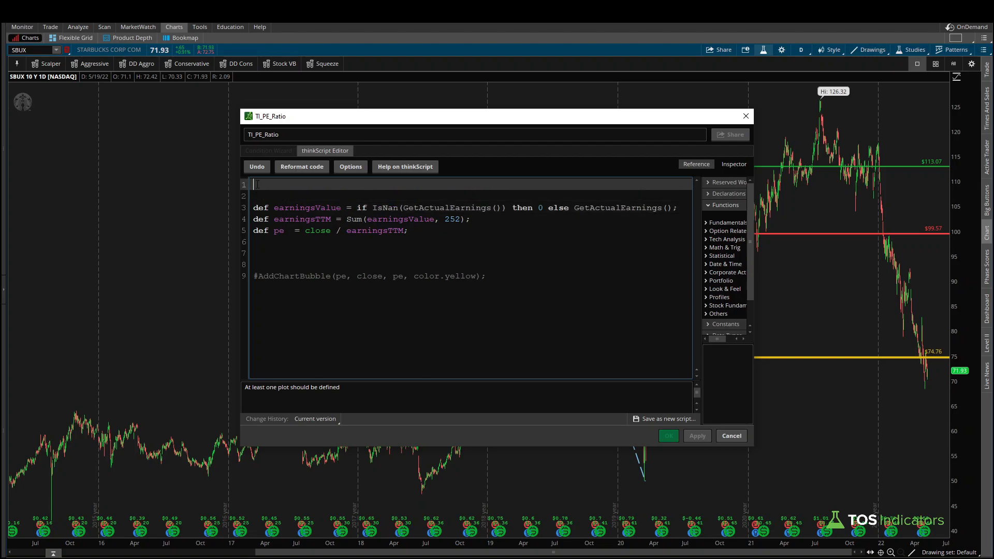
{"action": "type", "text": "declare lower;"}
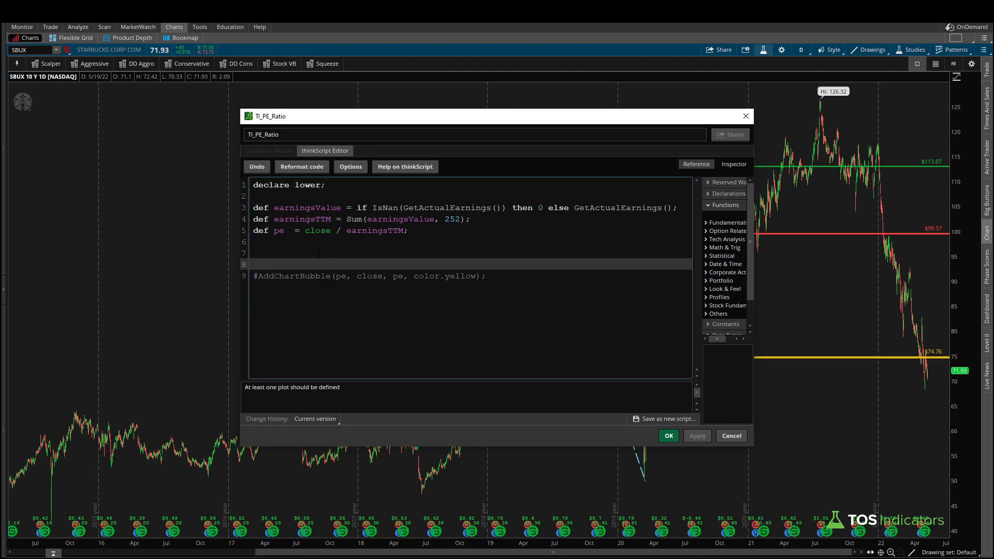
{"action": "left_click", "coordinate": [318, 254]}
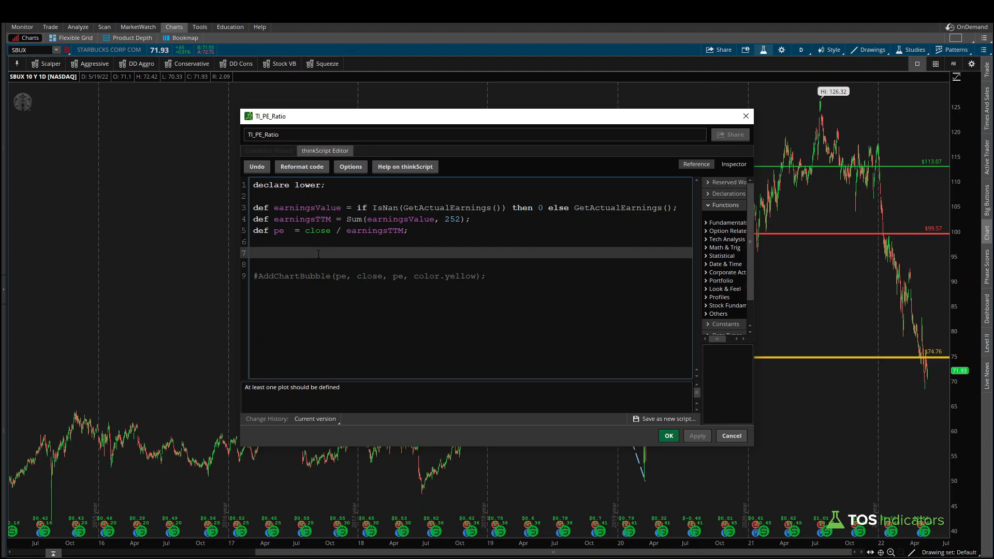
{"action": "double_click", "coordinate": [259, 230]}
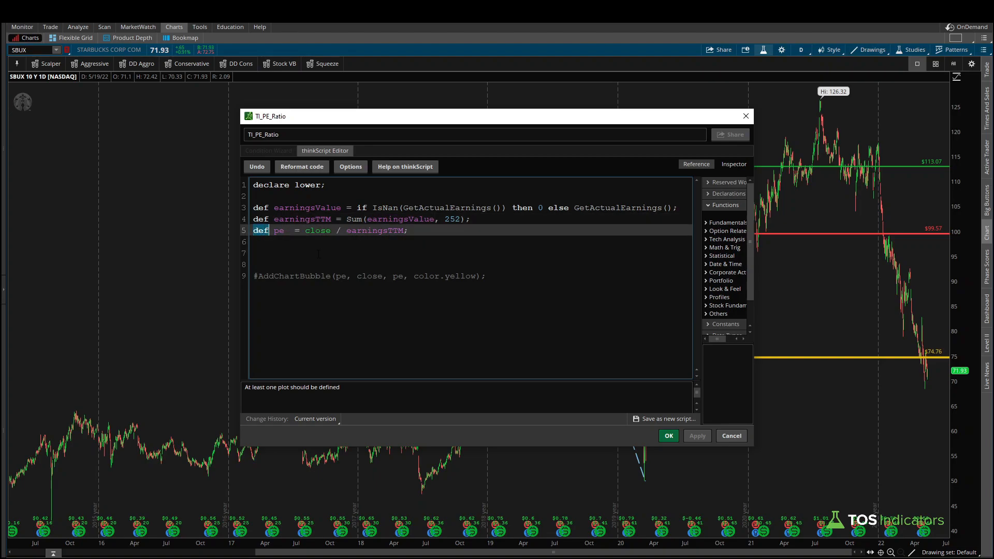
{"action": "type", "text": "plo"}
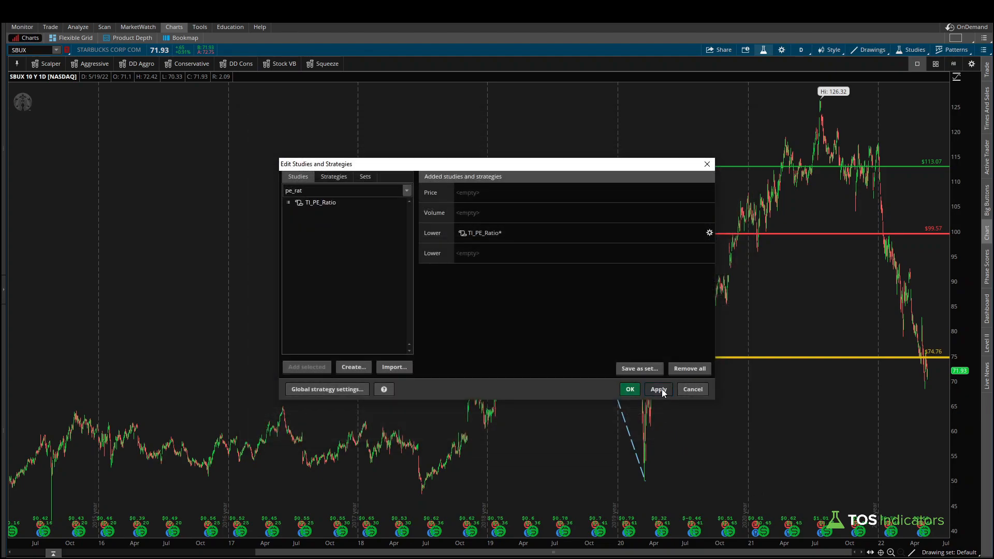
{"action": "left_click", "coordinate": [629, 389]}
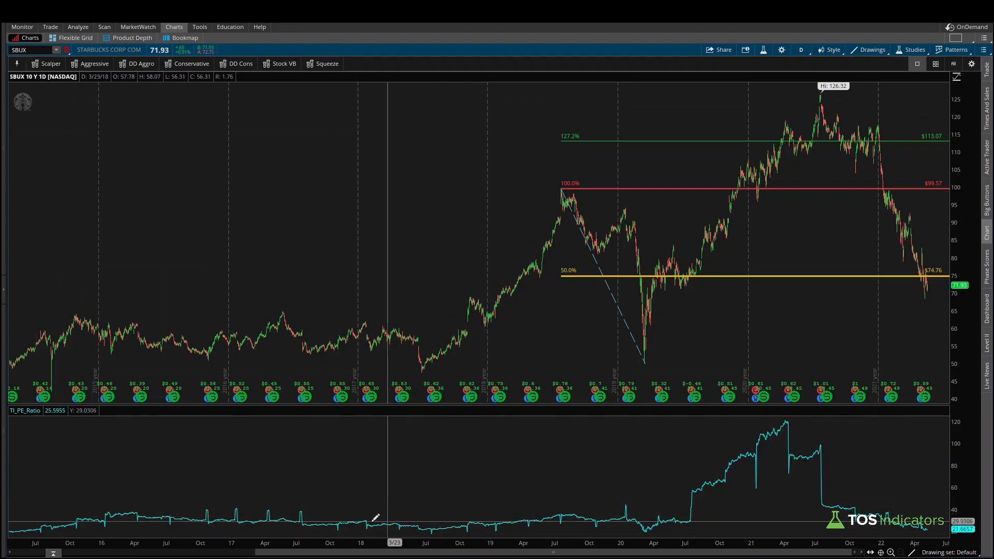
{"action": "mouse_move", "coordinate": [228, 543]}
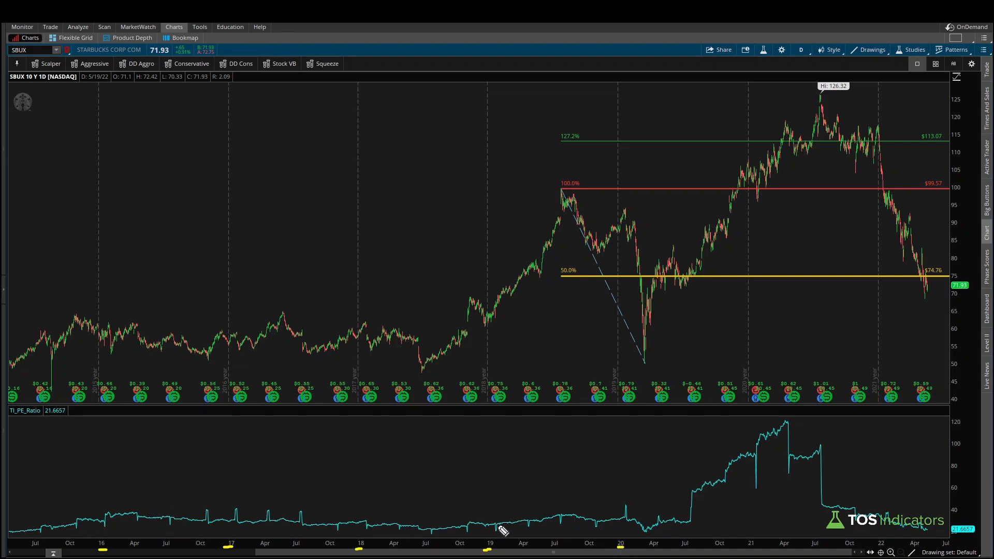
{"action": "mouse_move", "coordinate": [737, 488]}
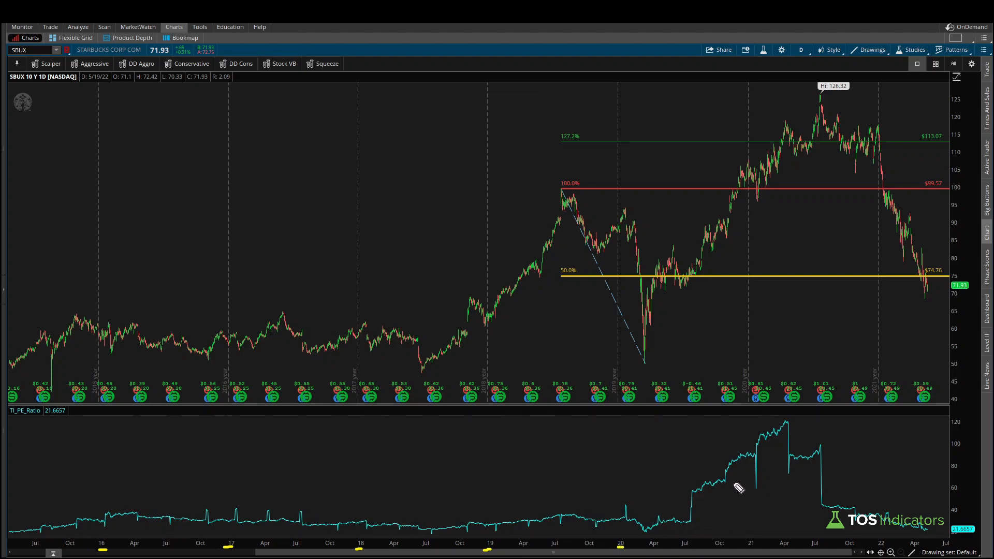
Make a hand-drawn mark on the chart near the lower P/E pane
{"action": "left_click_drag", "start_coordinate": [674, 525], "coordinate": [780, 441]}
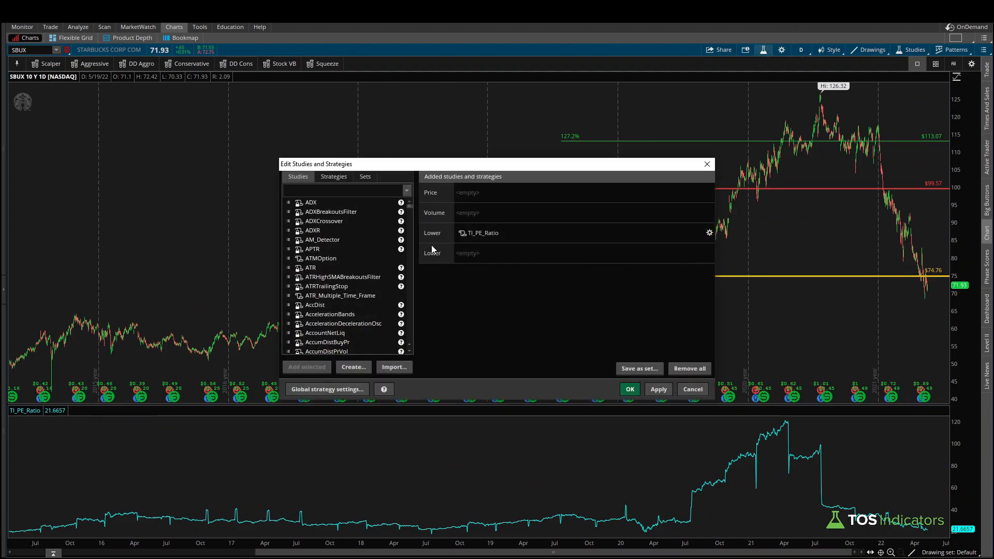
Add AddLabel(yes, "P/E Ratio: " + pe, color.white); to the TI_PE_Ratio script
{"action": "left_click", "coordinate": [709, 233]}
{"action": "type", "text": "Add"}
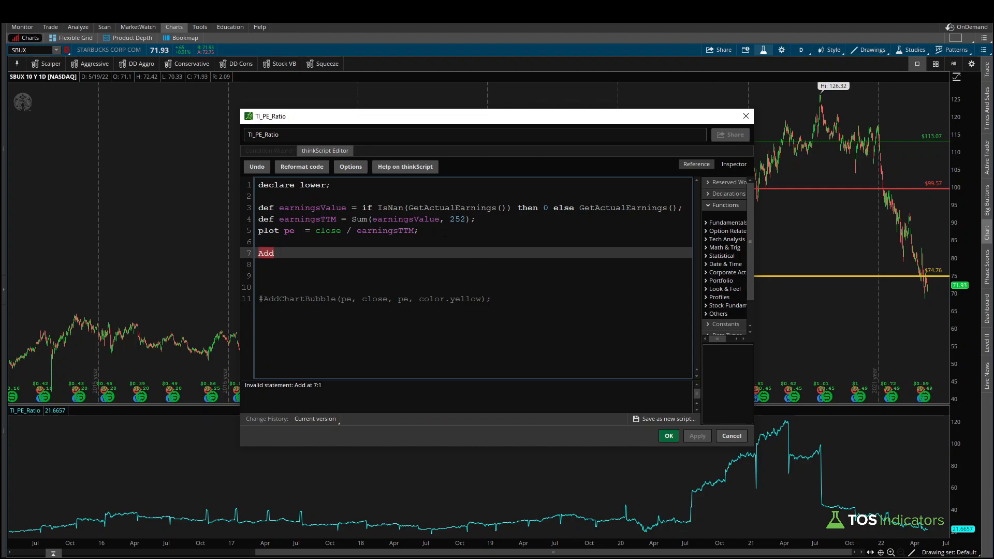
{"action": "type", "text": "Label("}
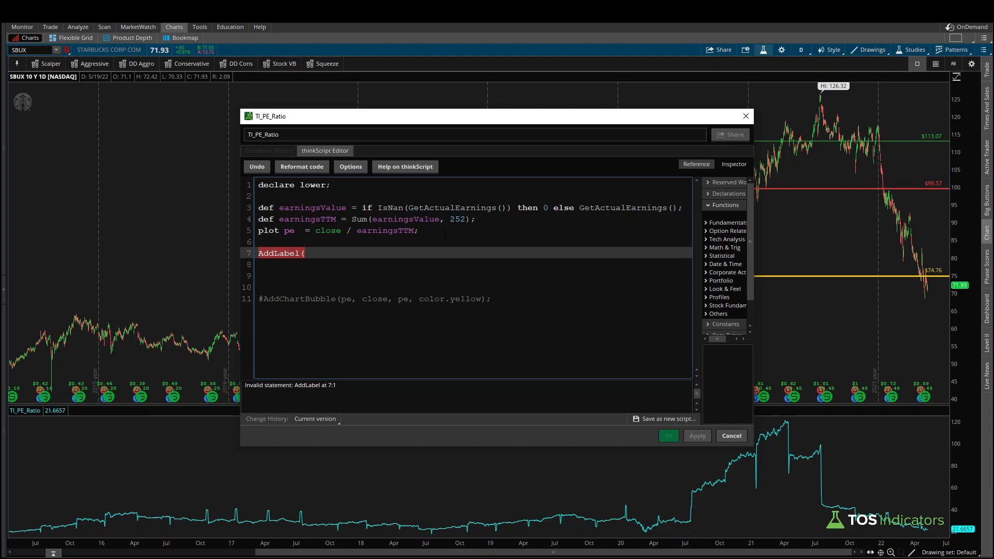
{"action": "type", "text": "yes"}
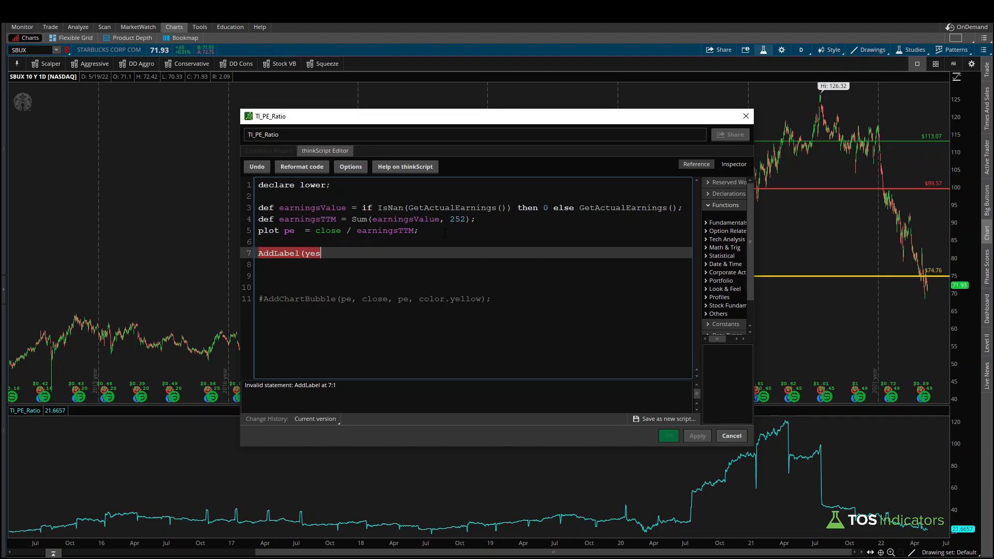
{"action": "type", "text": ", \"PE"}
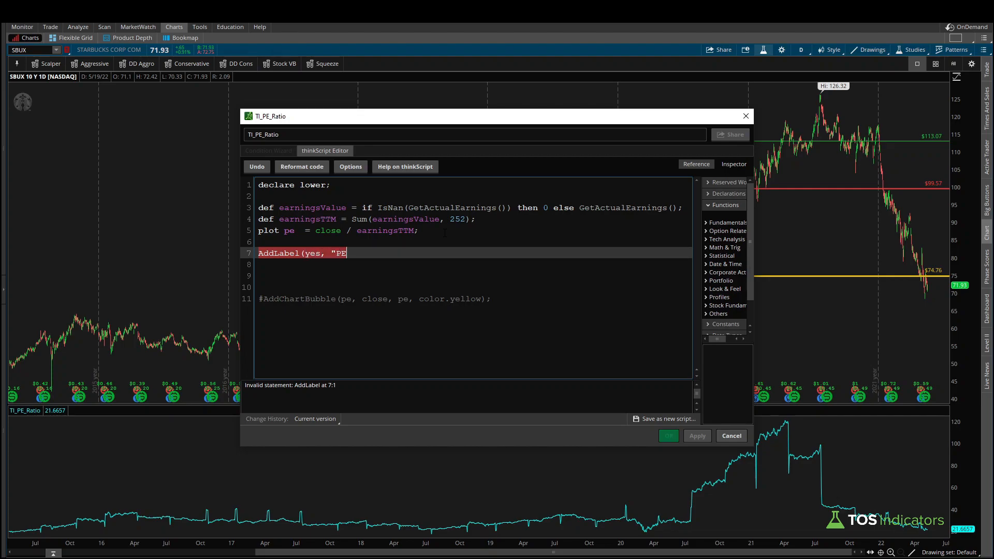
{"action": "type", "text": "/E Ratio: \" + pe"}
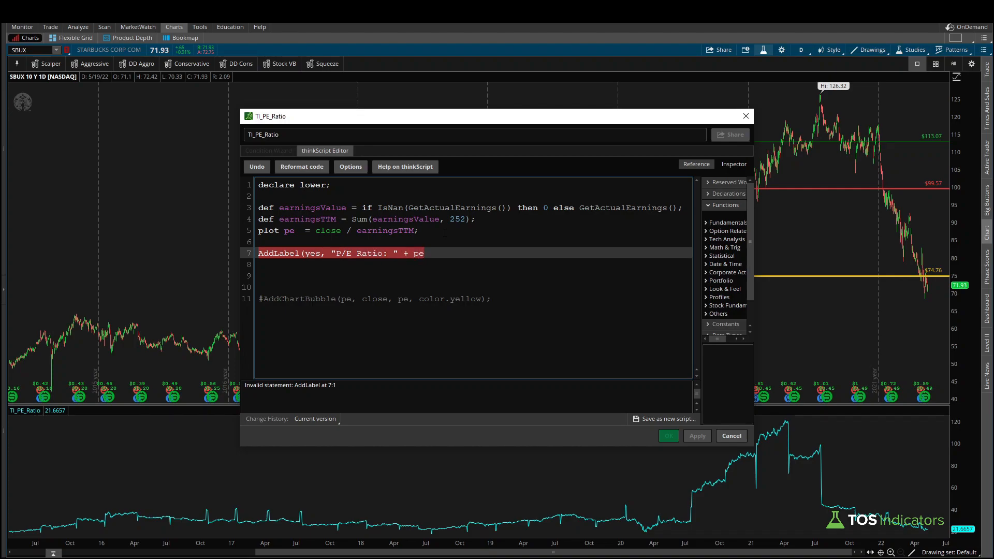
{"action": "type", "text": ", color.l"}
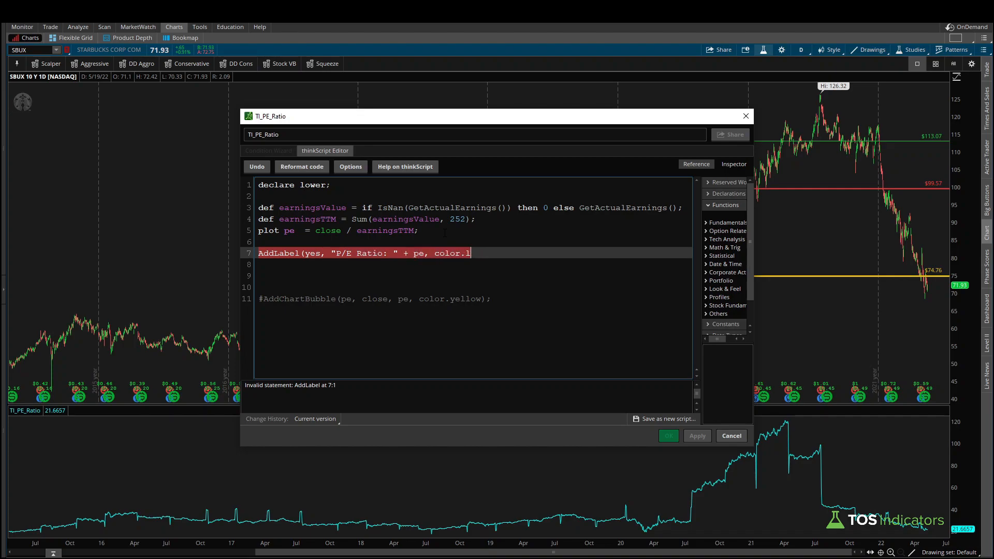
{"action": "type", "text": "white);"}
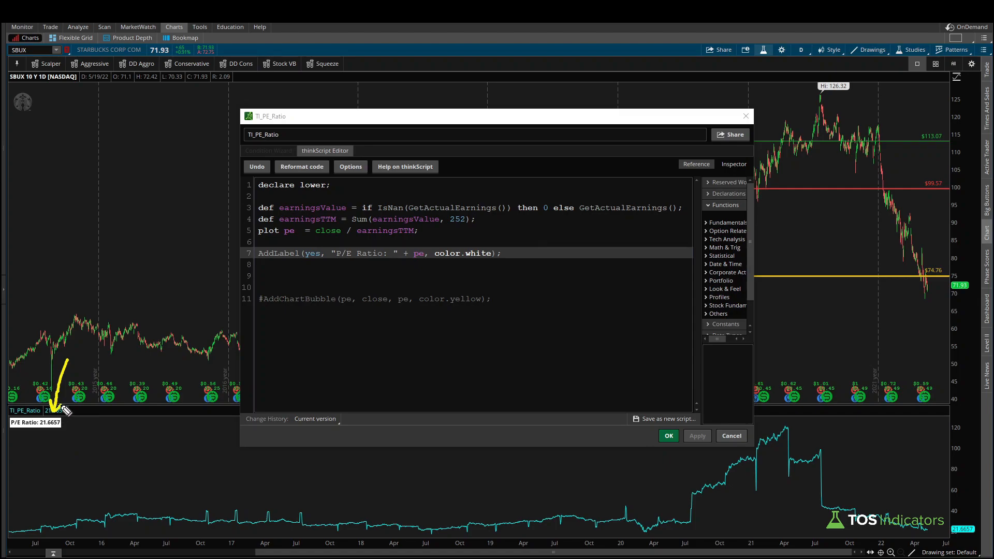
{"action": "mouse_move", "coordinate": [50, 437]}
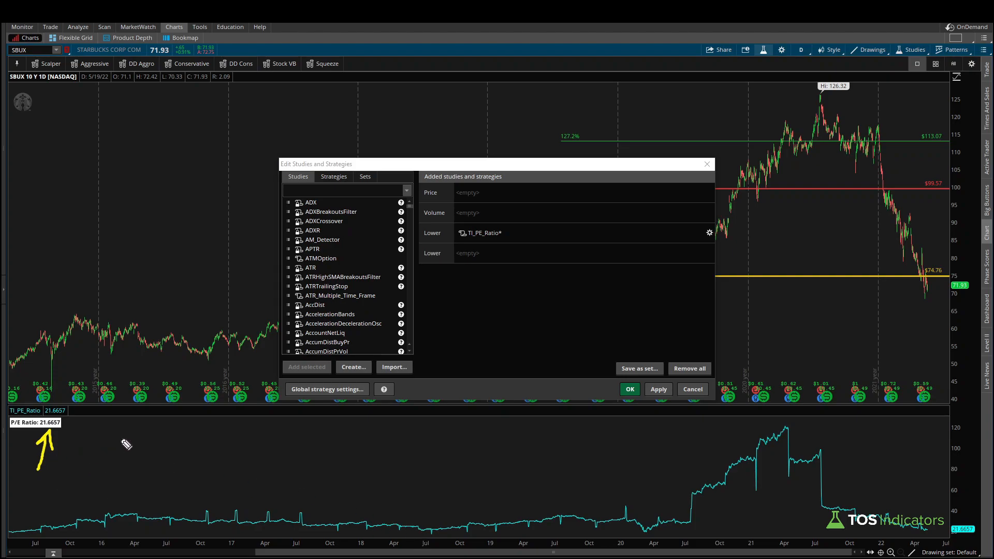
{"action": "mouse_move", "coordinate": [483, 347]}
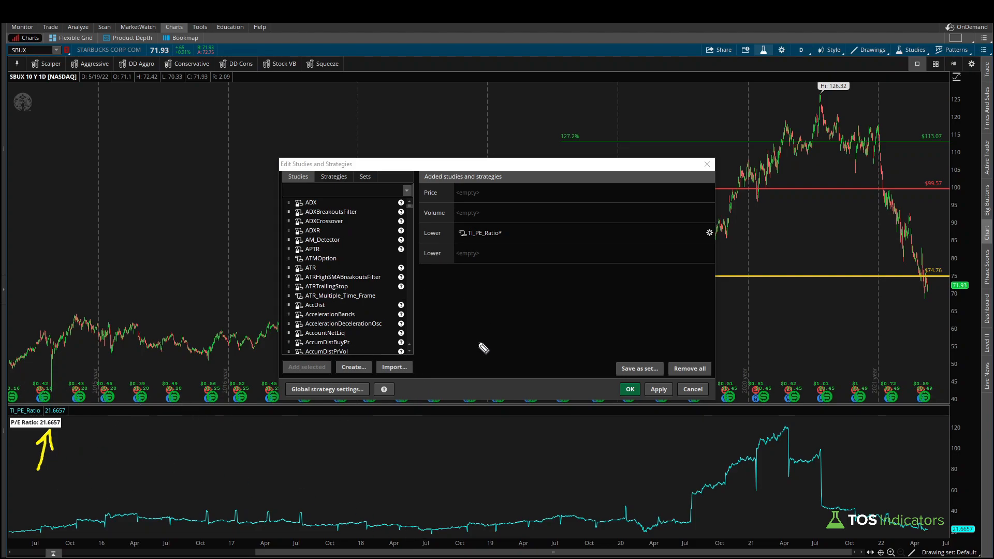
{"action": "mouse_move", "coordinate": [385, 307]}
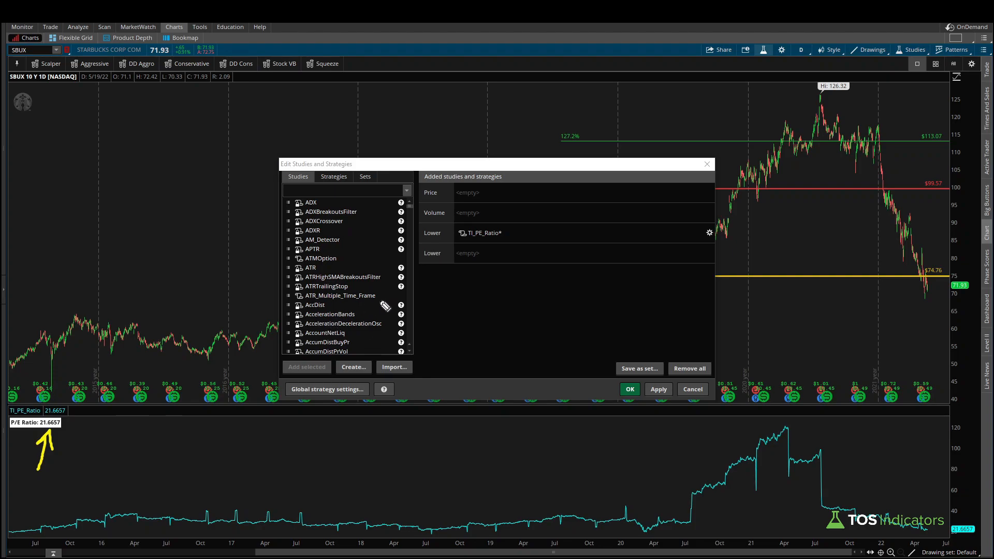
{"action": "mouse_move", "coordinate": [482, 535]}
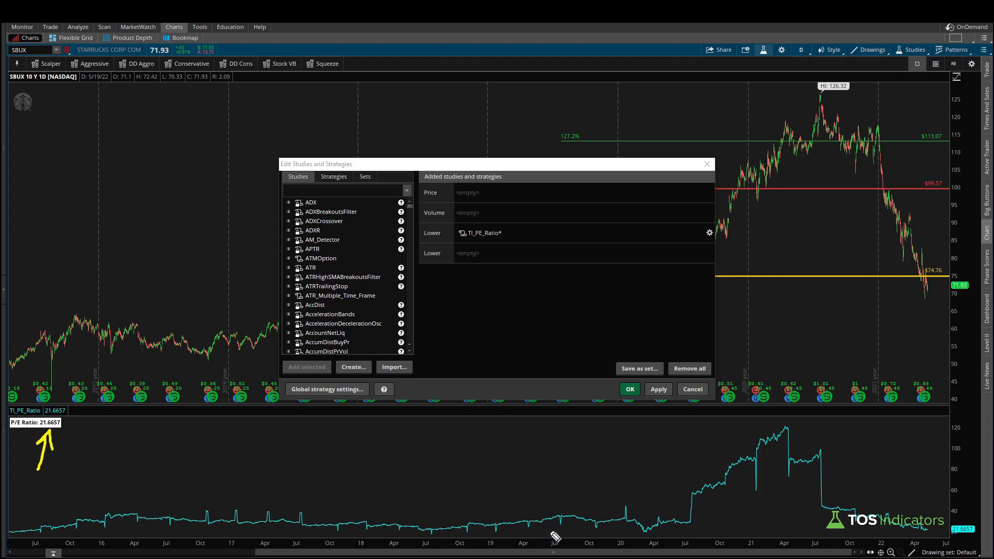
{"action": "mouse_move", "coordinate": [912, 538]}
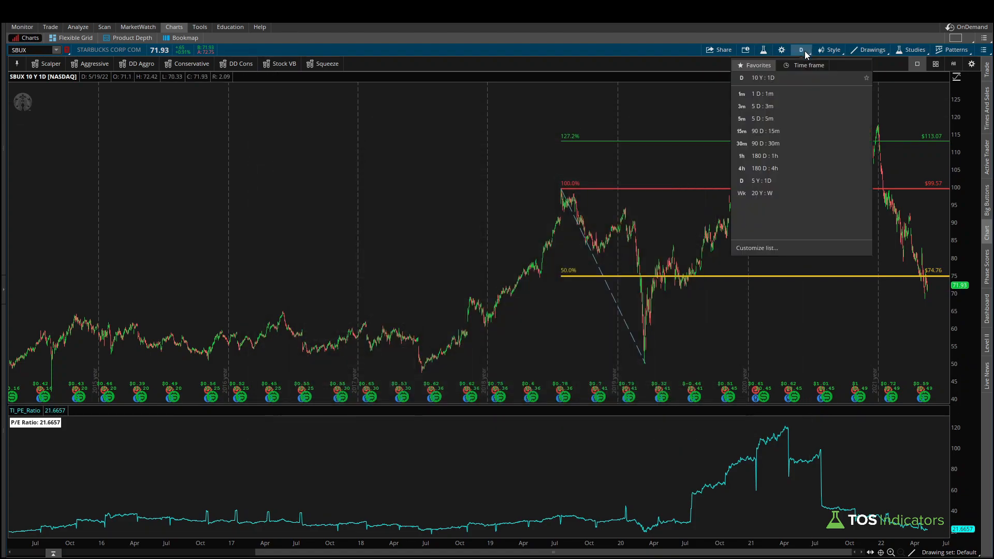
Open Edit Studies and launch the TI_PE_Ratio script in the thinkScript Editor
{"action": "left_click", "coordinate": [915, 50]}
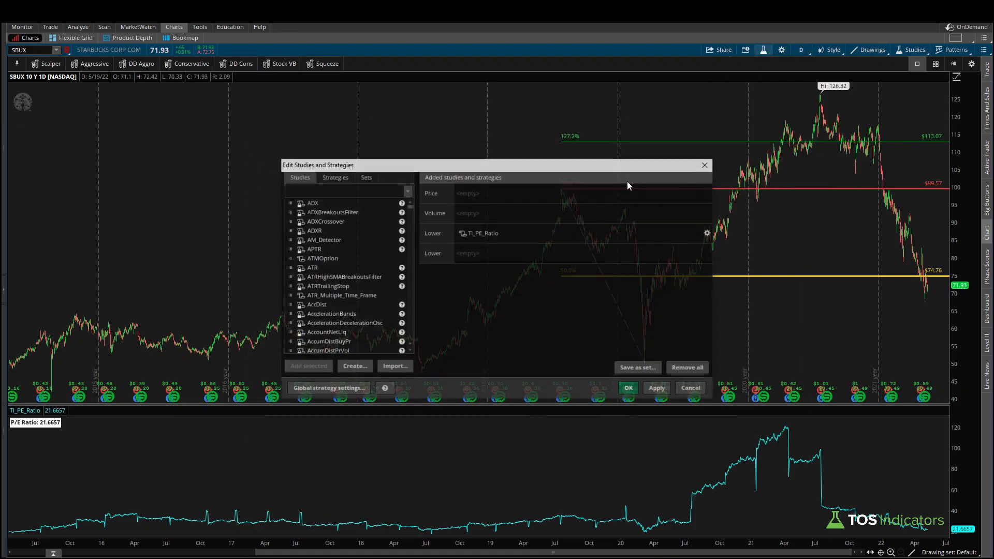
{"action": "left_click", "coordinate": [707, 233]}
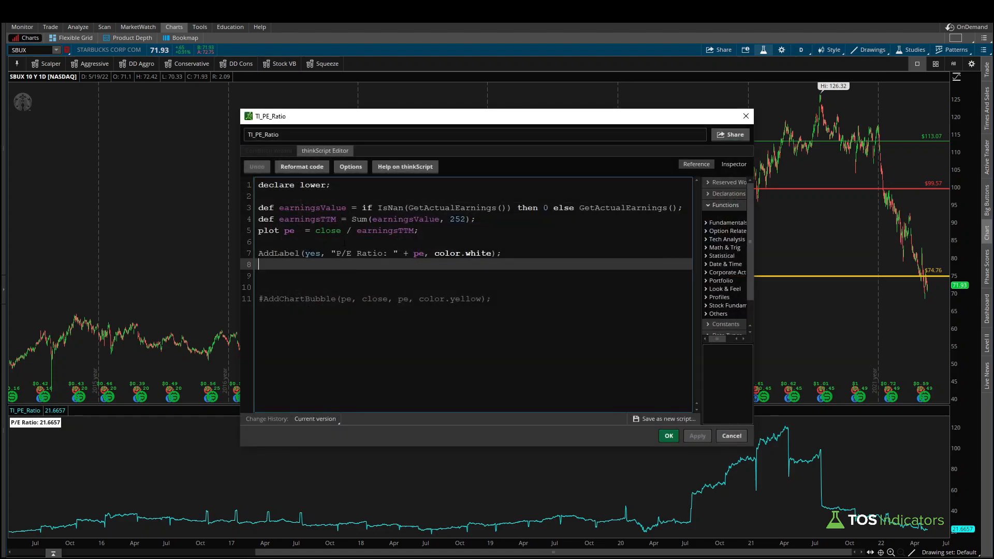
Define LowestPE as LowestAll(pe) in the TI_PE_Ratio script
{"action": "type", "text": "d"}
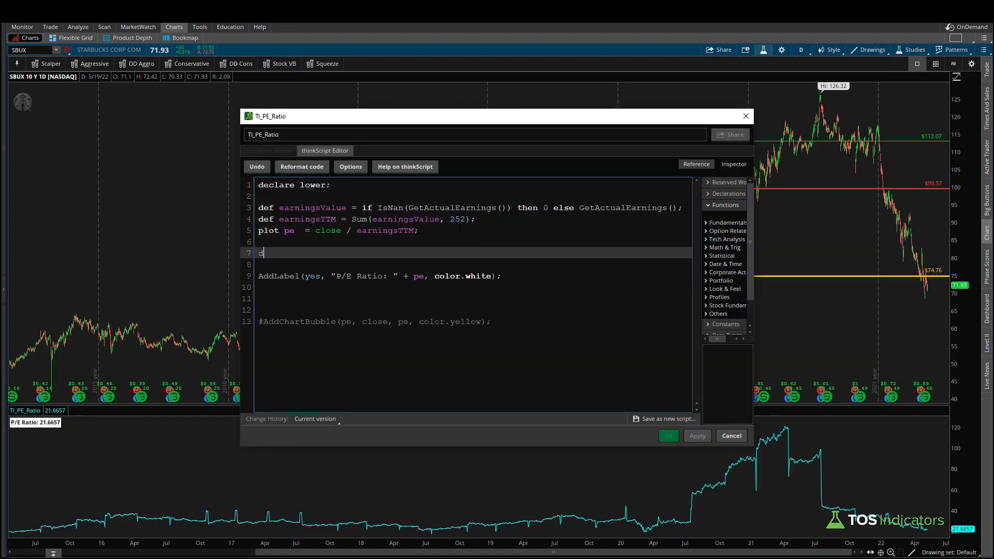
{"action": "type", "text": "ef LowestPE = LowestAll"}
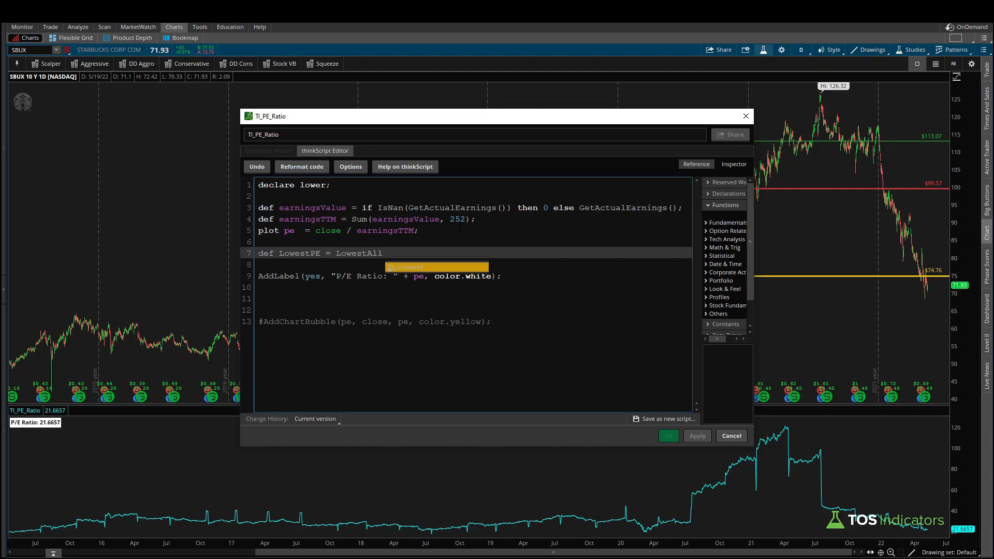
{"action": "type", "text": "("}
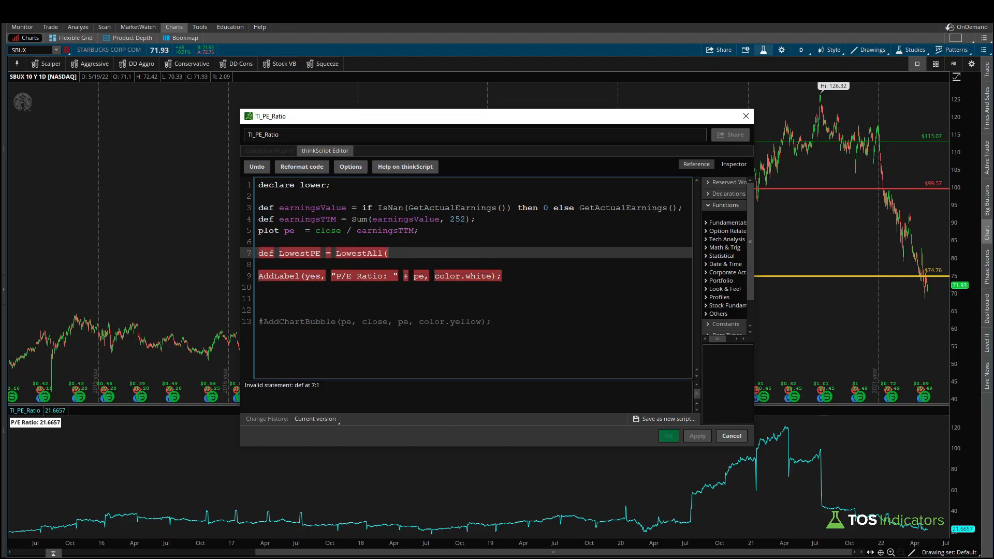
{"action": "type", "text": "pe);"}
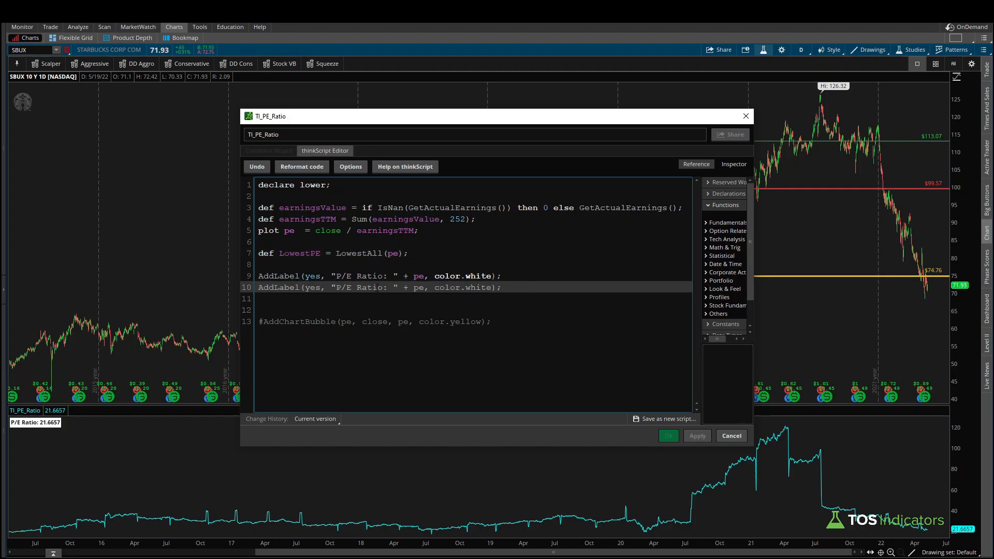
Edit the copied labels into yellow Lowest P/E and Highest P/E labels, and apply
{"action": "left_click", "coordinate": [333, 288]}
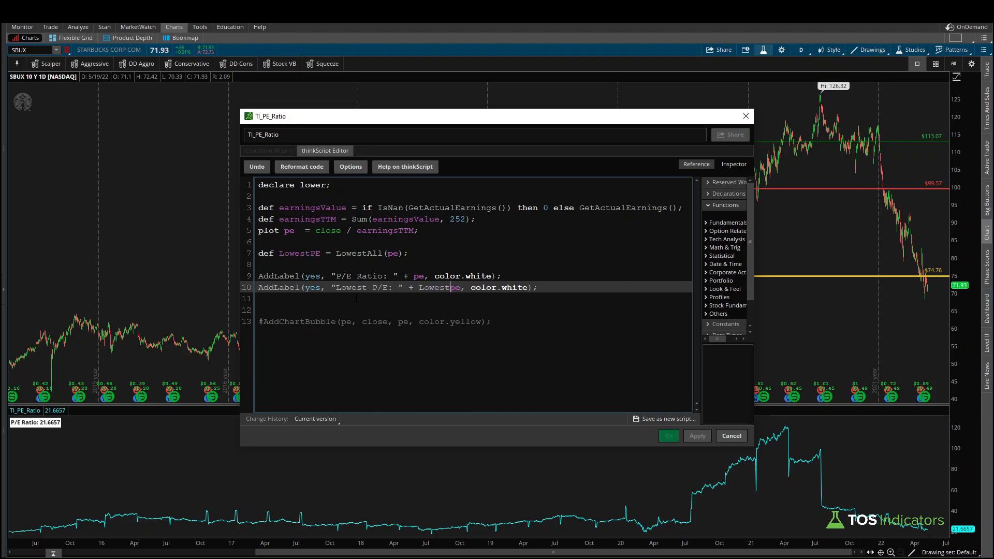
{"action": "type", "text": "PE = HighestAll(pe);"}
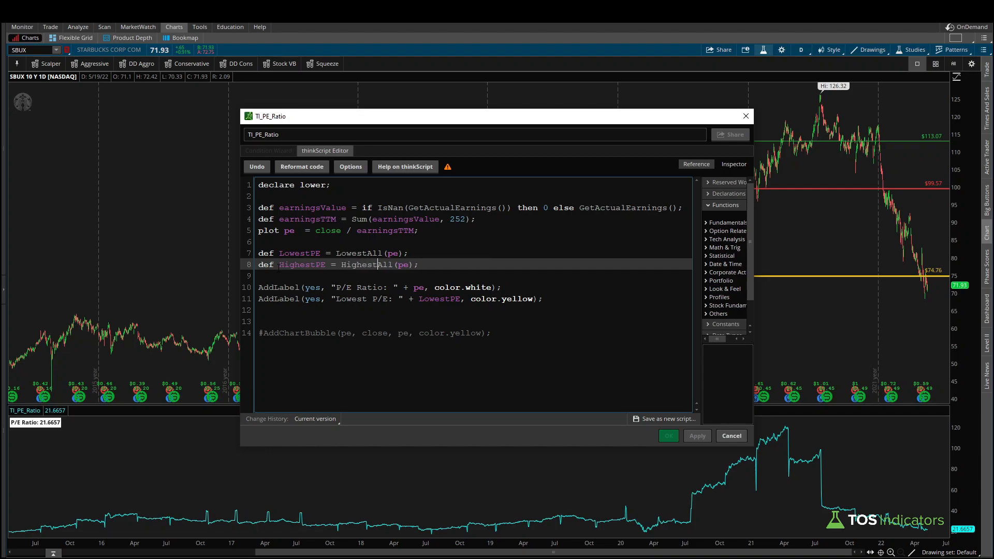
{"action": "left_click", "coordinate": [409, 252]}
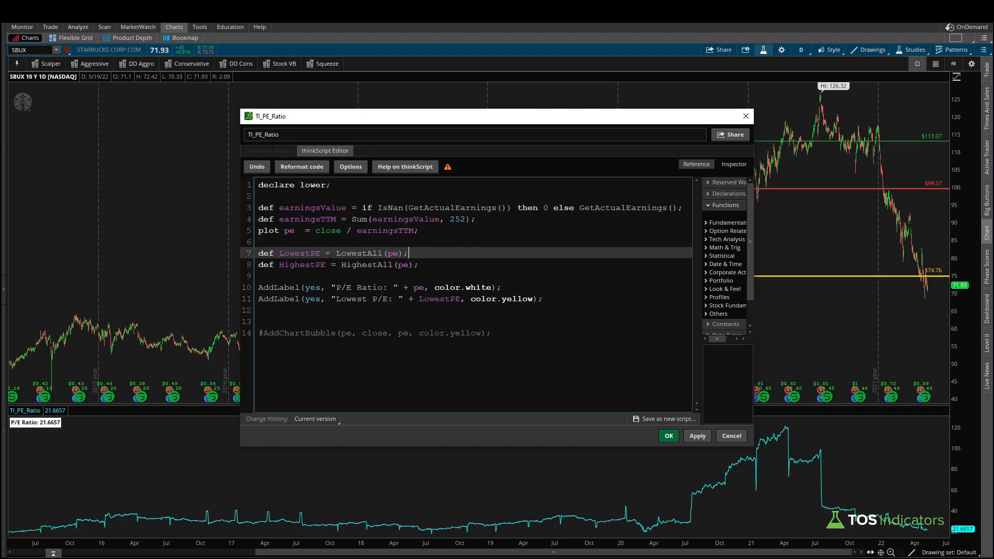
{"action": "double_click", "coordinate": [299, 253]}
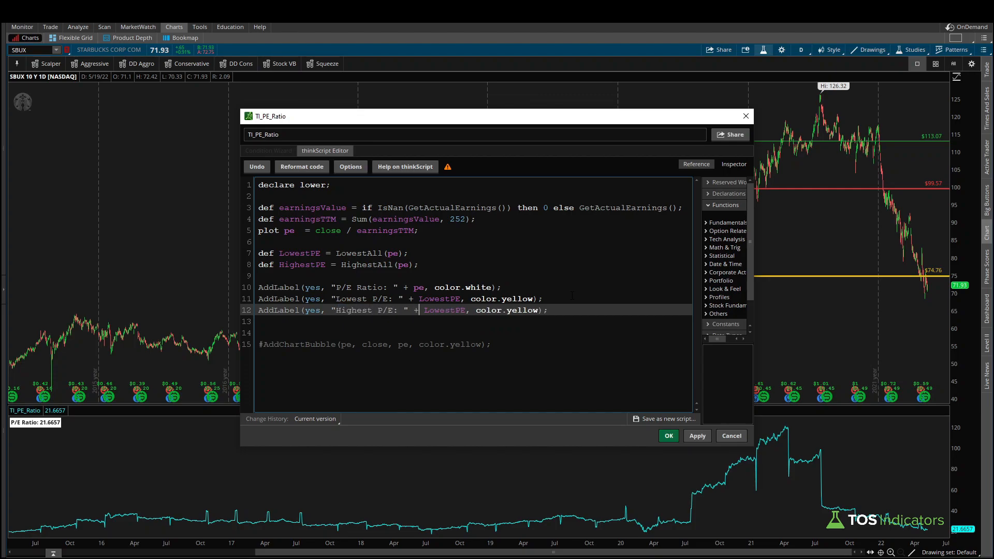
{"action": "double_click", "coordinate": [443, 310]}
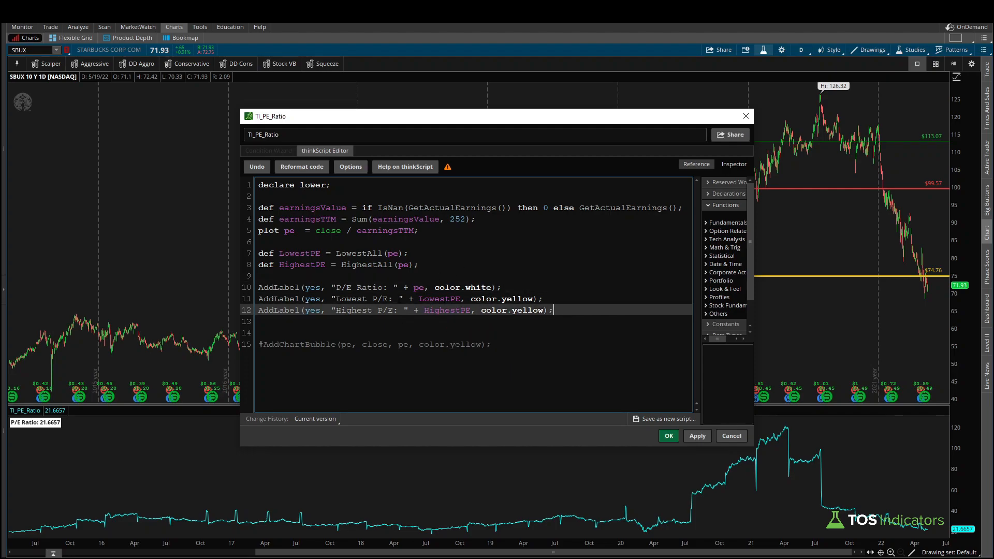
{"action": "left_click", "coordinate": [697, 435]}
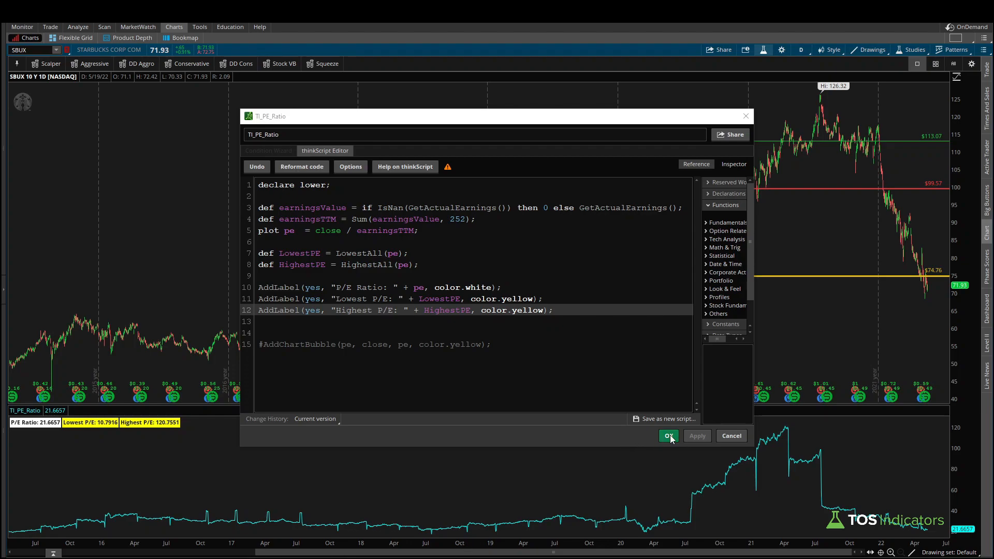
Save the script, view 20 years of SBUX history, then return to 10 years
{"action": "left_click", "coordinate": [668, 437]}
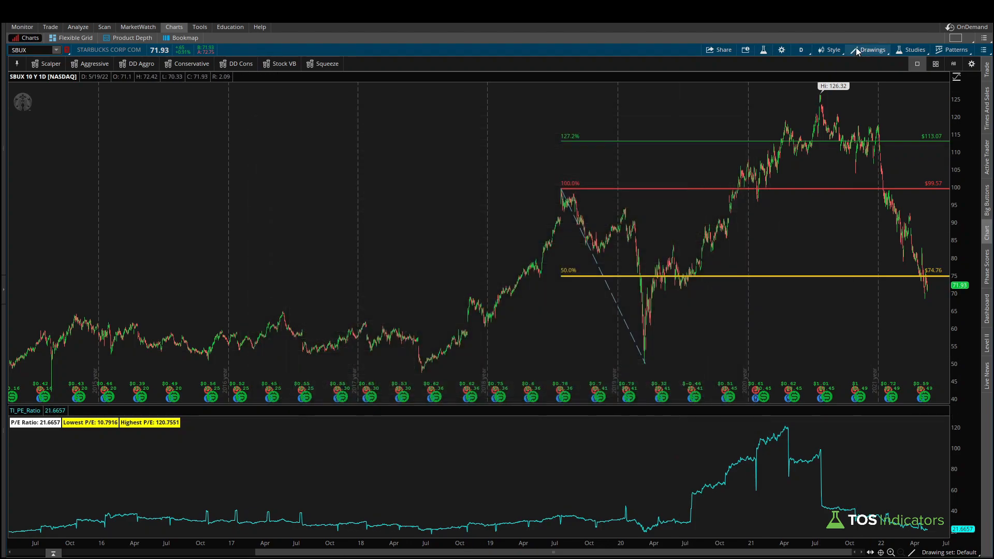
{"action": "left_click", "coordinate": [800, 50]}
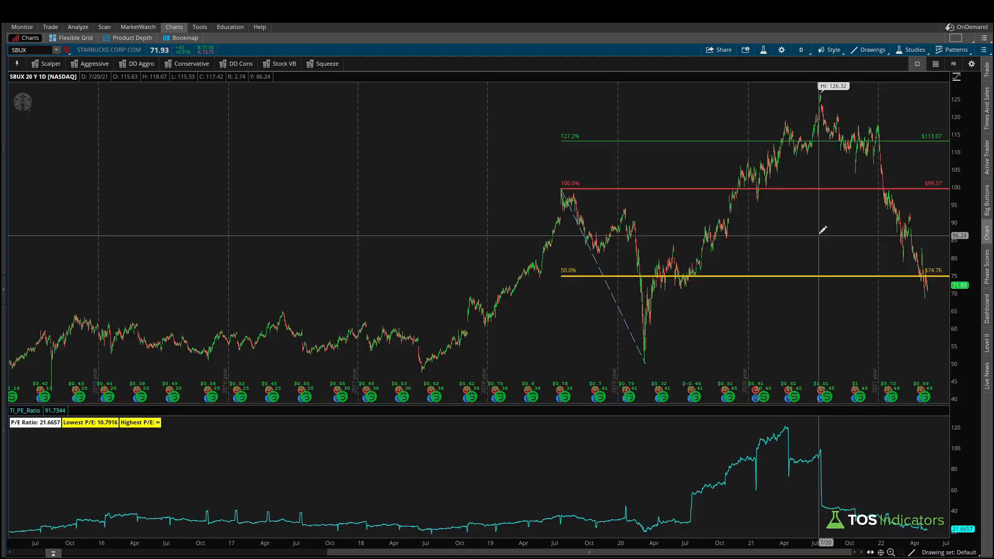
{"action": "mouse_move", "coordinate": [226, 450]}
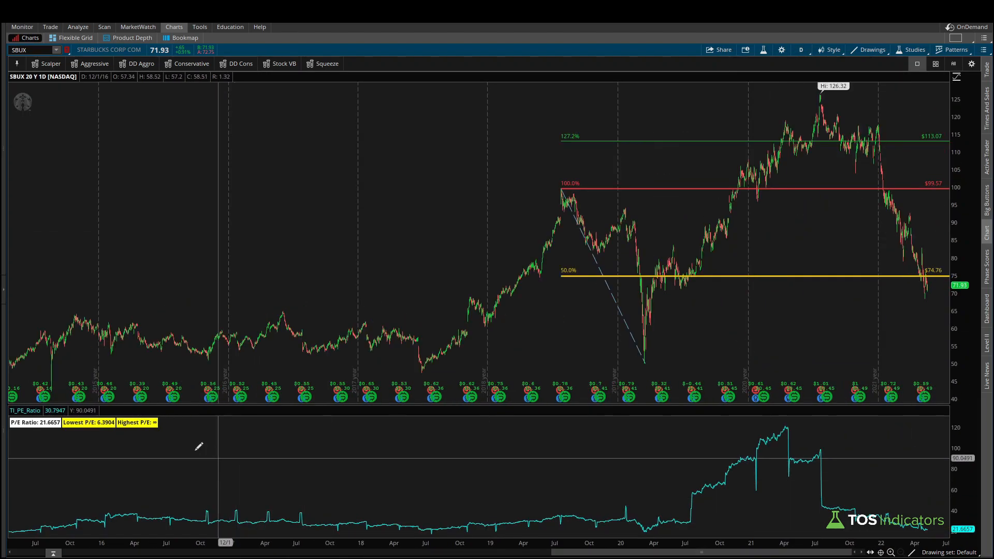
{"action": "mouse_move", "coordinate": [74, 432]}
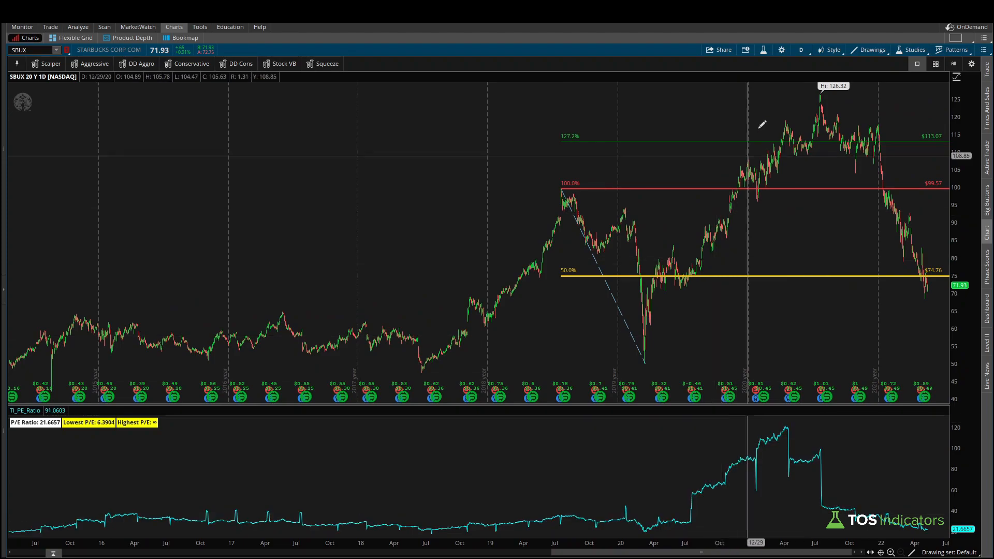
{"action": "left_click", "coordinate": [801, 49]}
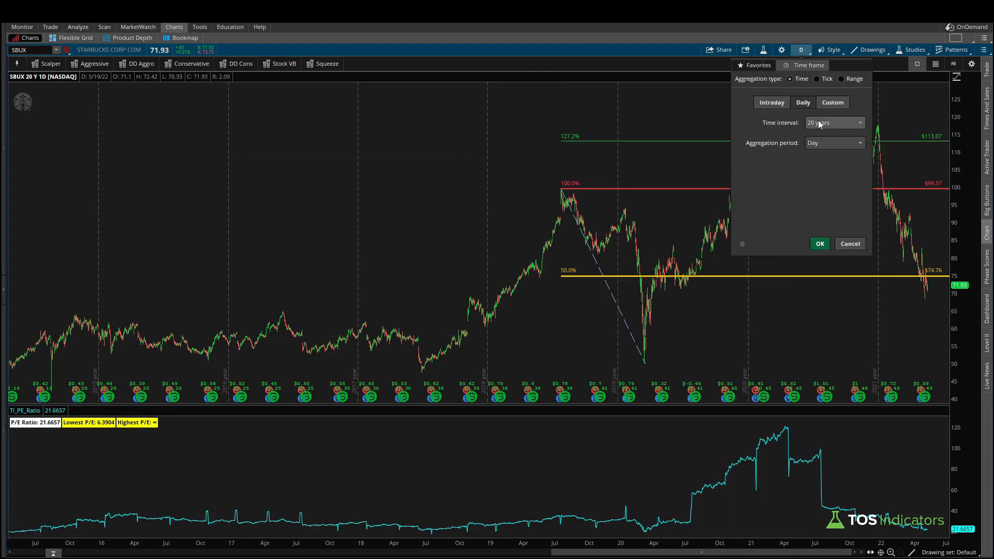
{"action": "left_click", "coordinate": [834, 122]}
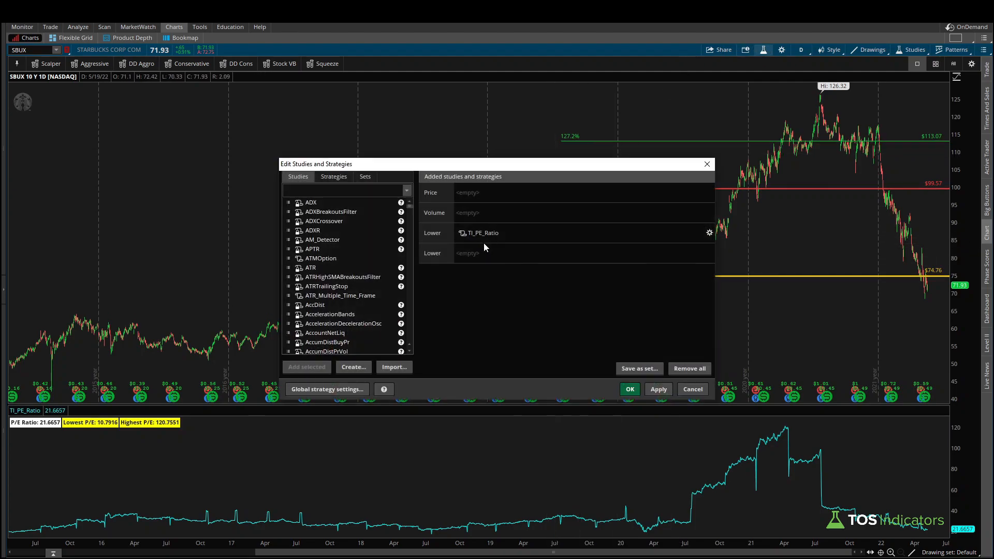
Define MedianPE as Median(pe) in the script
{"action": "left_click", "coordinate": [709, 233]}
{"action": "type", "text": "def"}
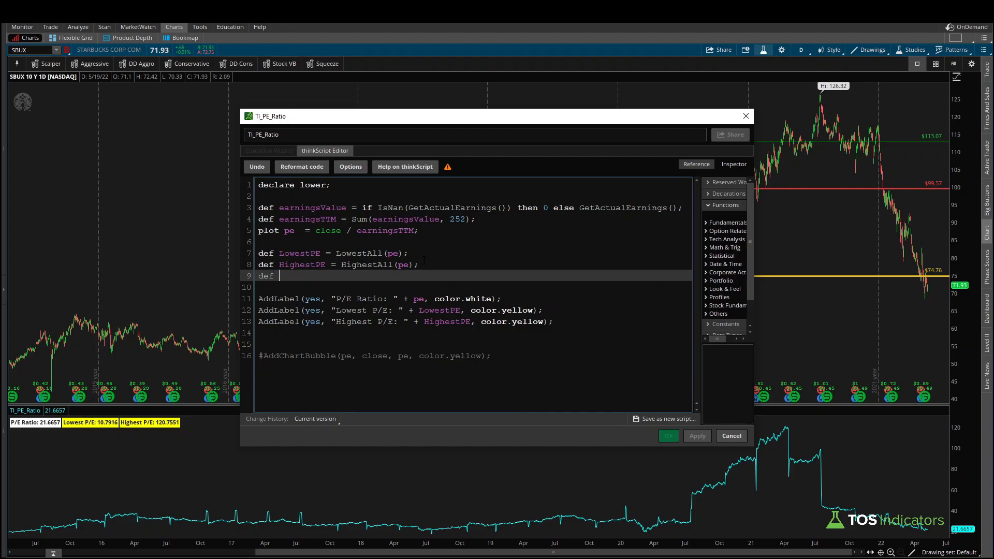
{"action": "type", "text": "MedianPE ="}
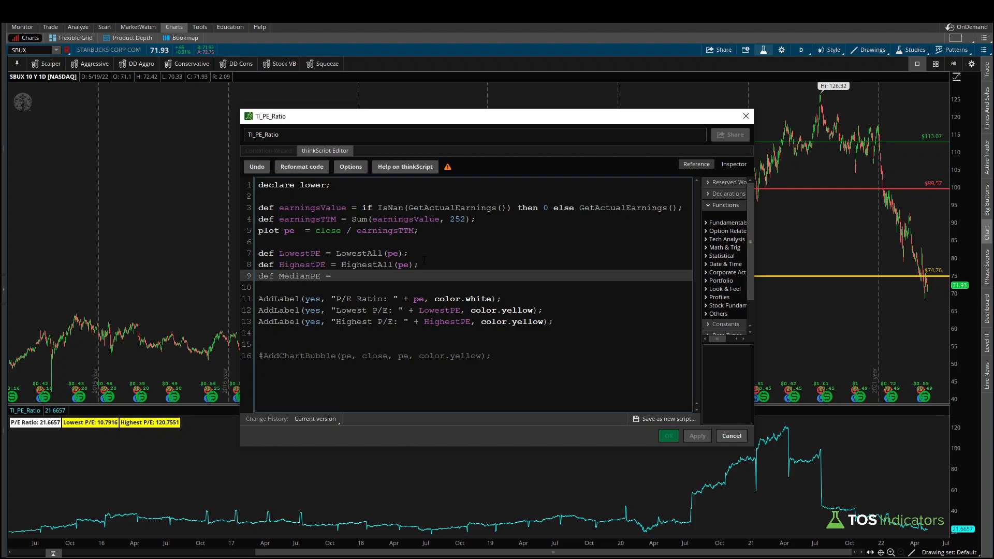
{"action": "type", "text": "Median(pe);"}
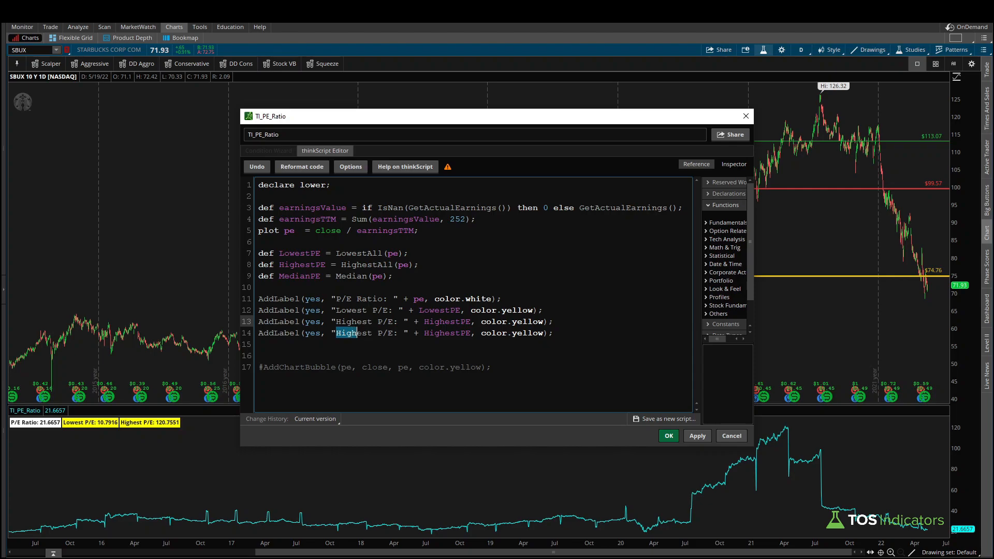
{"action": "type", "text": "Median"}
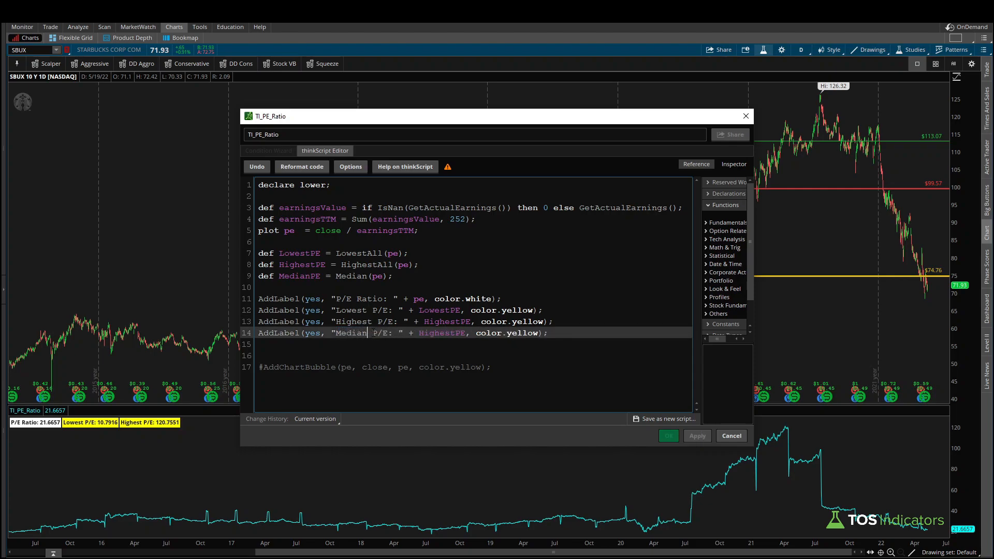
Add a Median P/E label, light green when pe is at or below MedianPE, else light red, and apply
{"action": "double_click", "coordinate": [430, 333]}
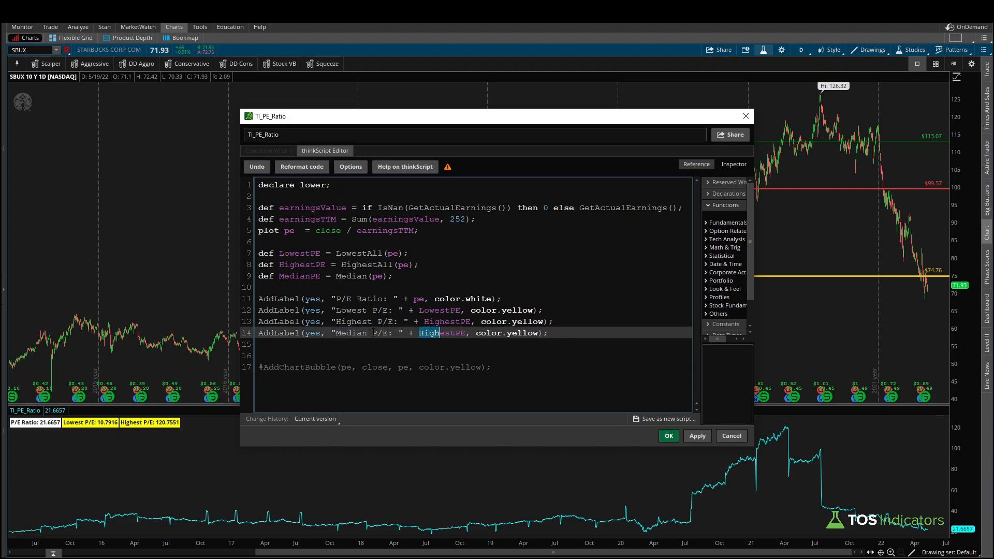
{"action": "type", "text": "MedianPE"}
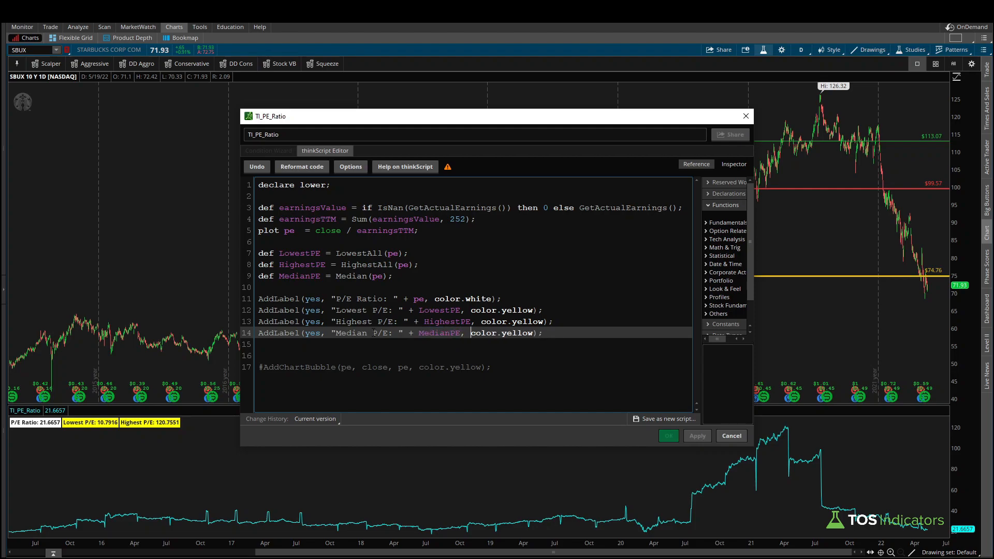
{"action": "double_click", "coordinate": [517, 333]}
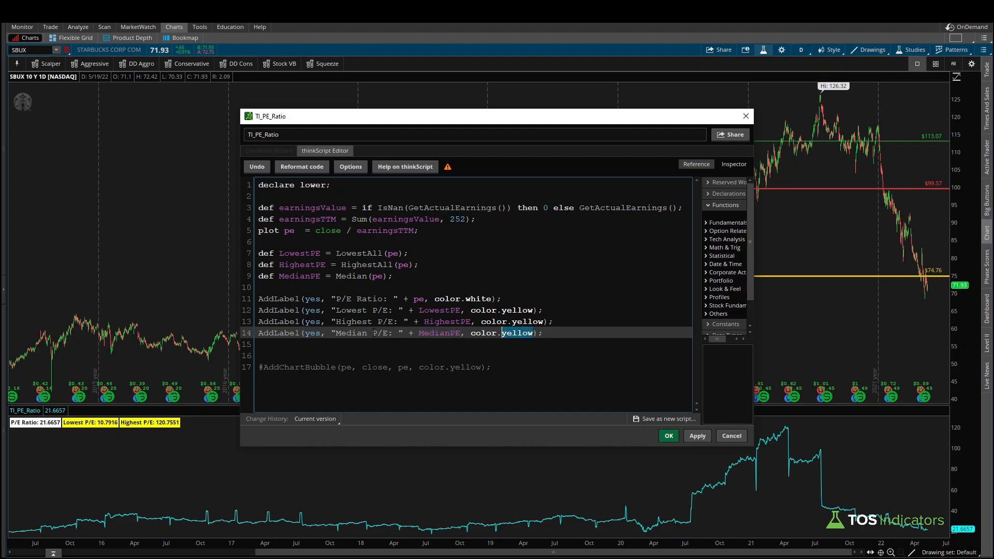
{"action": "type", "text": "cyan"}
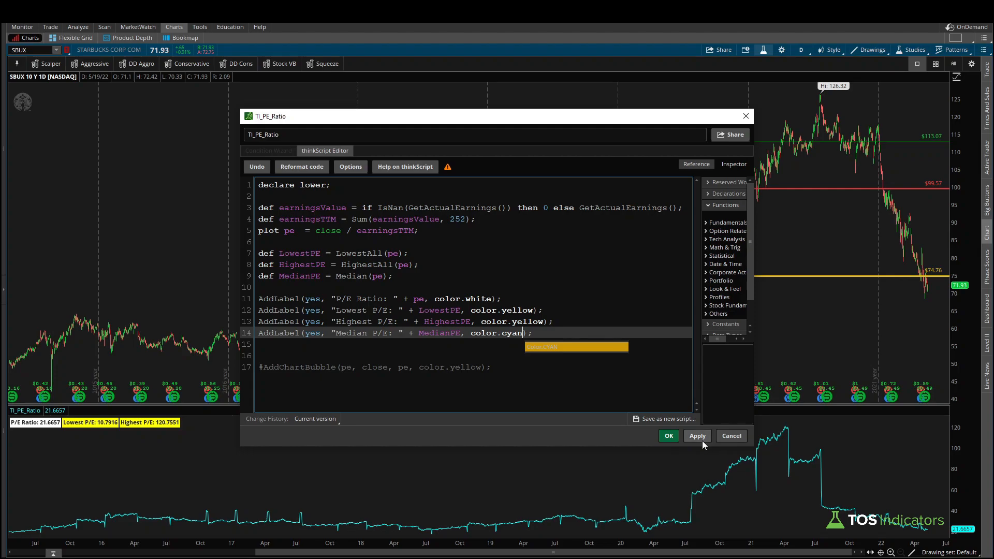
{"action": "double_click", "coordinate": [492, 333]}
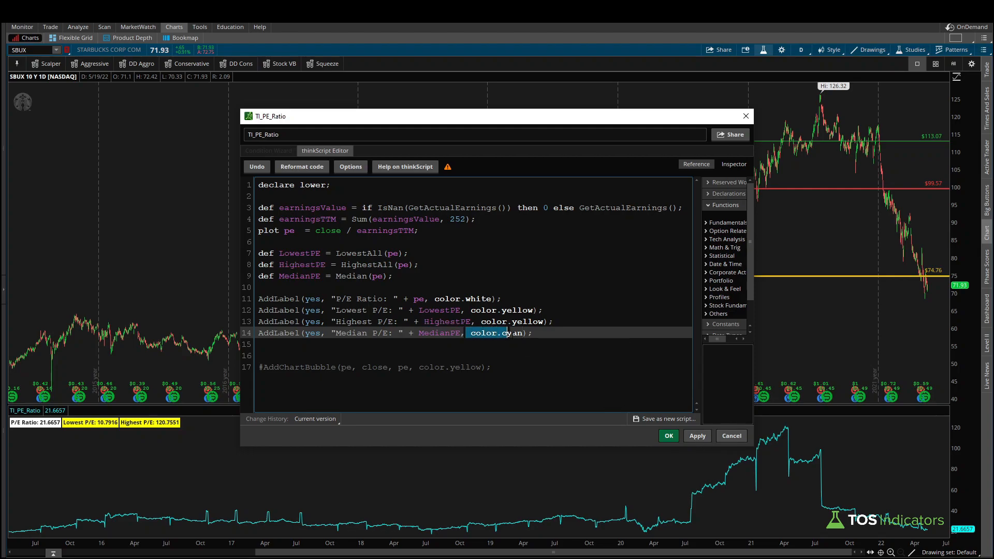
{"action": "key", "text": "Delete"}
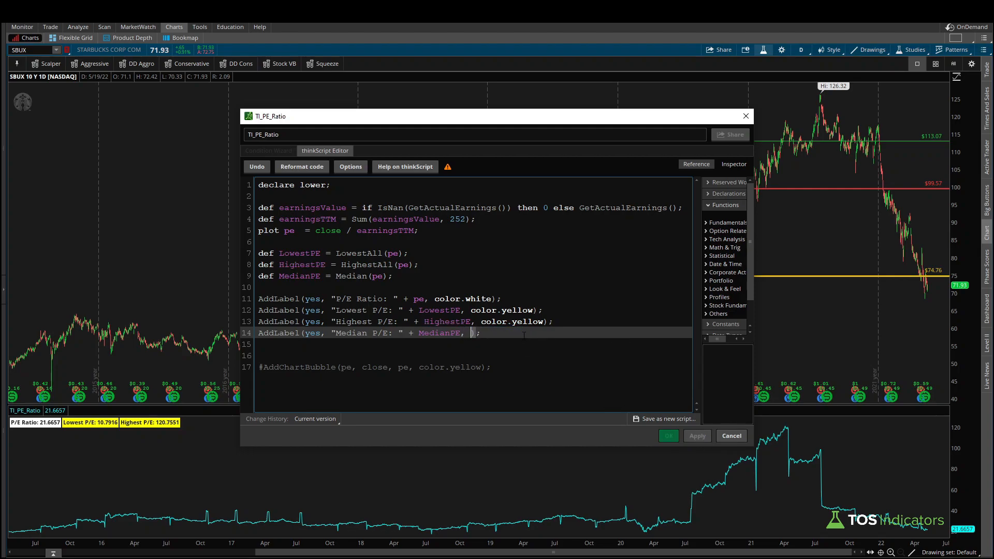
{"action": "type", "text": "if pe"}
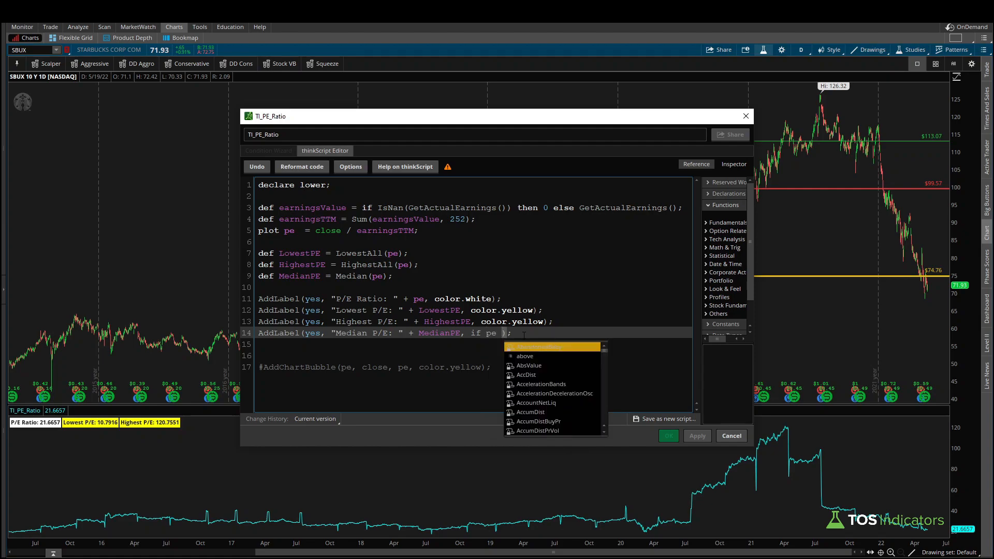
{"action": "type", "text": "<"}
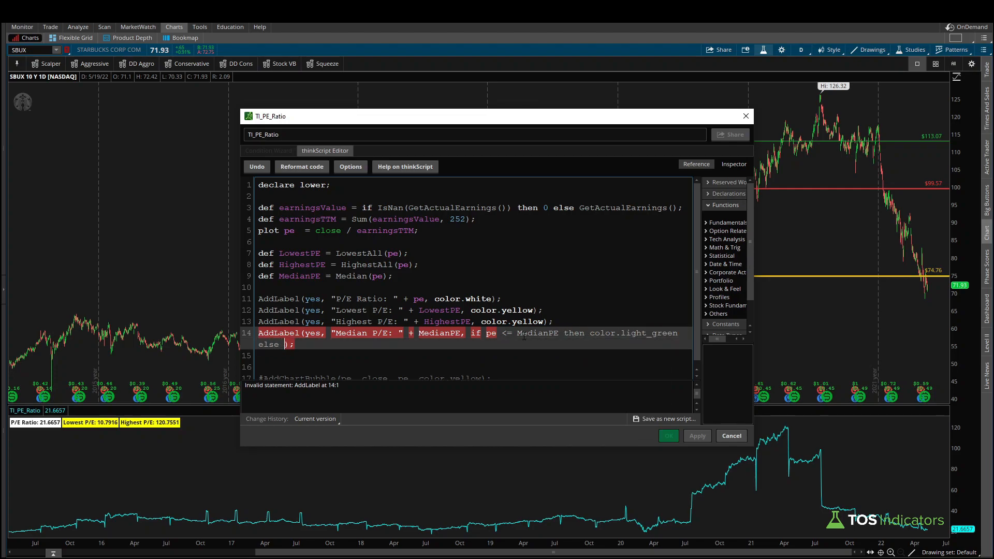
{"action": "type", "text": "color.light_red"}
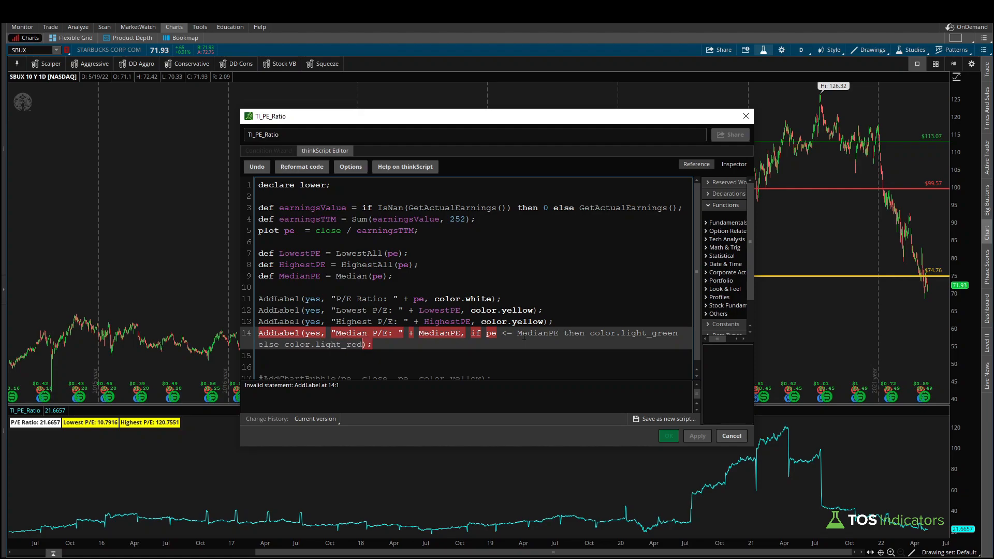
{"action": "left_click", "coordinate": [697, 436]}
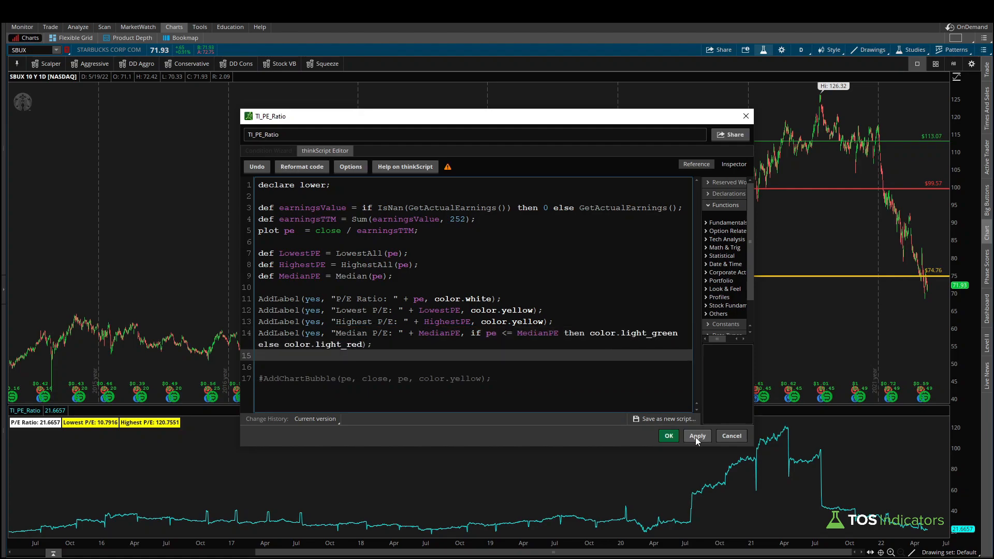
Close the script editor and view the light green Median P/E: 21.9744 label
{"action": "left_click", "coordinate": [668, 435]}
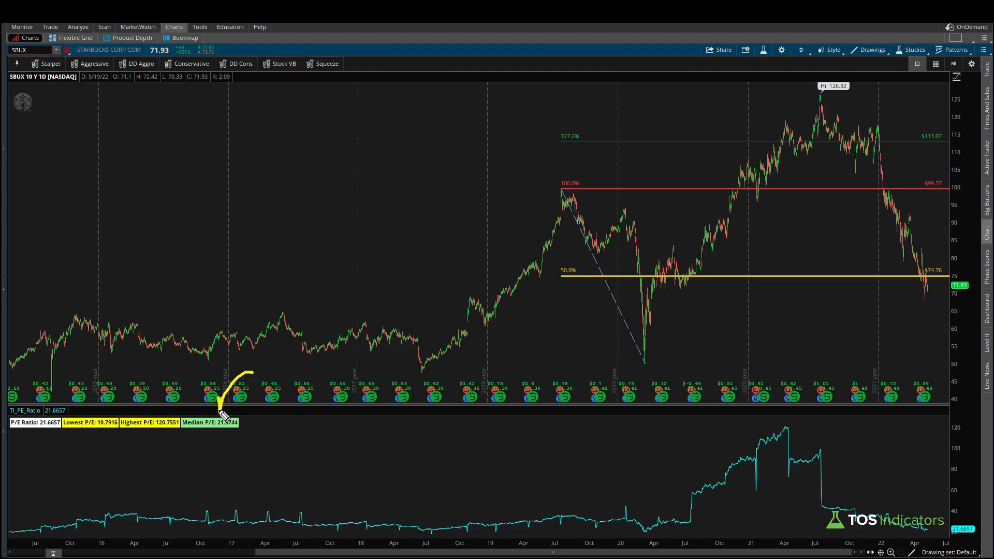
{"action": "mouse_move", "coordinate": [48, 432]}
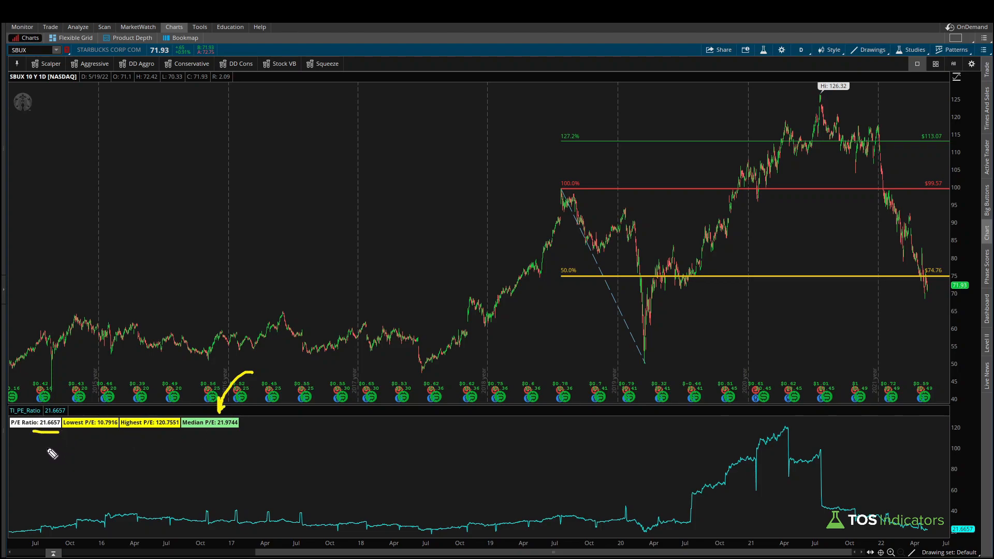
{"action": "mouse_move", "coordinate": [95, 440]}
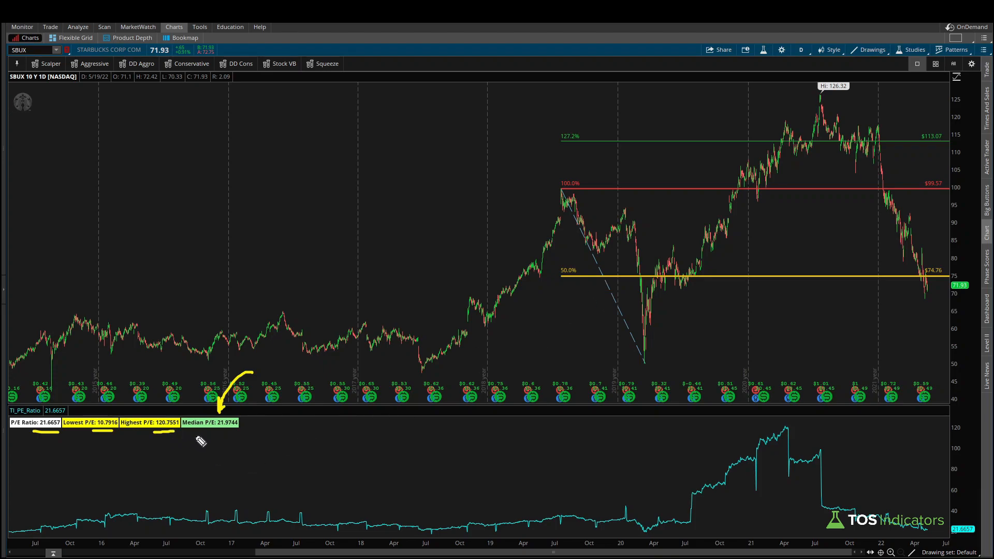
{"action": "mouse_move", "coordinate": [218, 435]}
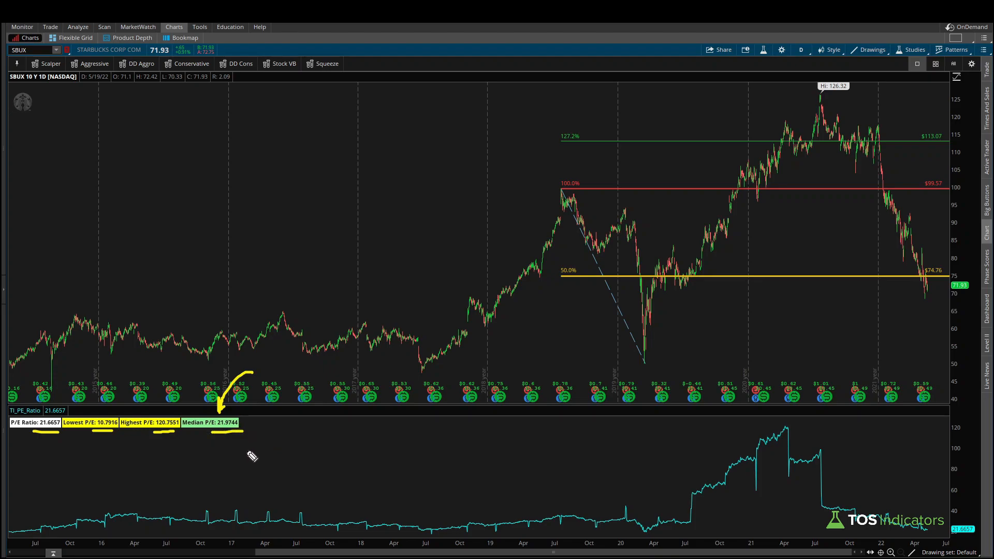
{"action": "mouse_move", "coordinate": [46, 446]}
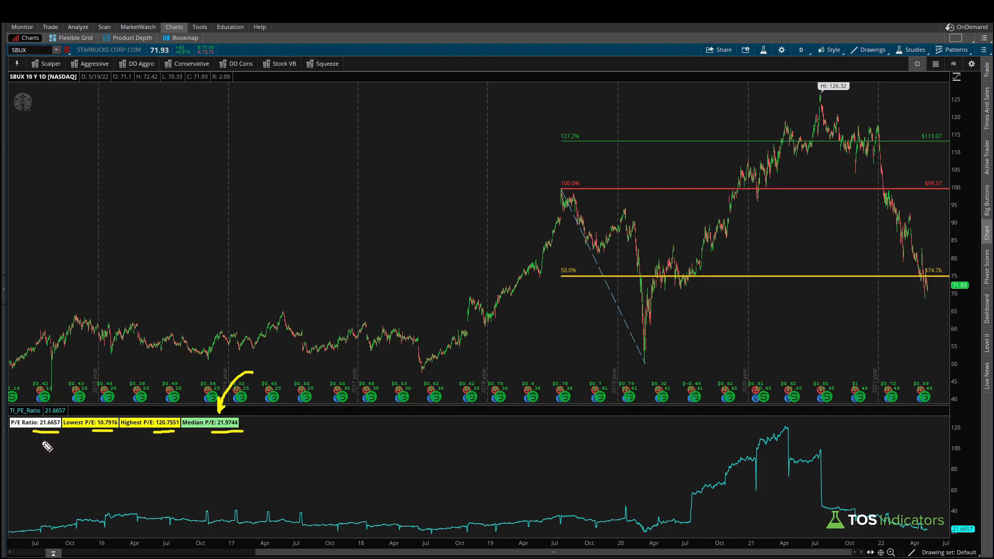
{"action": "left_click_drag", "start_coordinate": [44, 444], "coordinate": [209, 435]}
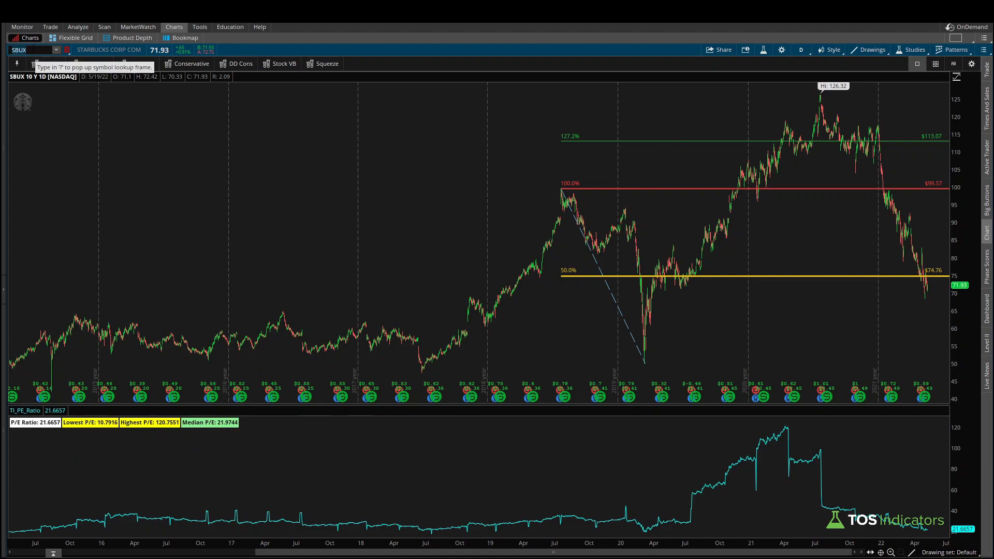
Load Costco (COST), showing P/E 34.0798, lowest 16.211, highest 49.2351, median 39.9997
{"action": "type", "text": "COST"}
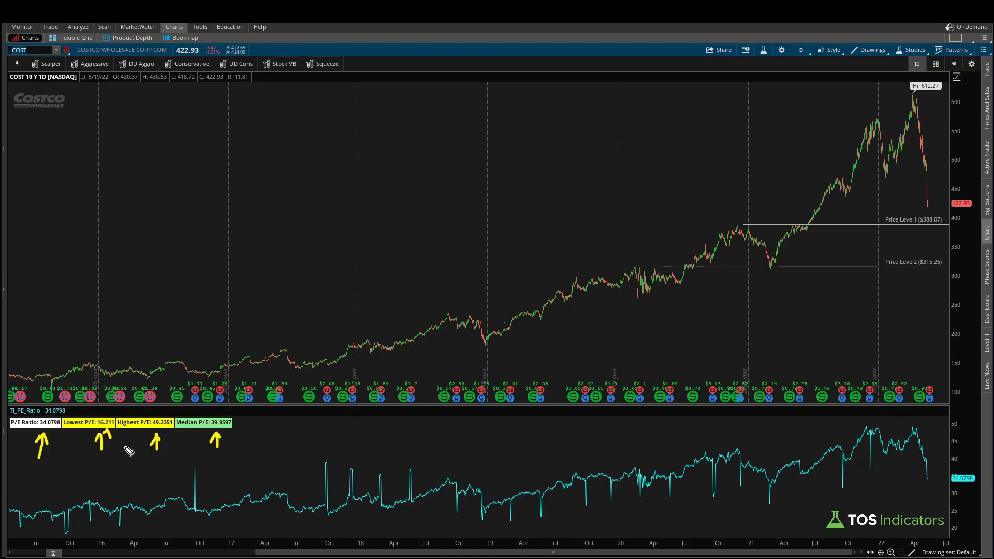
{"action": "mouse_move", "coordinate": [82, 421]}
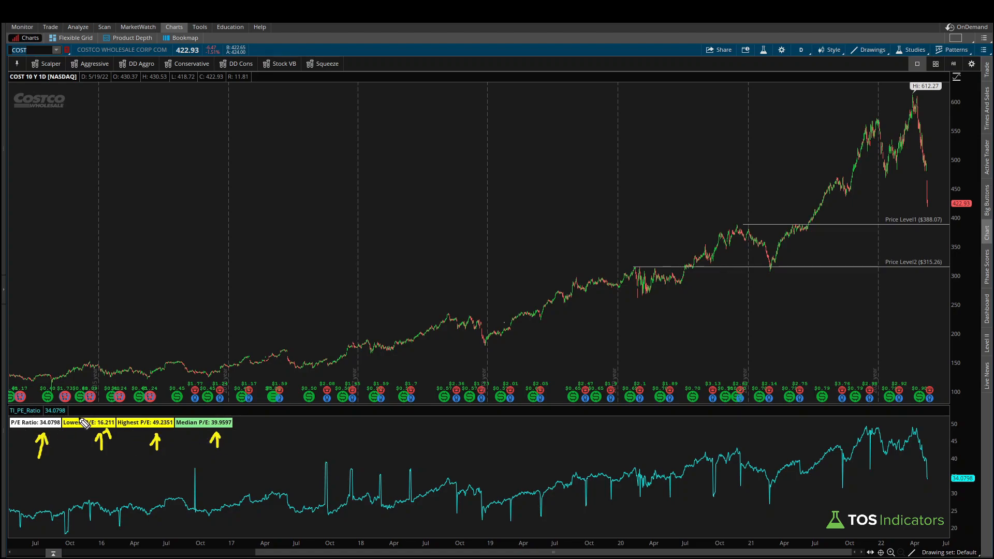
{"action": "left_click_drag", "start_coordinate": [102, 343], "coordinate": [82, 434]}
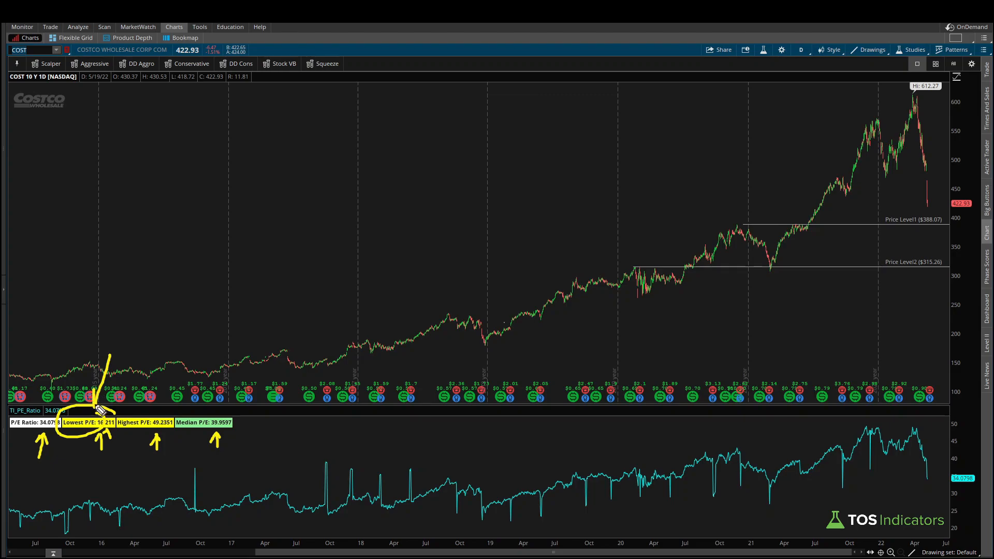
{"action": "mouse_move", "coordinate": [138, 450]}
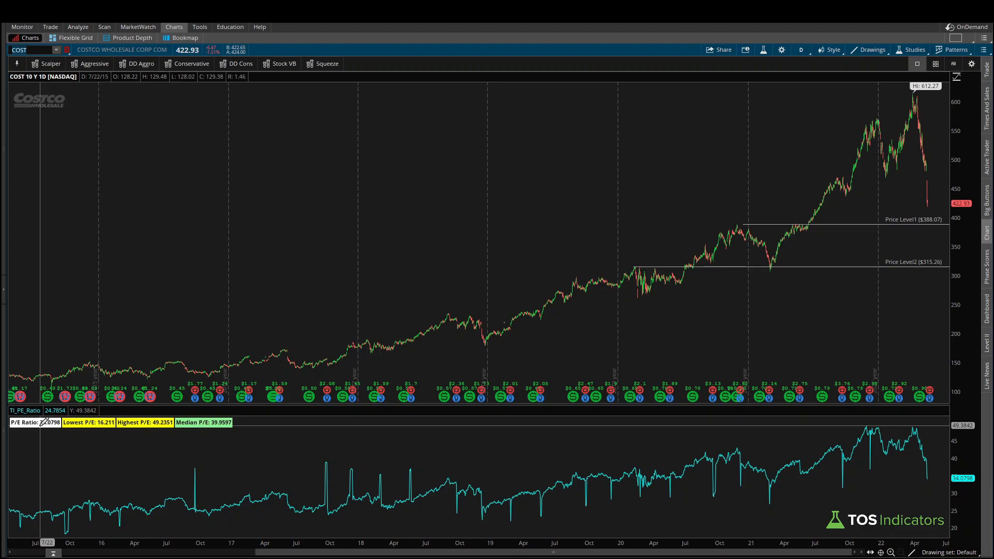
{"action": "mouse_move", "coordinate": [42, 440]}
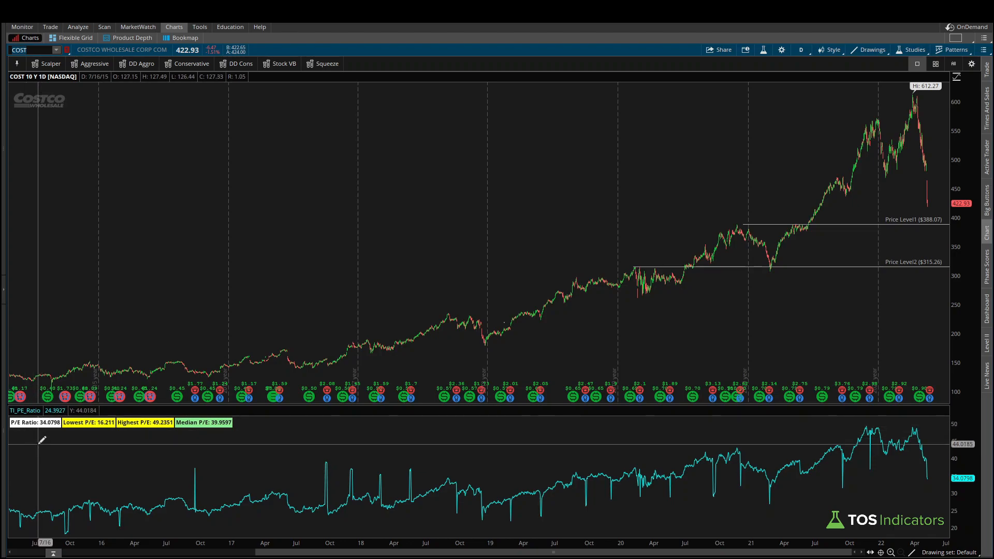
{"action": "mouse_move", "coordinate": [39, 446]}
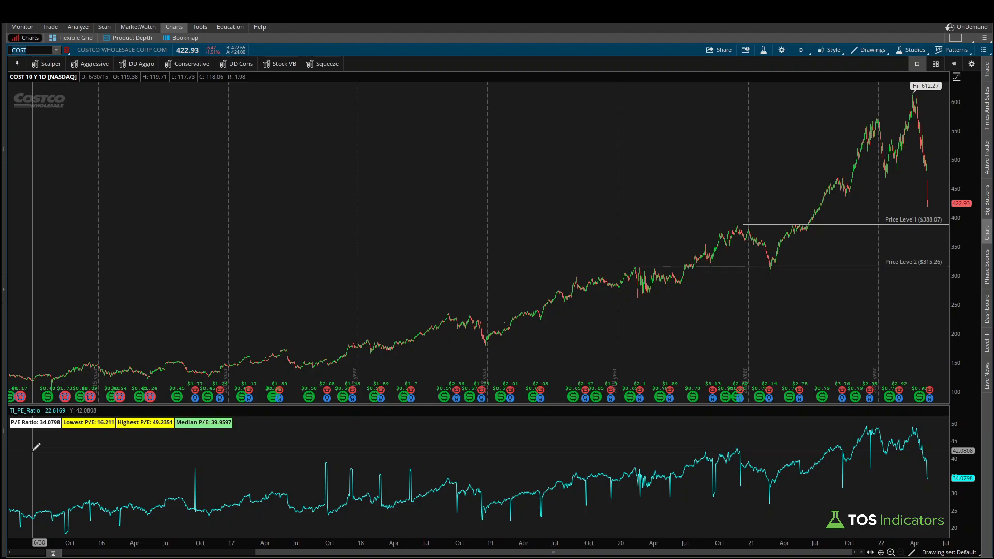